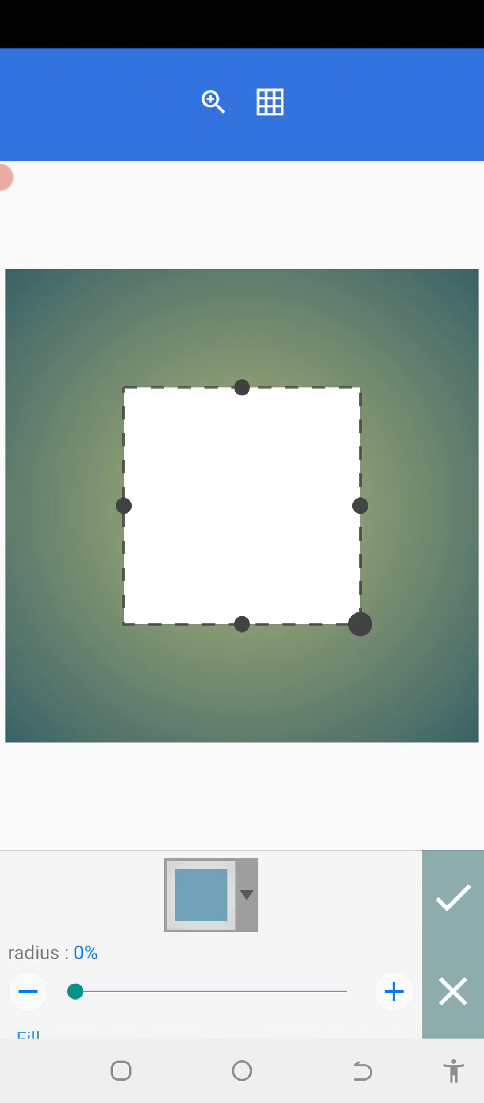
Round the white square's corners to about 15% radius and nudge it lower right.
left_click_drag(75, 991, 88, 992)
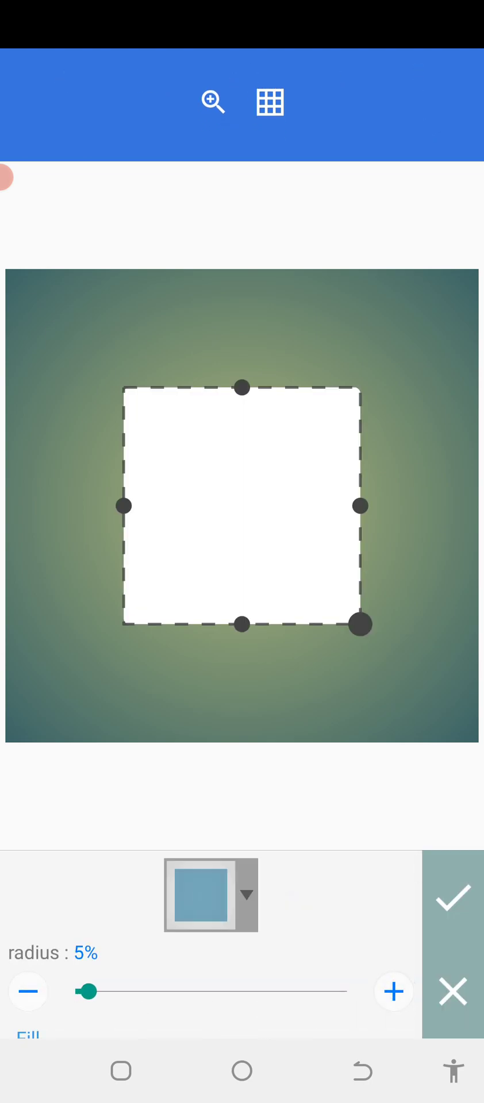
left_click(393, 991)
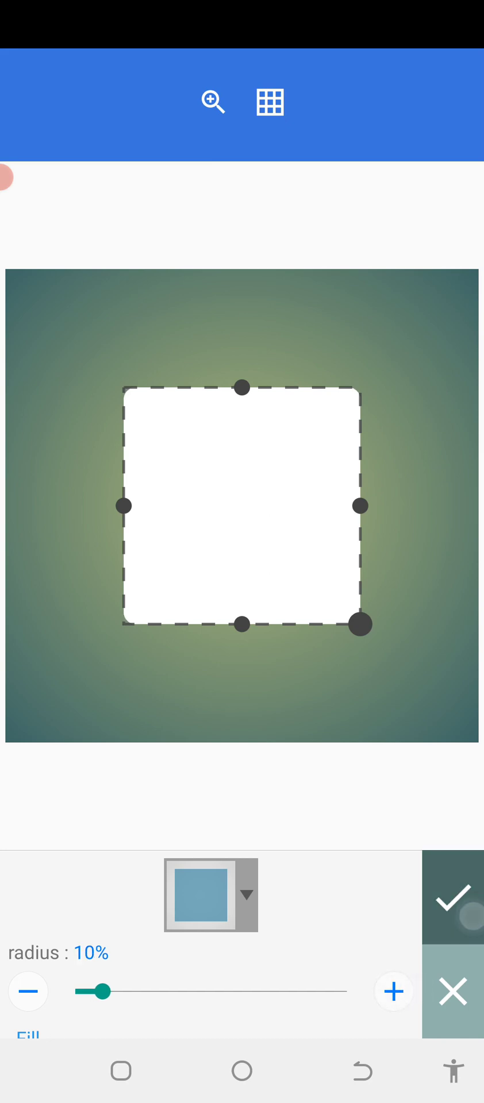
left_click(454, 895)
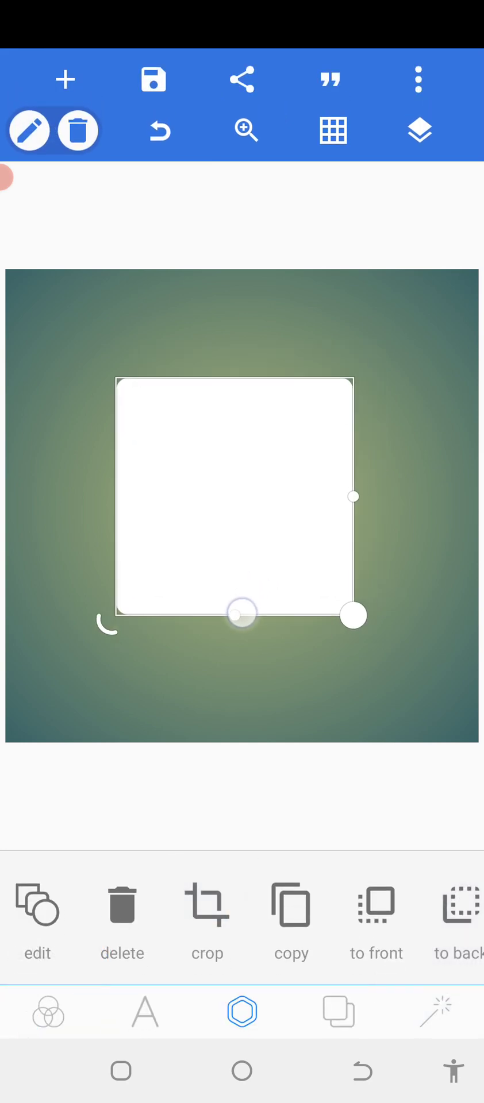
left_click_drag(240, 614, 272, 632)
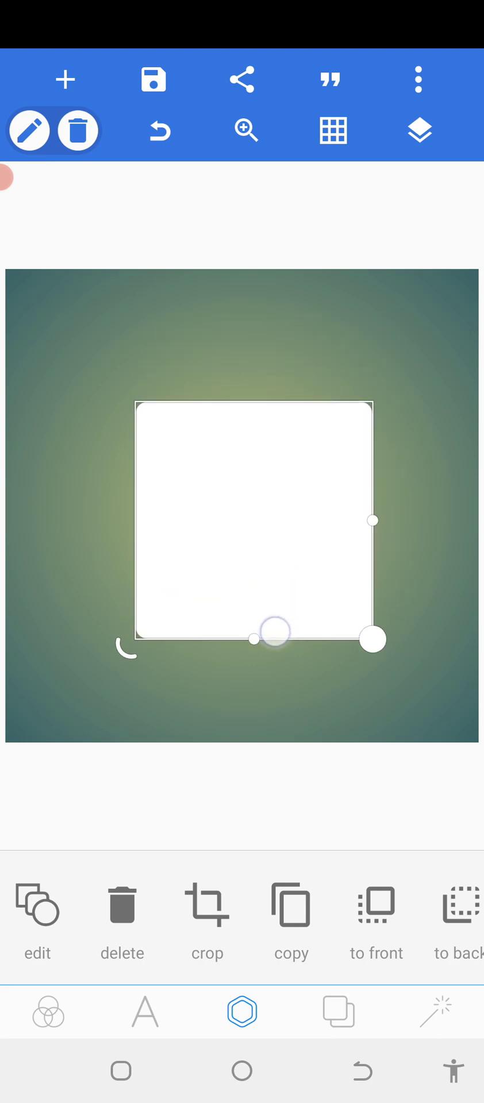
Reshape the square into a wide rectangle and centre it on the canvas.
left_click(207, 918)
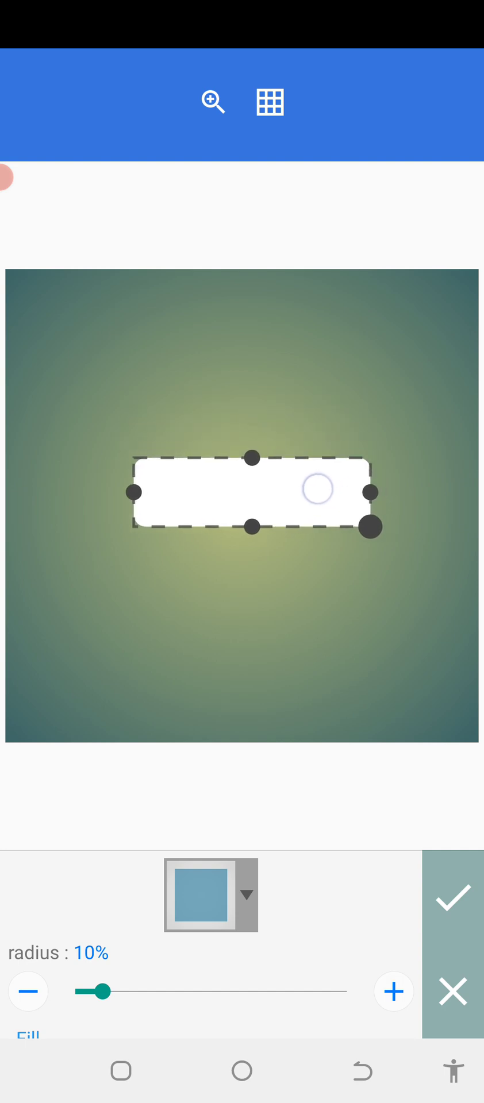
left_click(453, 897)
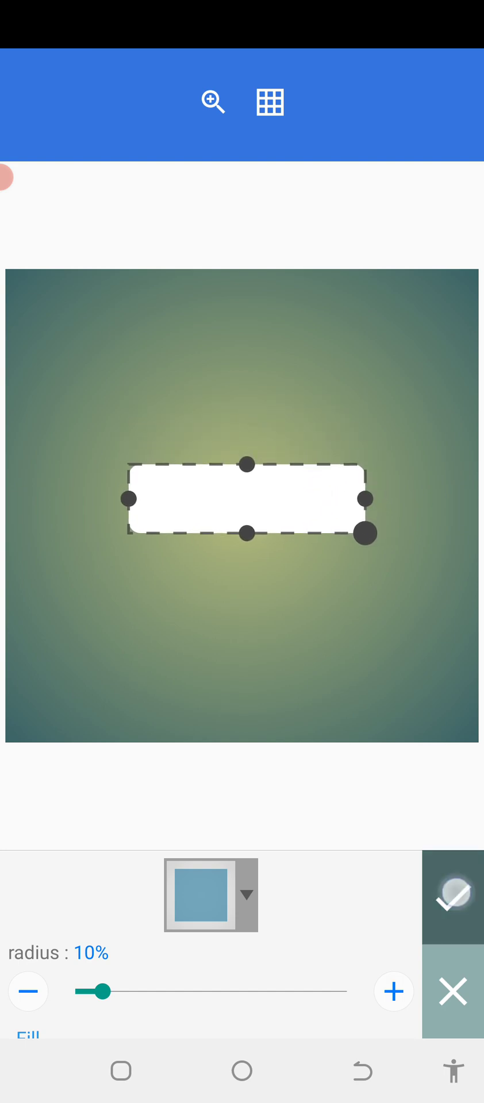
left_click(451, 895)
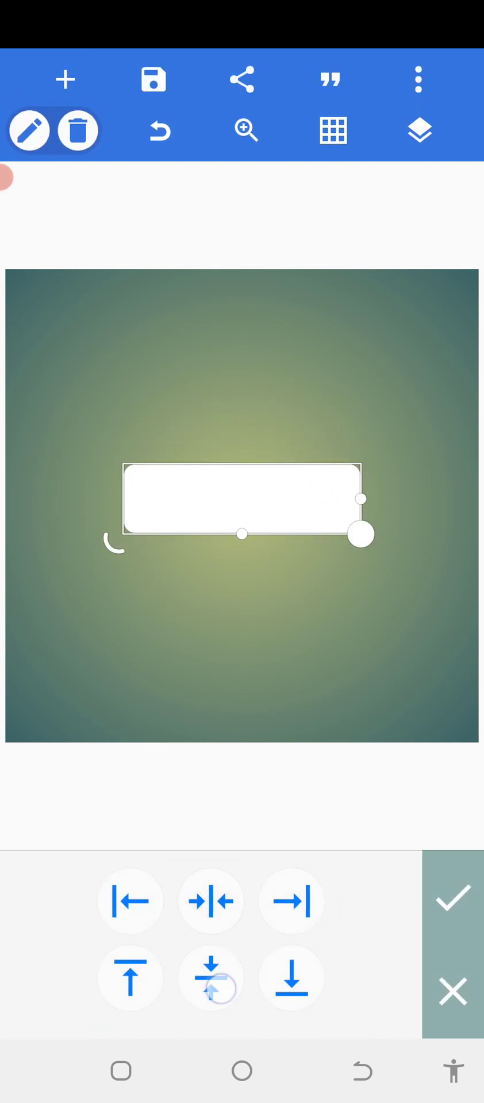
left_click(454, 897)
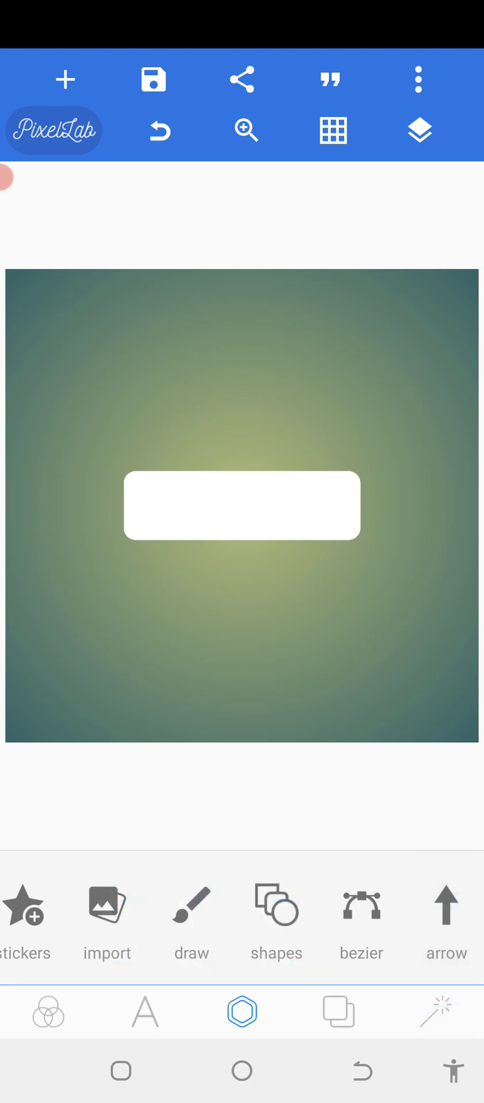
Increase the rectangle's corner rounding further and confirm its settings.
left_click(241, 505)
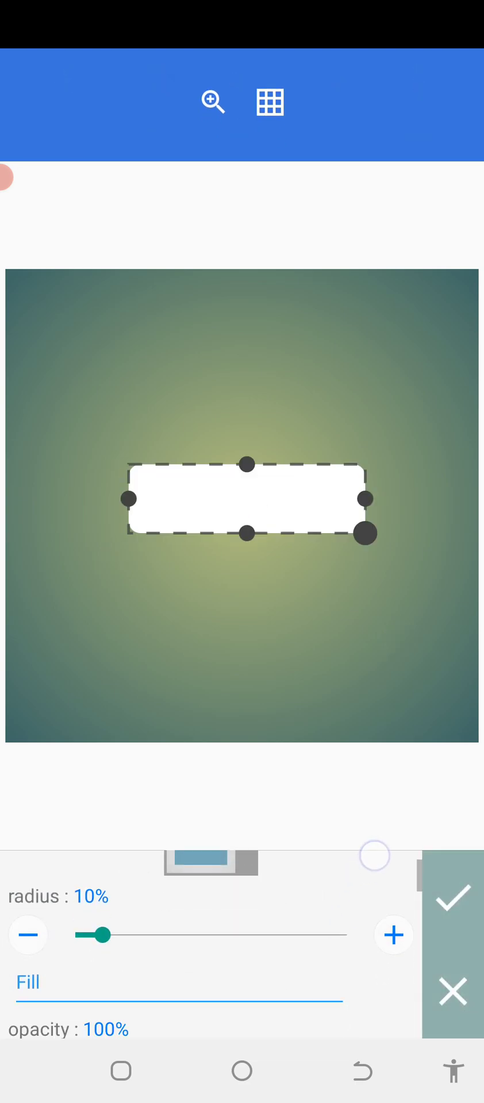
left_click(393, 935)
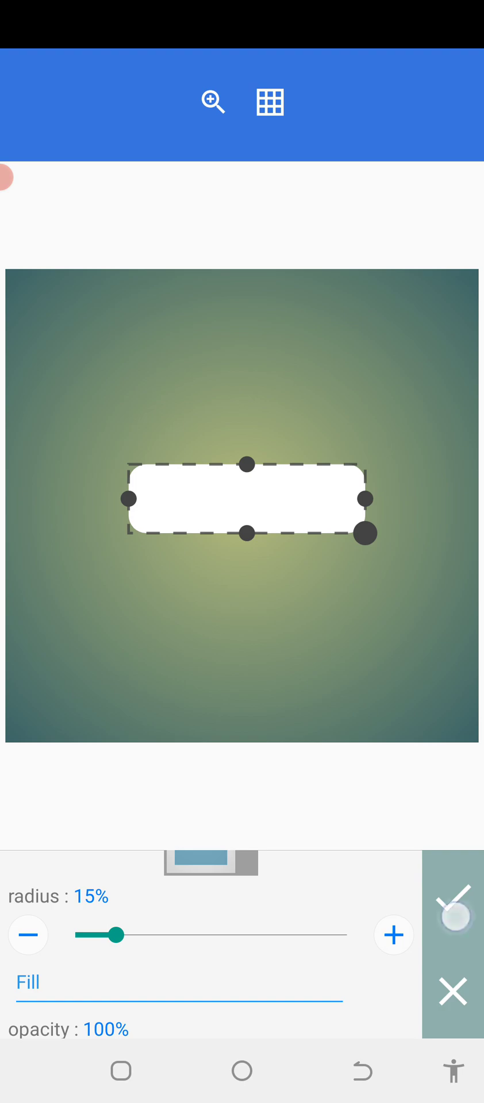
left_click(452, 899)
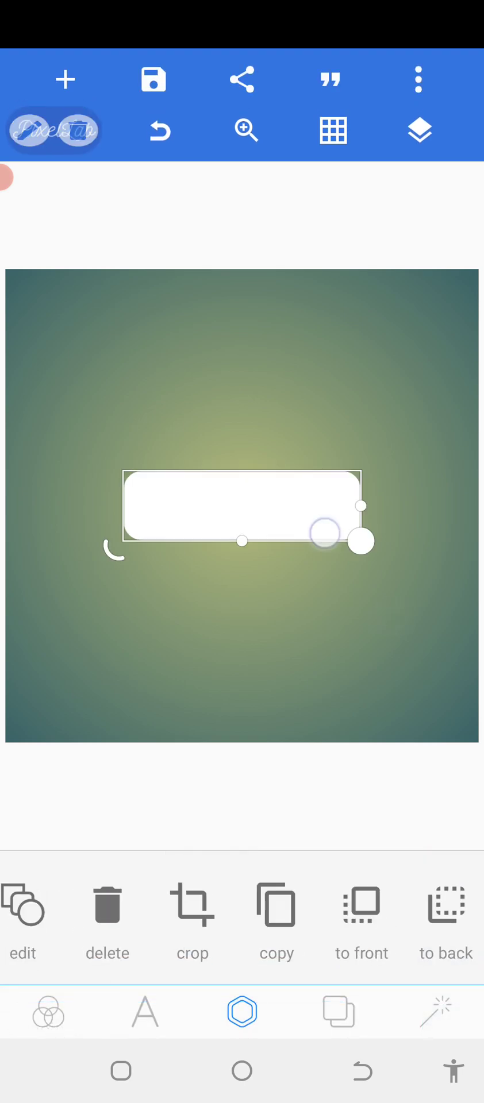
left_click(24, 922)
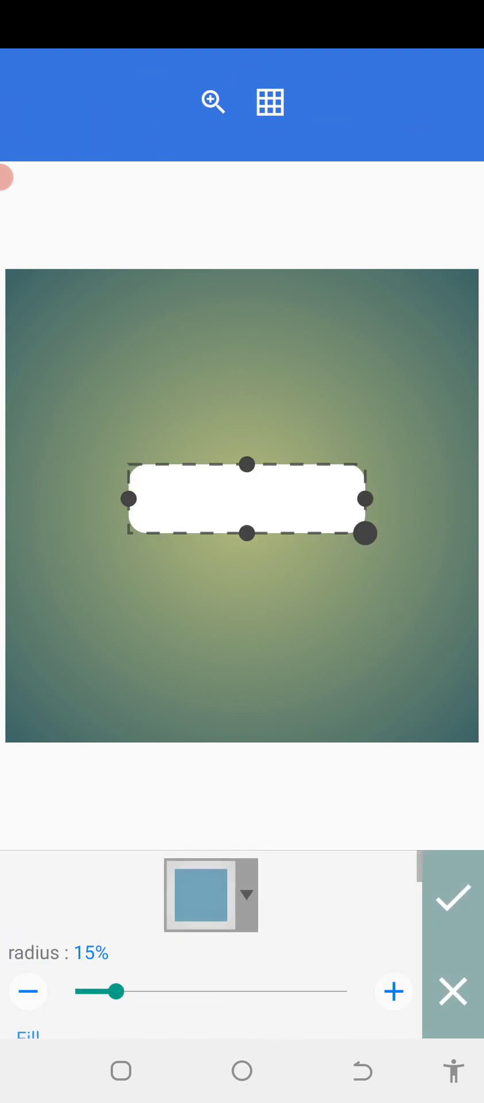
left_click(452, 896)
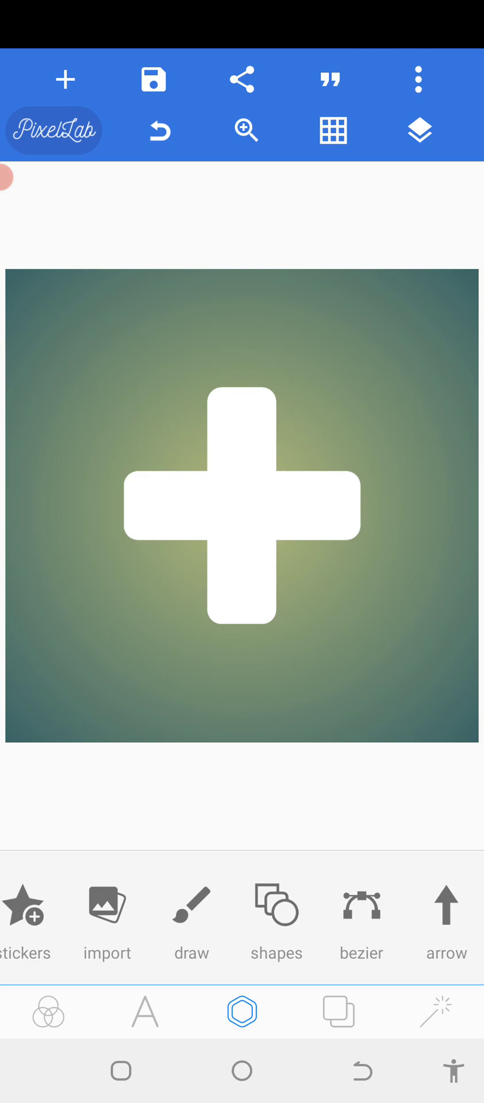
Resize and round the vertical bar, then centre it to form a compact plus sign.
left_click(240, 505)
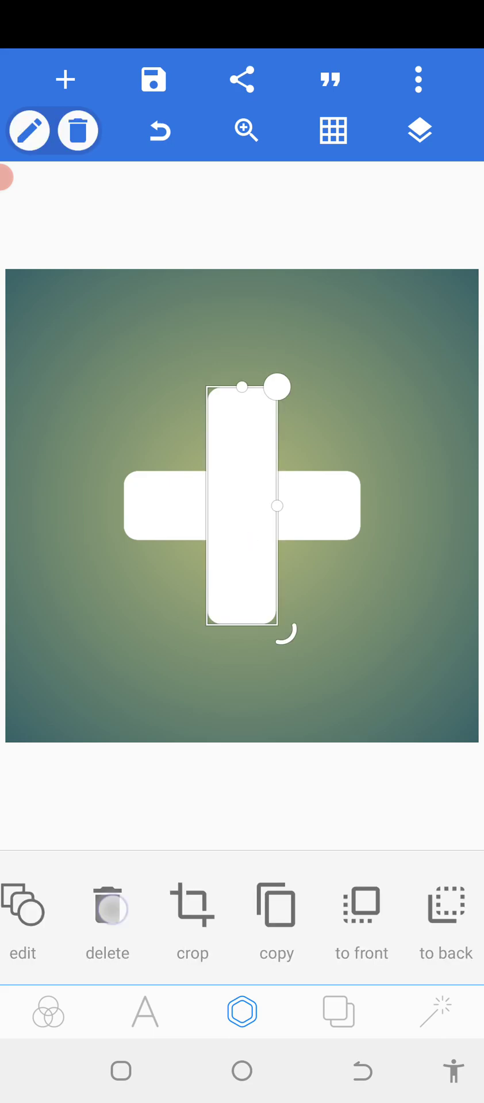
left_click(24, 921)
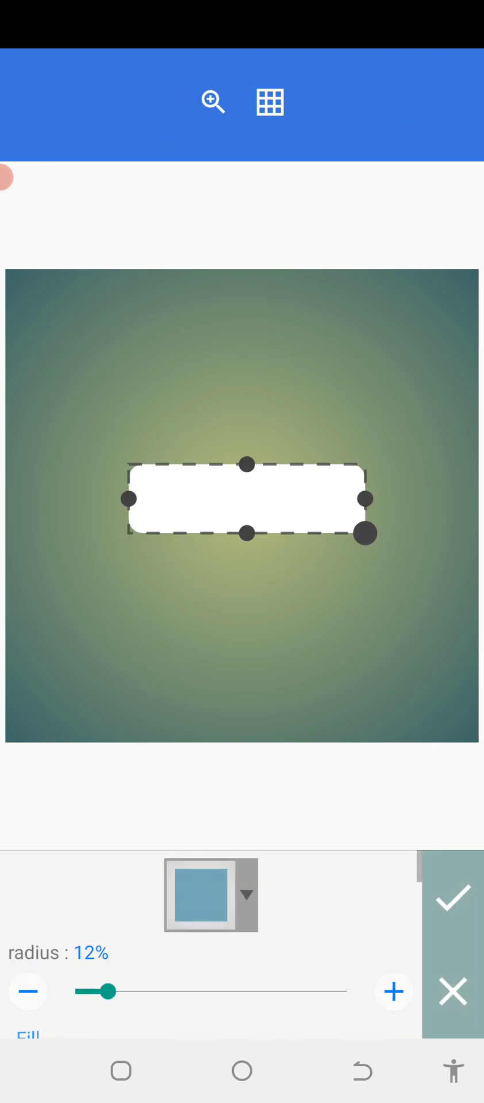
left_click_drag(364, 533, 302, 533)
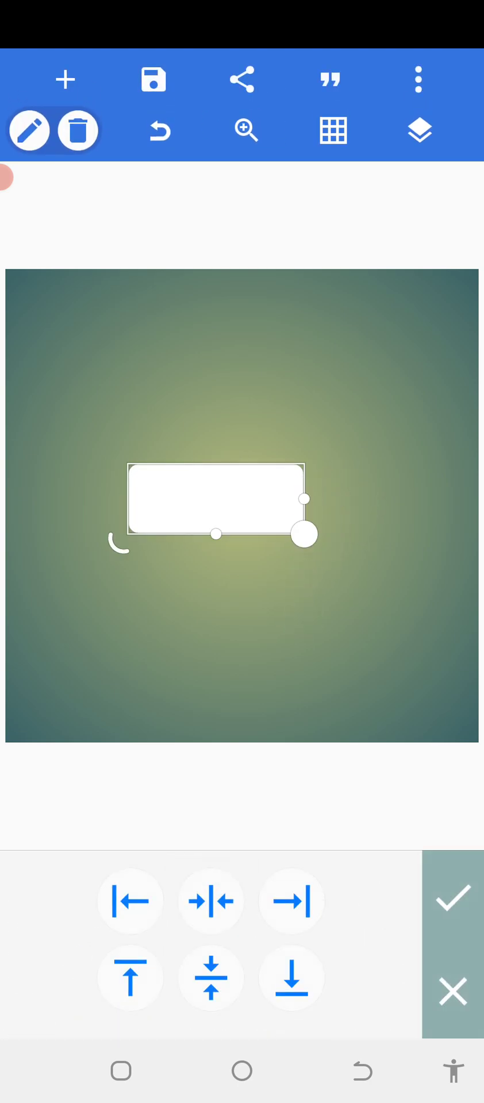
left_click(452, 898)
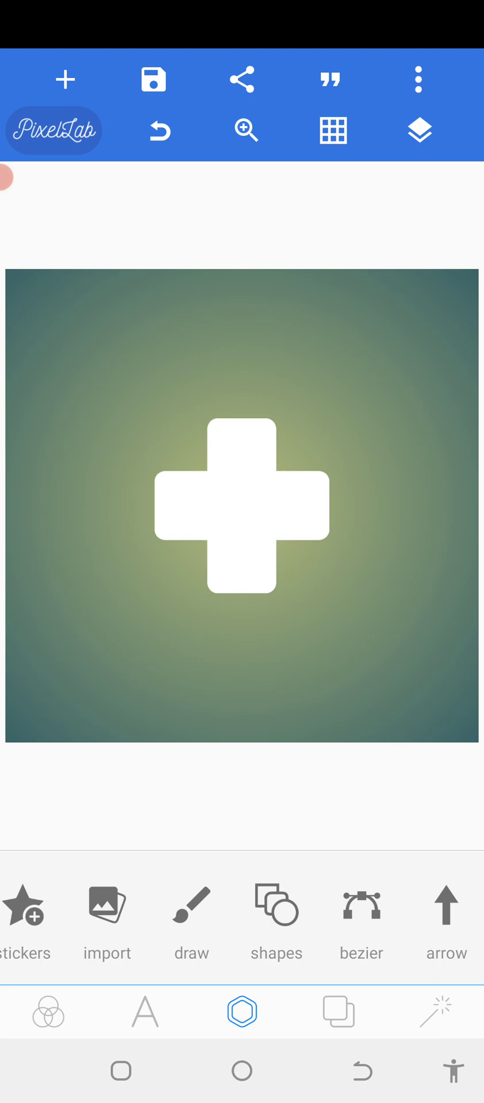
Merge the two white bars into a single plus-sign object from the Layers panel.
left_click(418, 131)
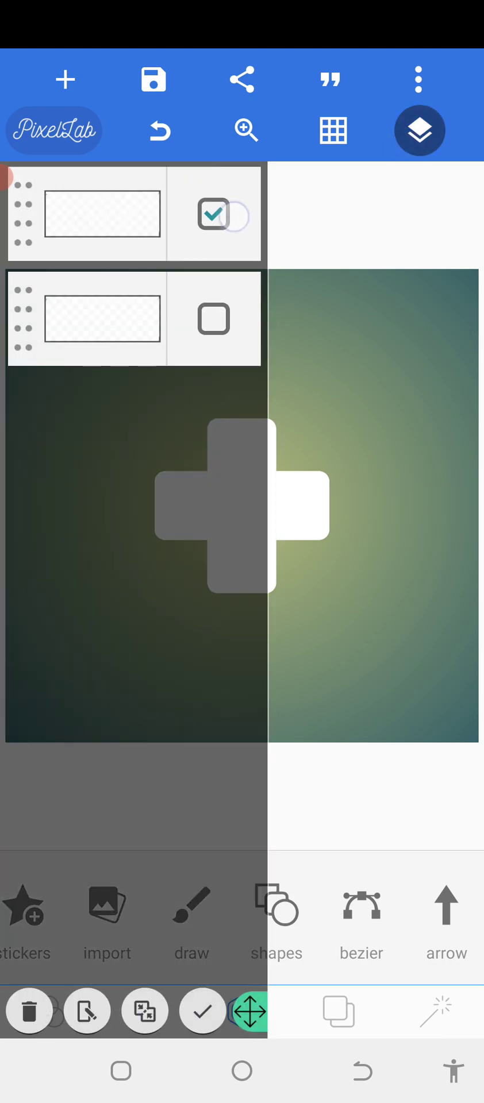
left_click(144, 1011)
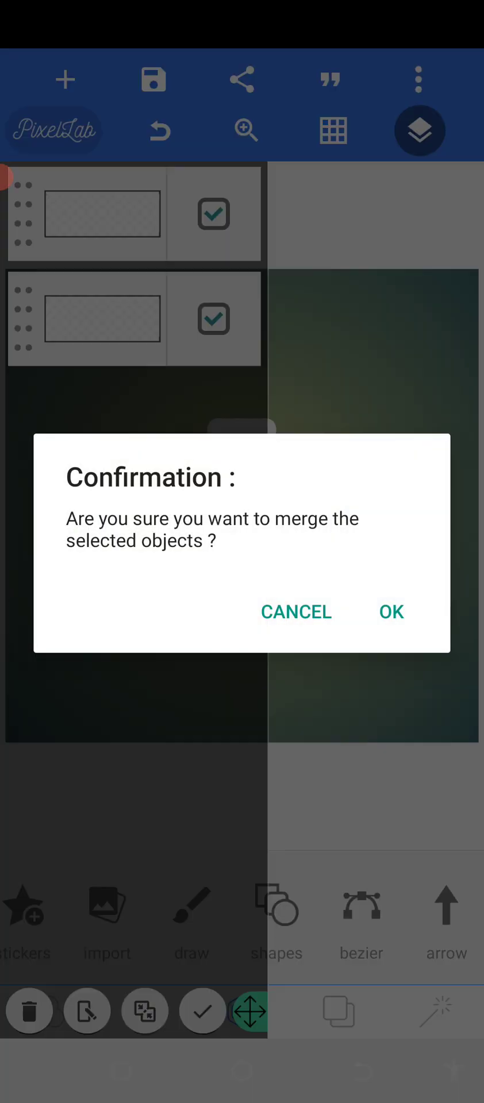
left_click(391, 611)
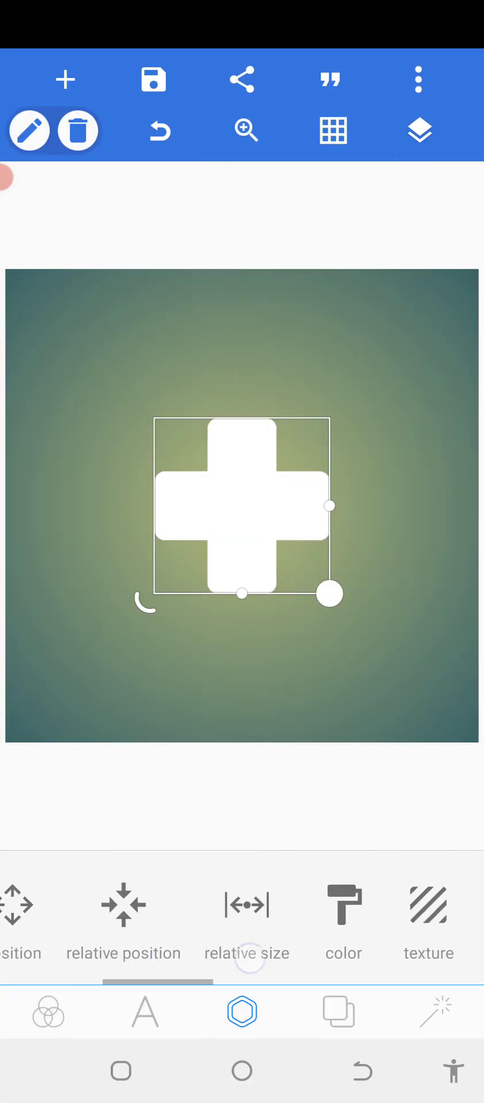
Try black on the plus sign, undo it, and check the object list.
left_click(342, 907)
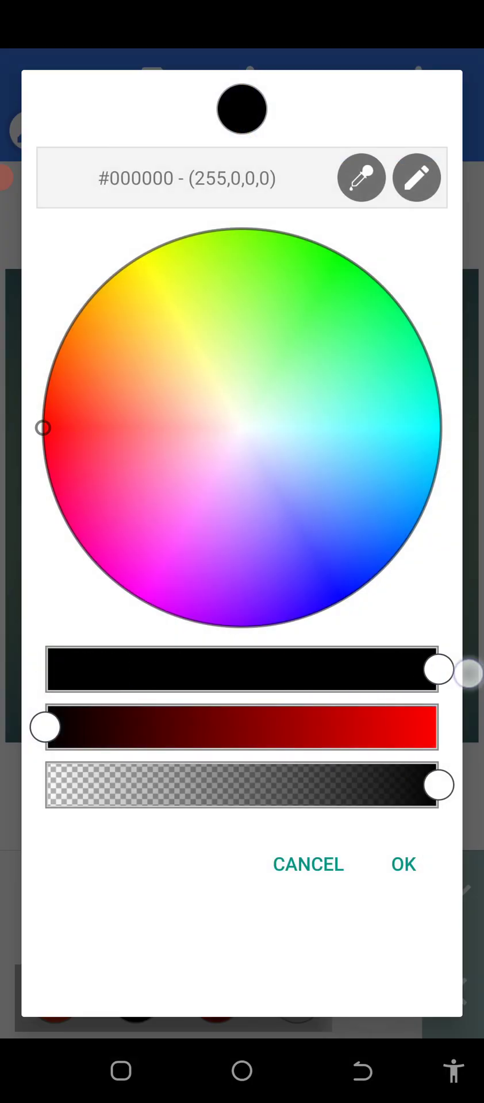
left_click(401, 864)
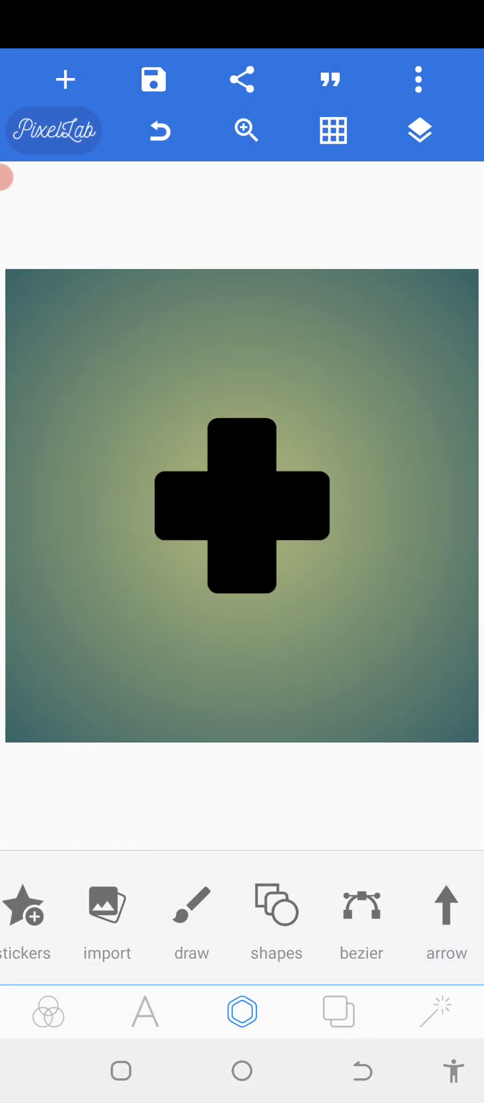
left_click(241, 510)
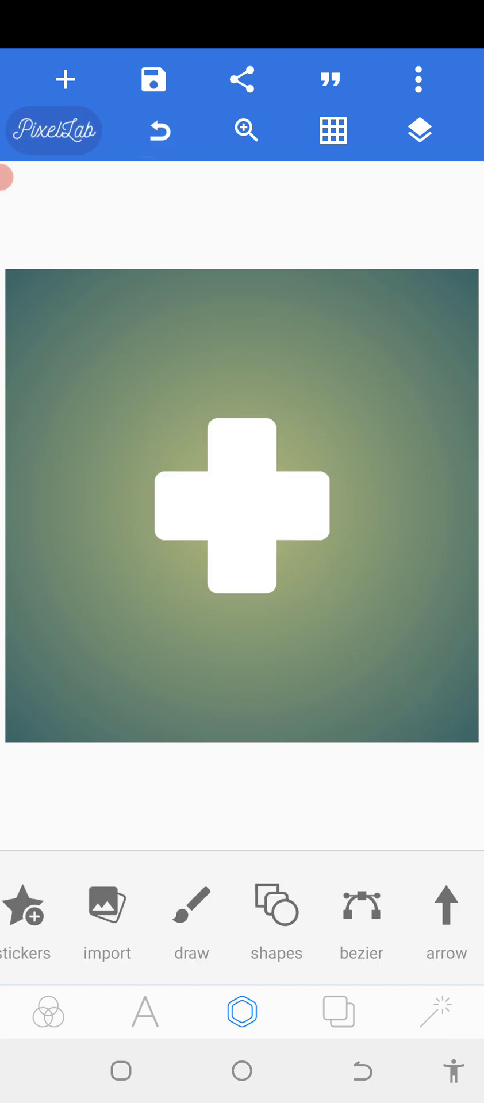
left_click(419, 130)
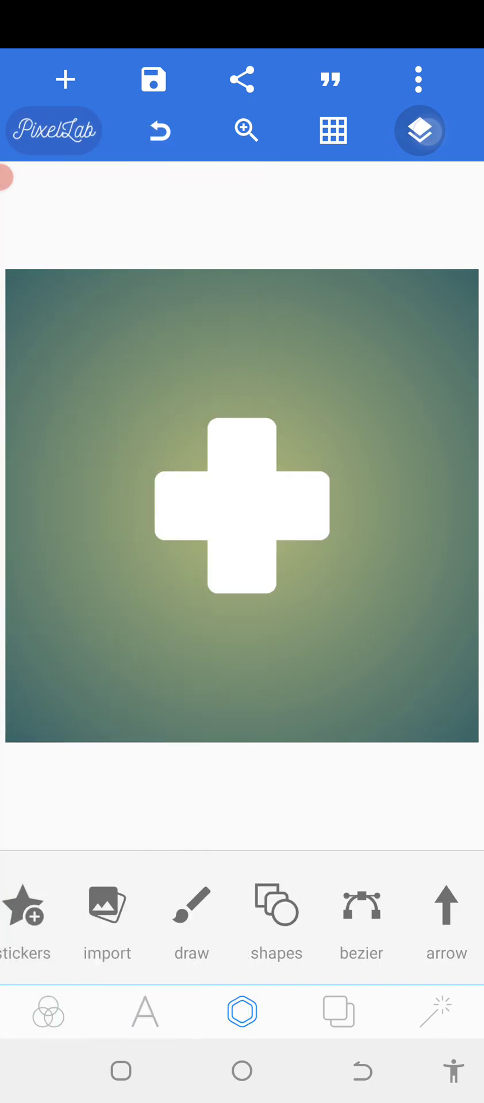
left_click(420, 131)
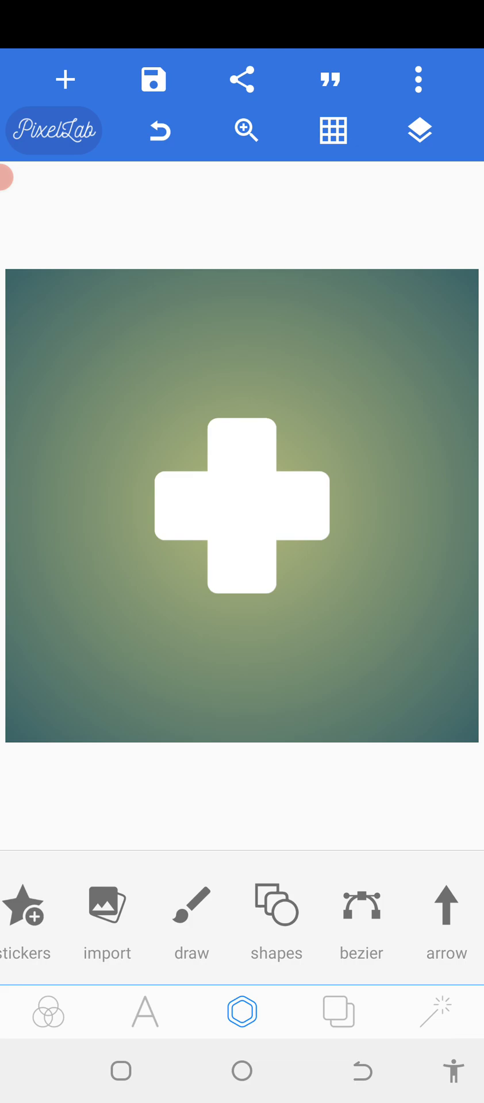
left_click(359, 922)
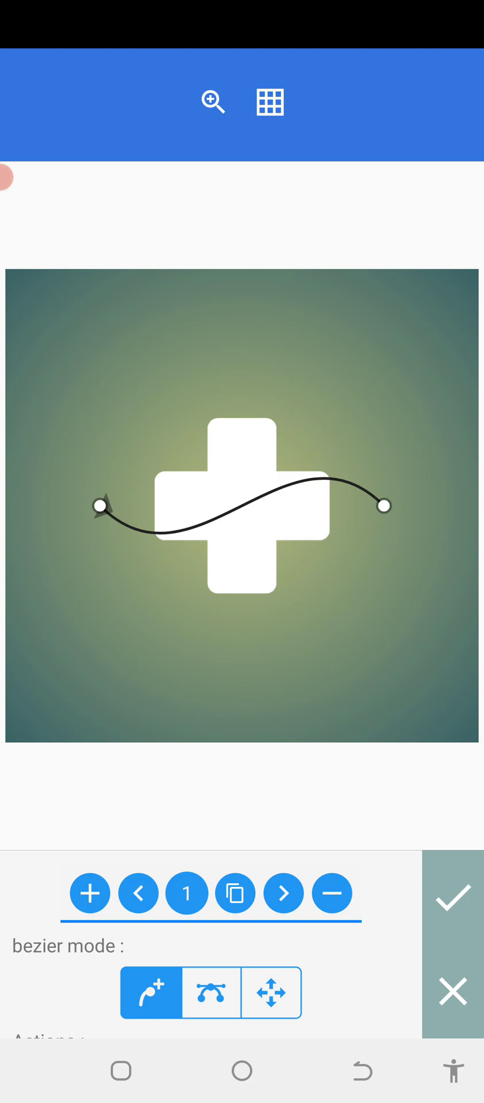
Bend the Bezier curve's right end toward the plus and shift it into the cross.
left_click(209, 992)
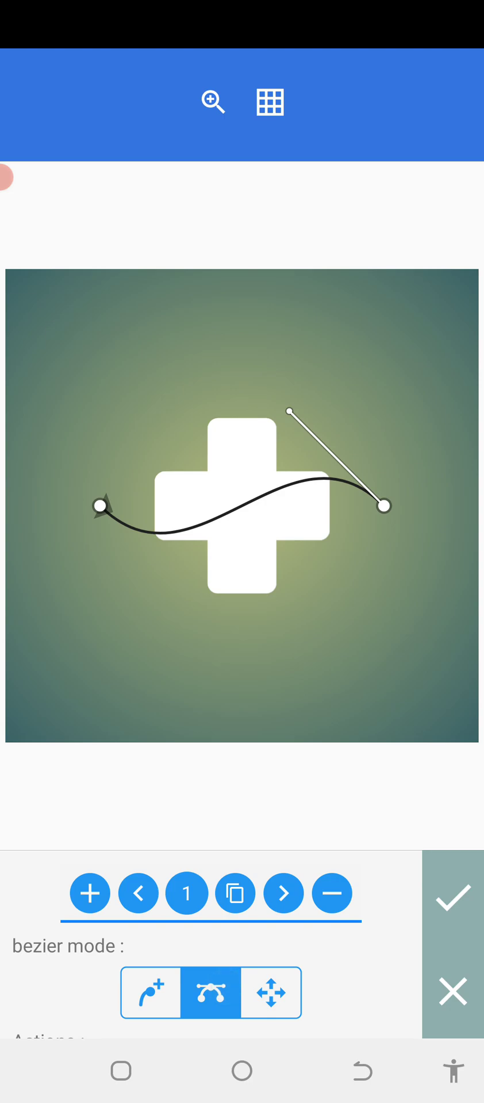
left_click_drag(385, 506, 296, 515)
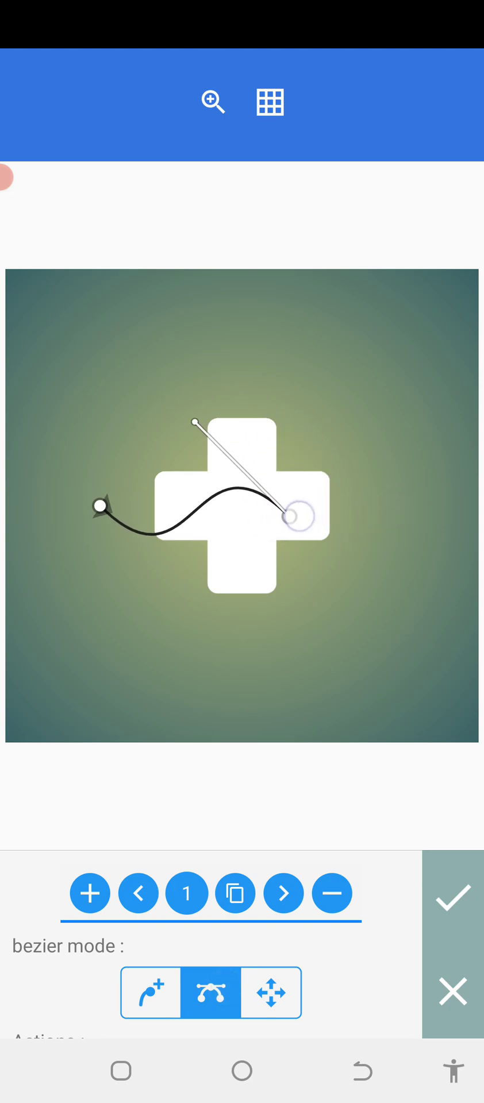
left_click(272, 992)
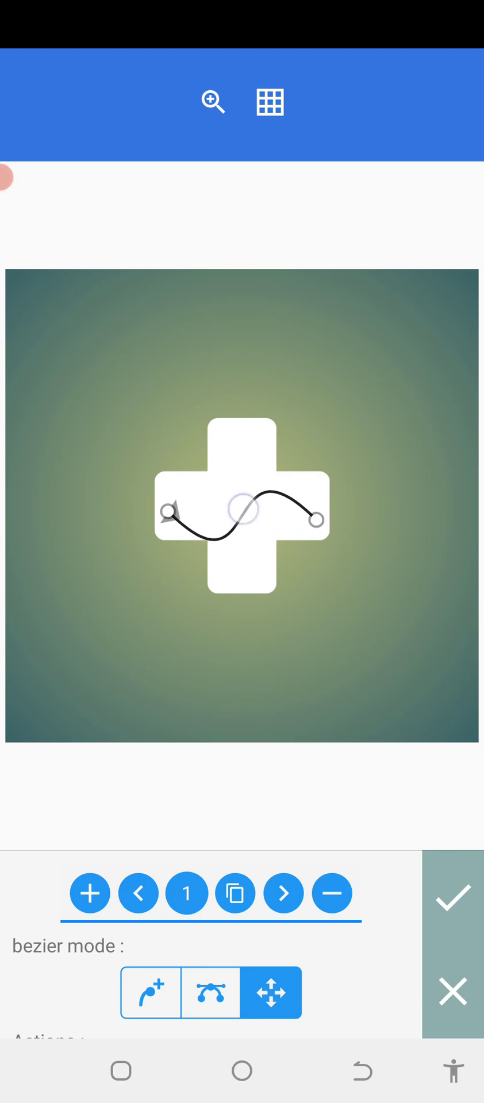
left_click(211, 992)
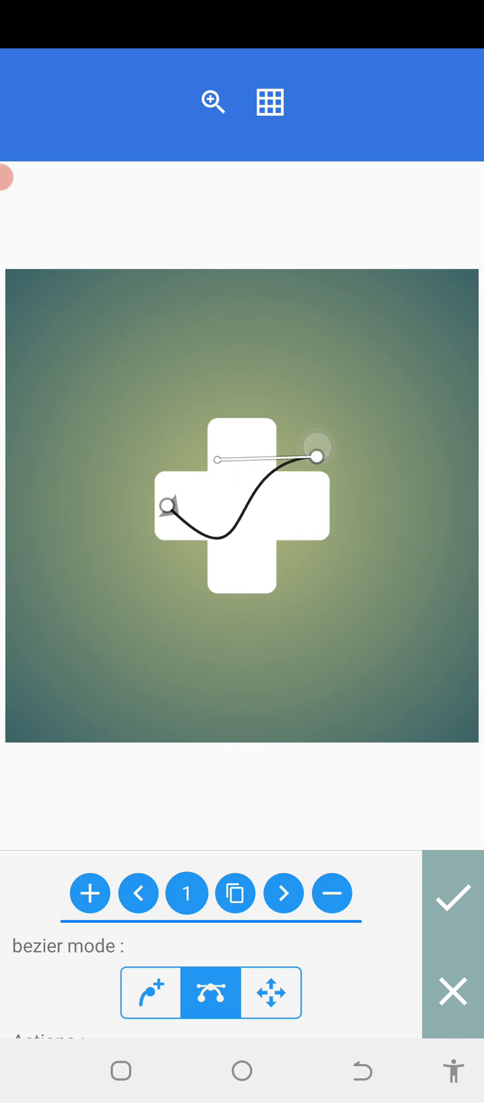
Drag the curve's ends onto the cross's top and bottom arms and shape its upper bend.
left_click_drag(224, 481, 262, 621)
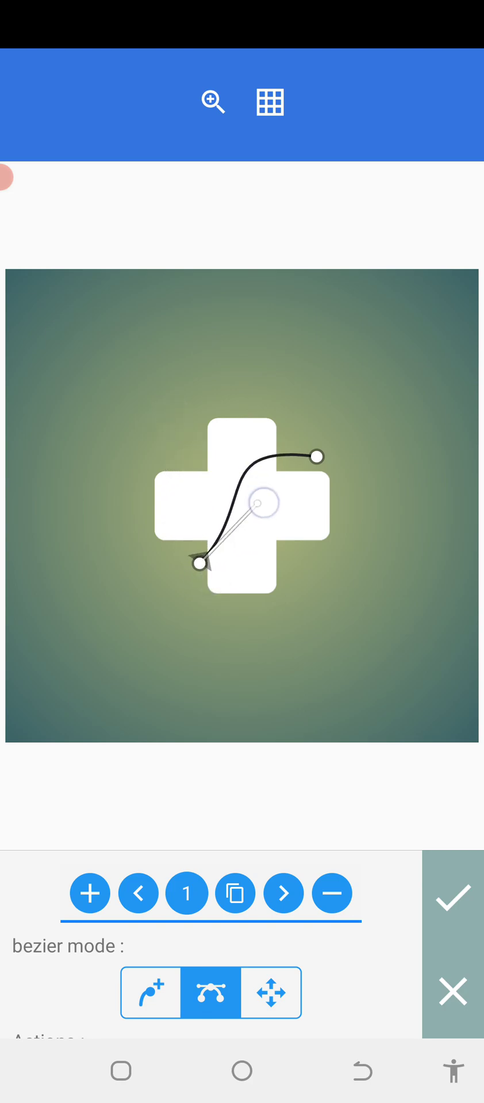
left_click_drag(263, 503, 275, 526)
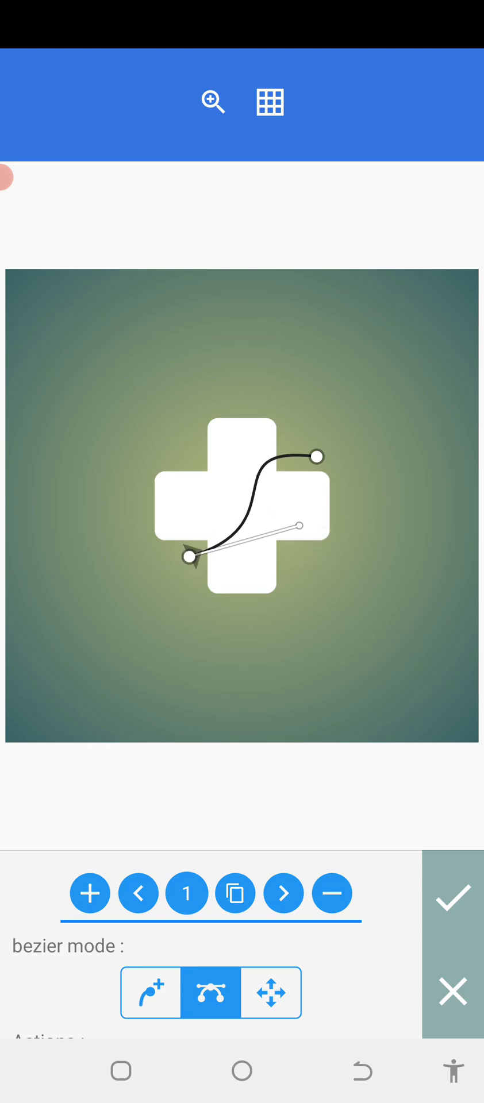
left_click_drag(301, 526, 208, 462)
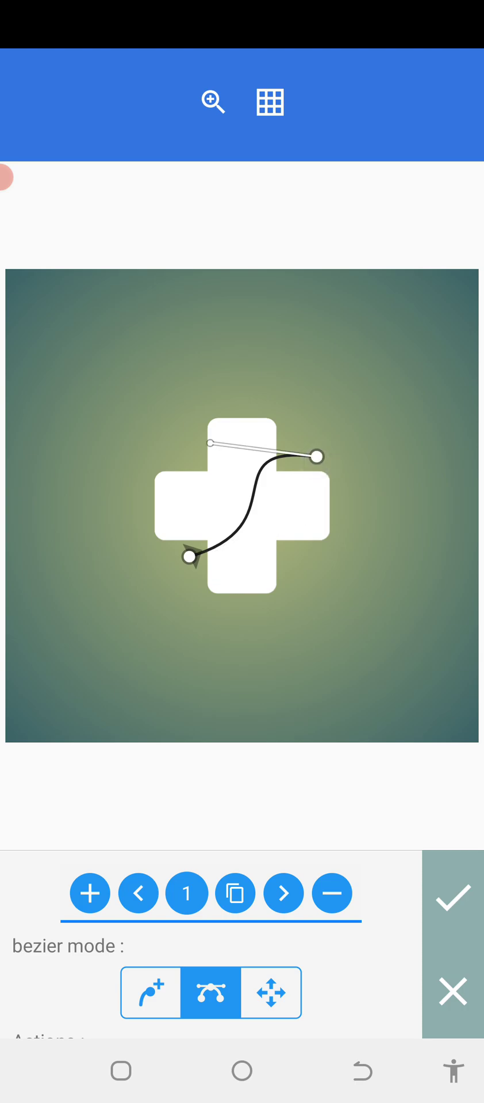
left_click_drag(319, 457, 282, 408)
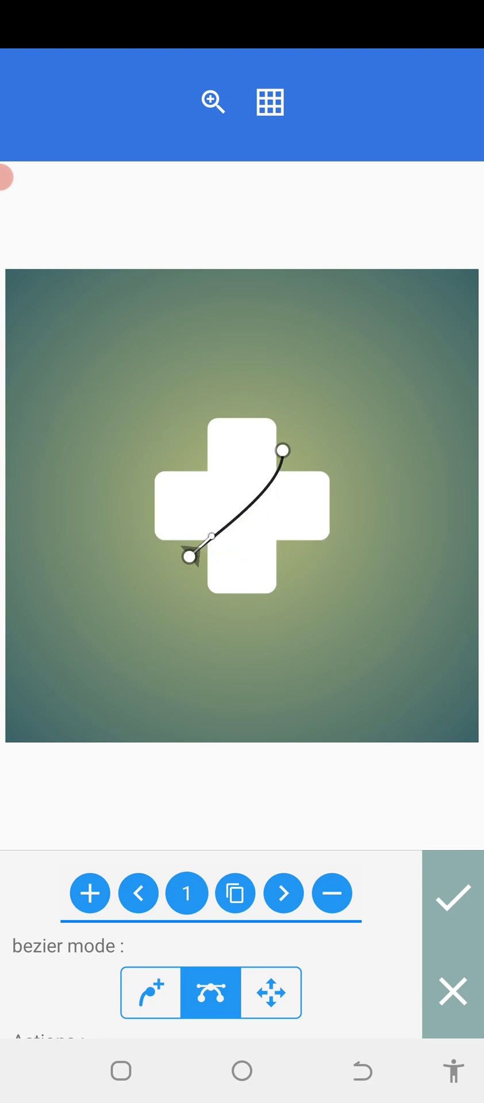
left_click_drag(212, 538, 173, 506)
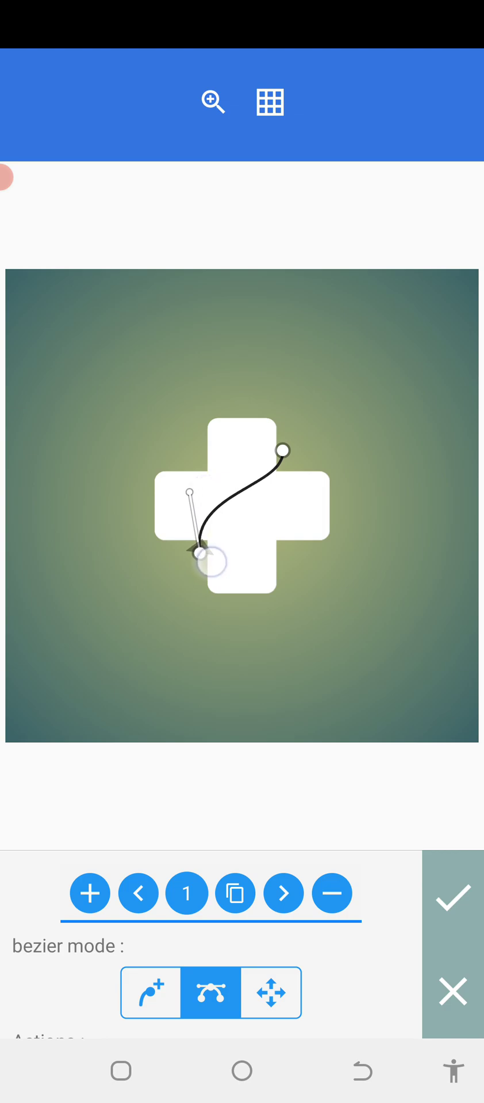
left_click_drag(208, 562, 311, 511)
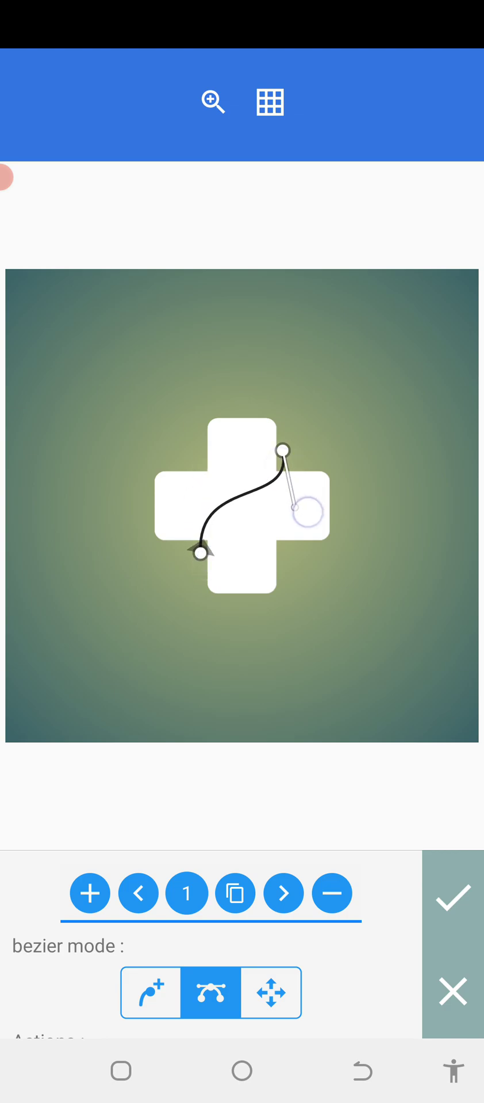
left_click_drag(309, 513, 289, 556)
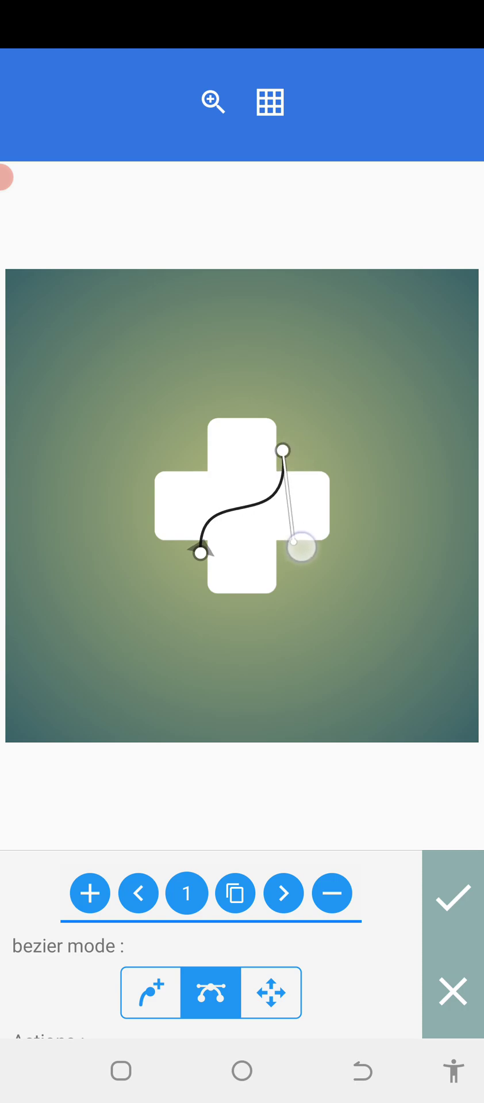
left_click_drag(302, 550, 305, 566)
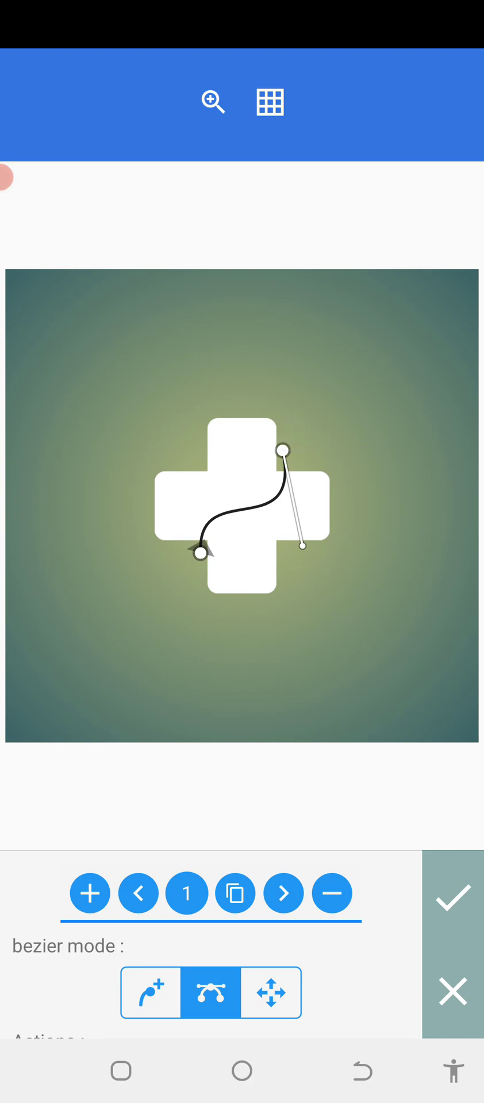
left_click_drag(285, 469, 276, 468)
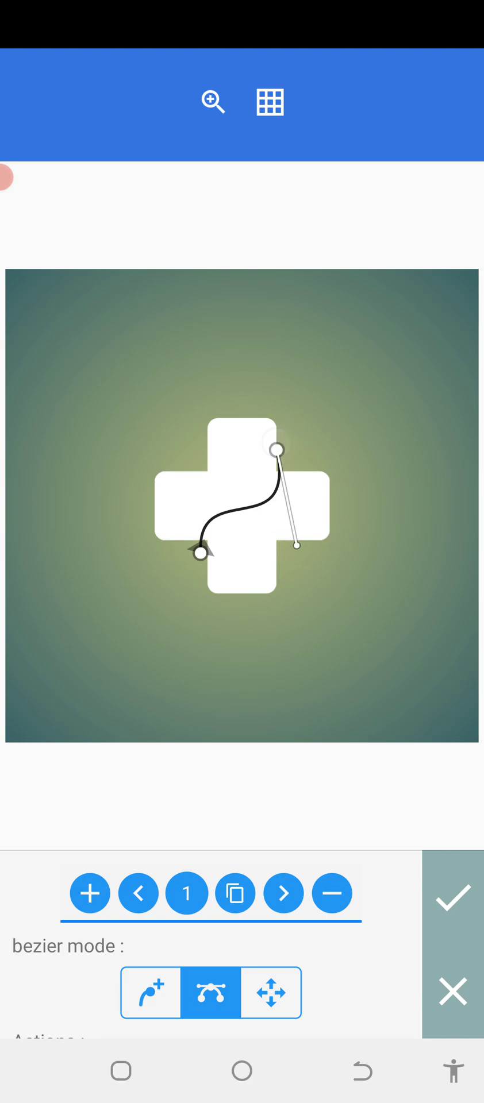
left_click_drag(278, 449, 278, 466)
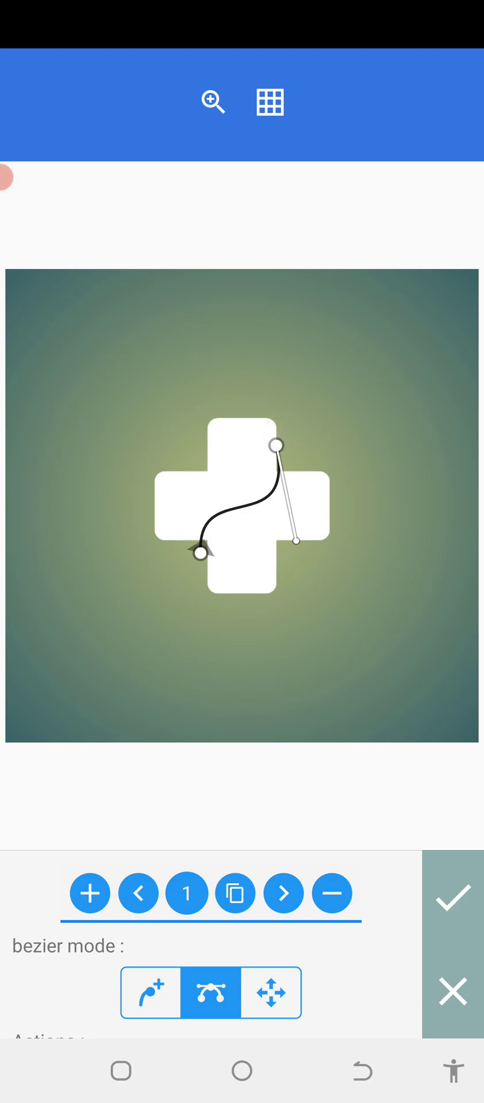
Reshape the curve's lower bend and stretch the top bend downward.
left_click_drag(299, 563, 199, 499)
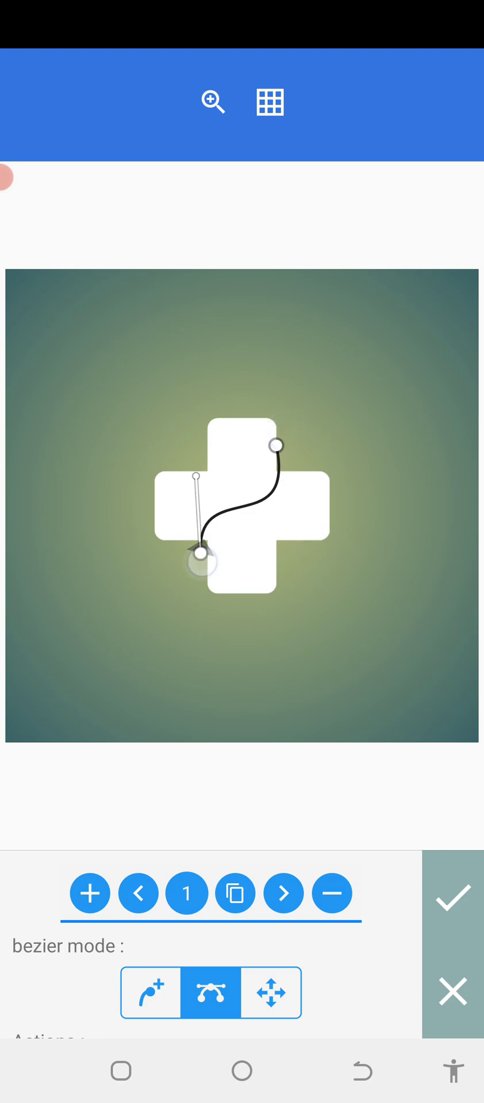
left_click_drag(195, 496, 181, 480)
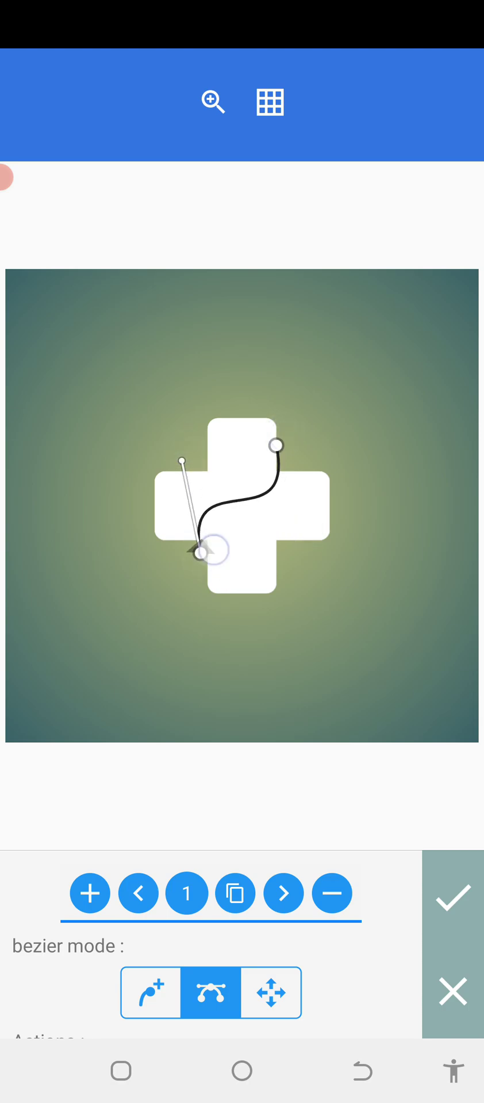
left_click_drag(208, 556, 212, 580)
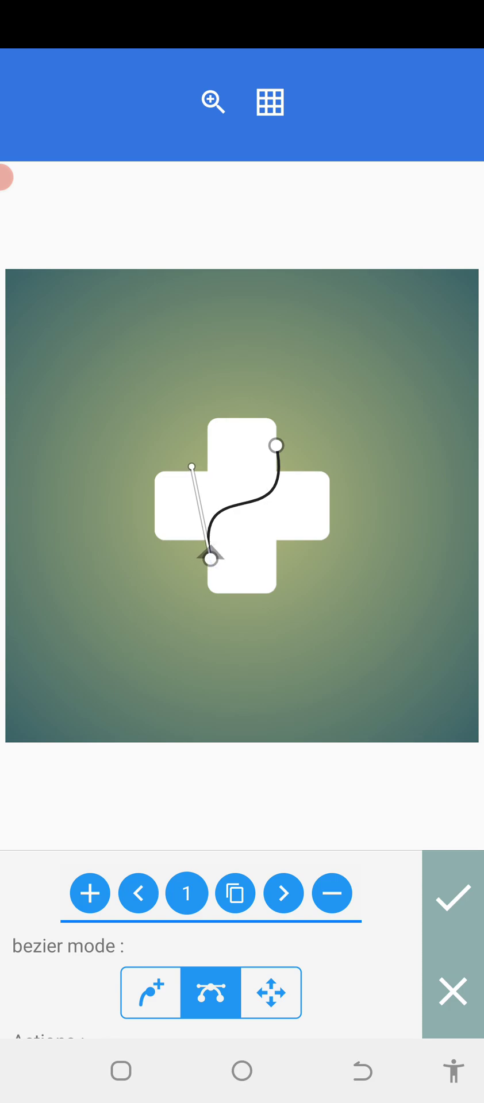
left_click_drag(193, 485, 182, 484)
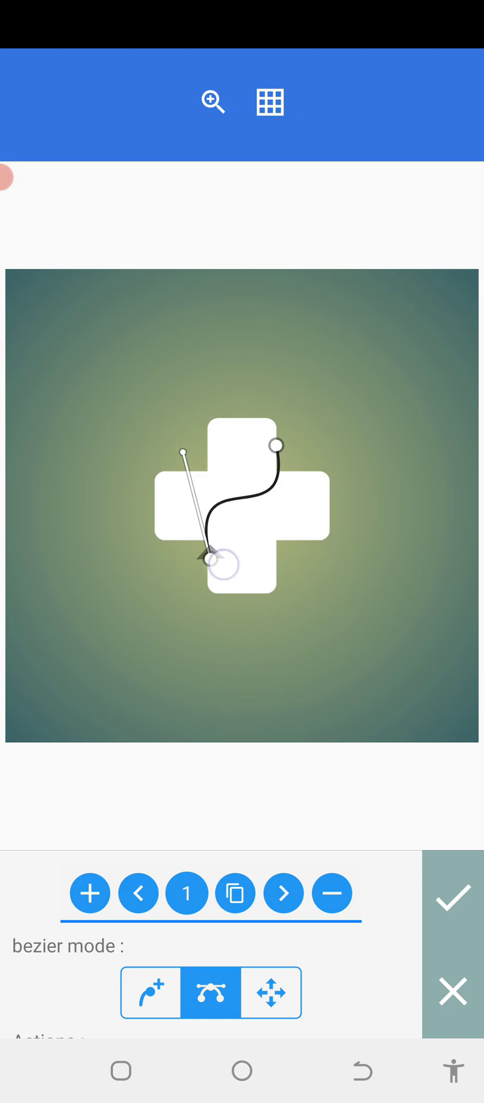
left_click_drag(208, 560, 197, 572)
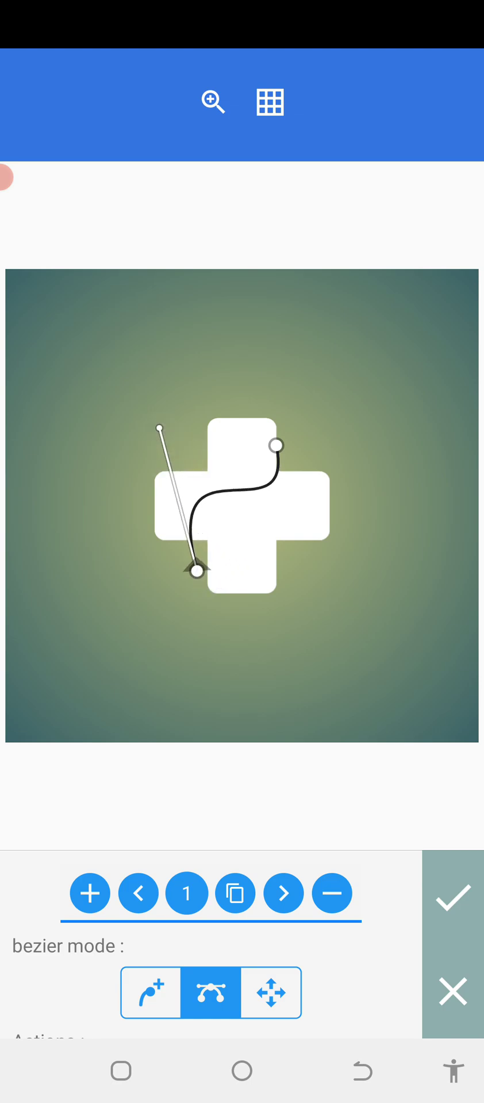
left_click_drag(159, 428, 307, 554)
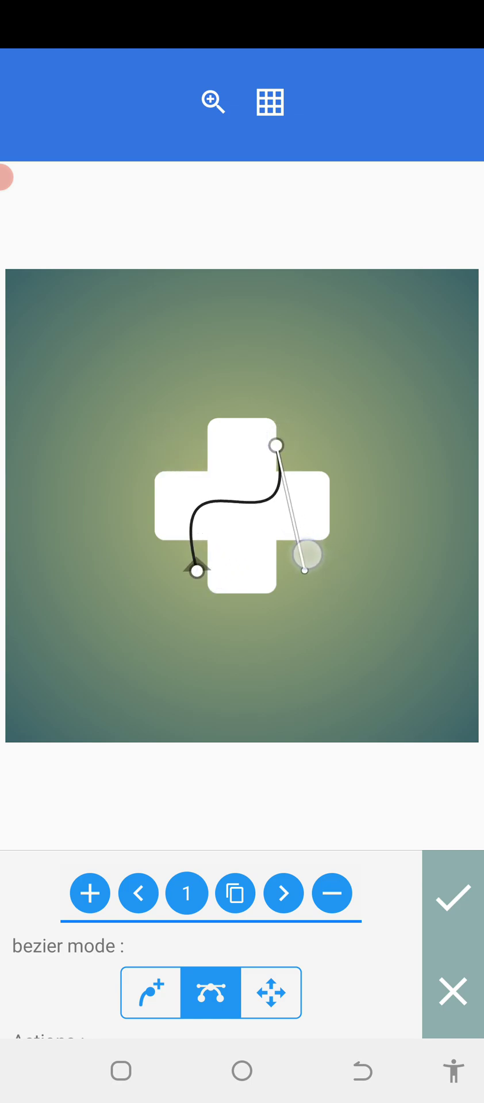
left_click_drag(306, 556, 306, 570)
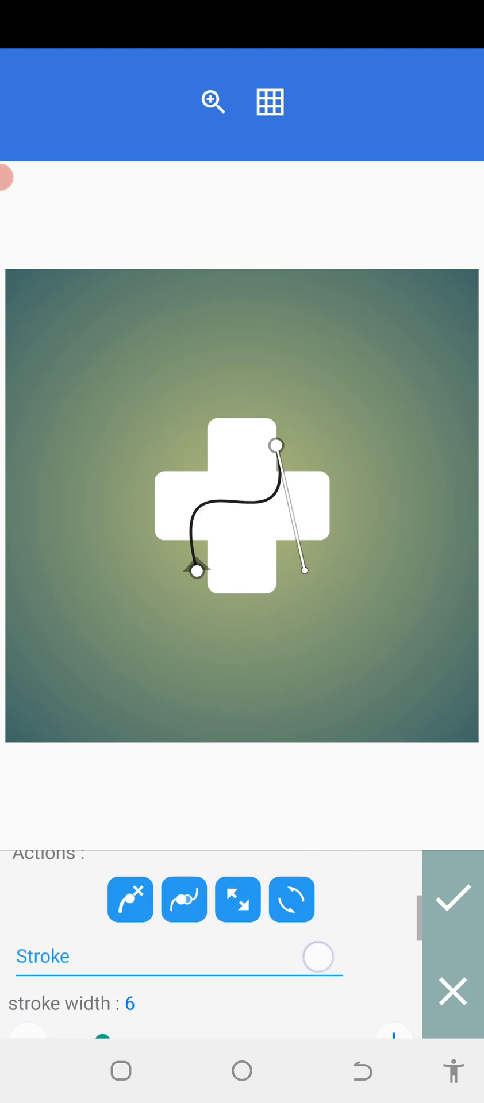
Shrink the curve slightly with Scale and retune its top and lower bends.
left_click(237, 899)
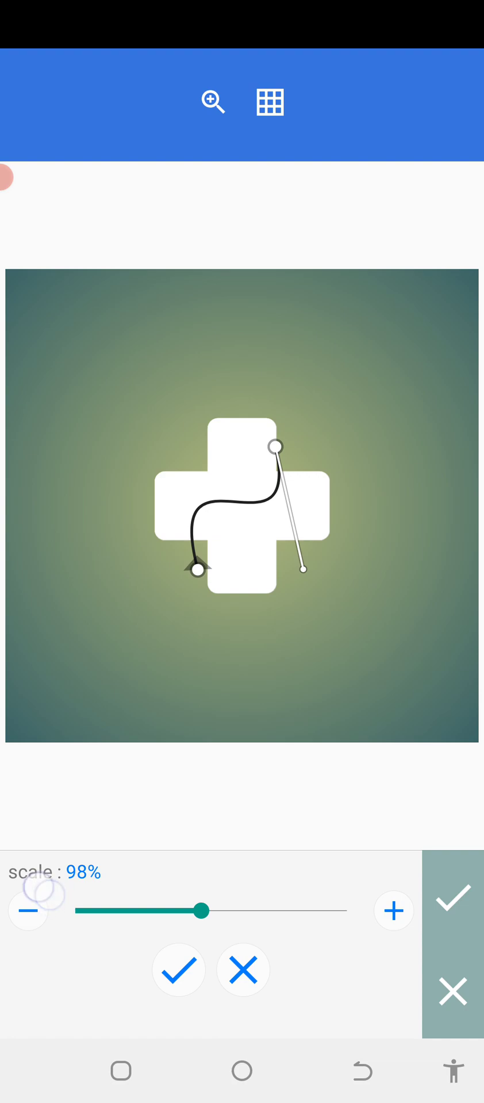
left_click(27, 910)
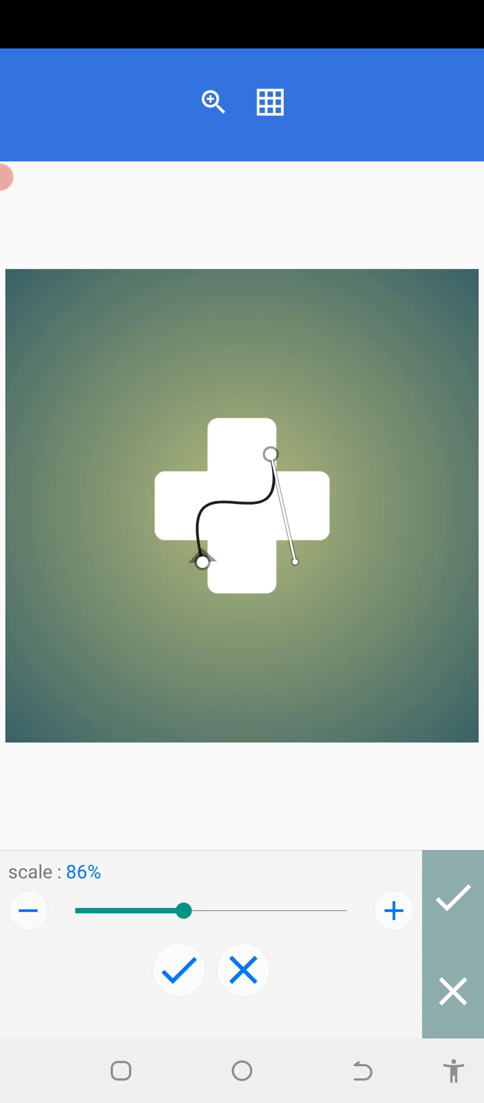
left_click(178, 969)
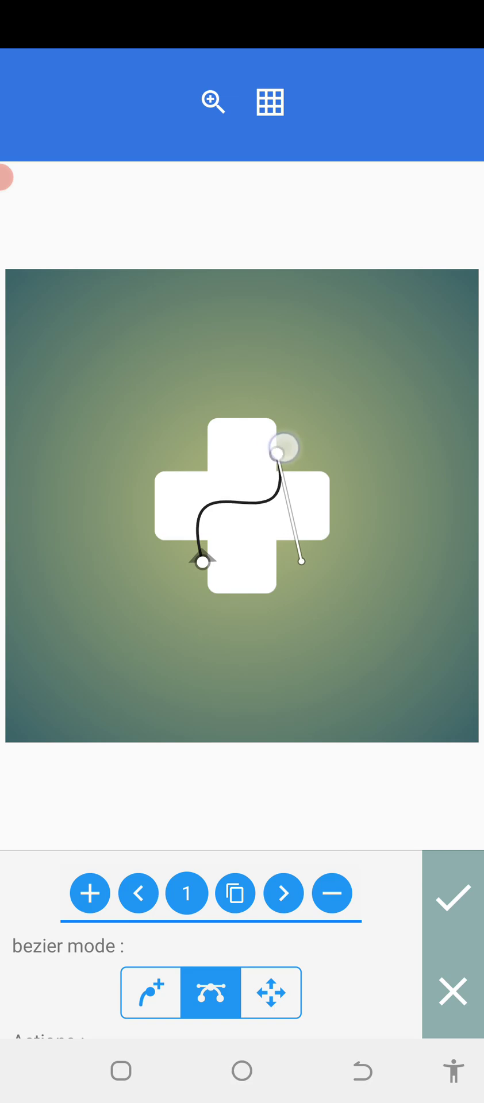
left_click_drag(302, 563, 288, 563)
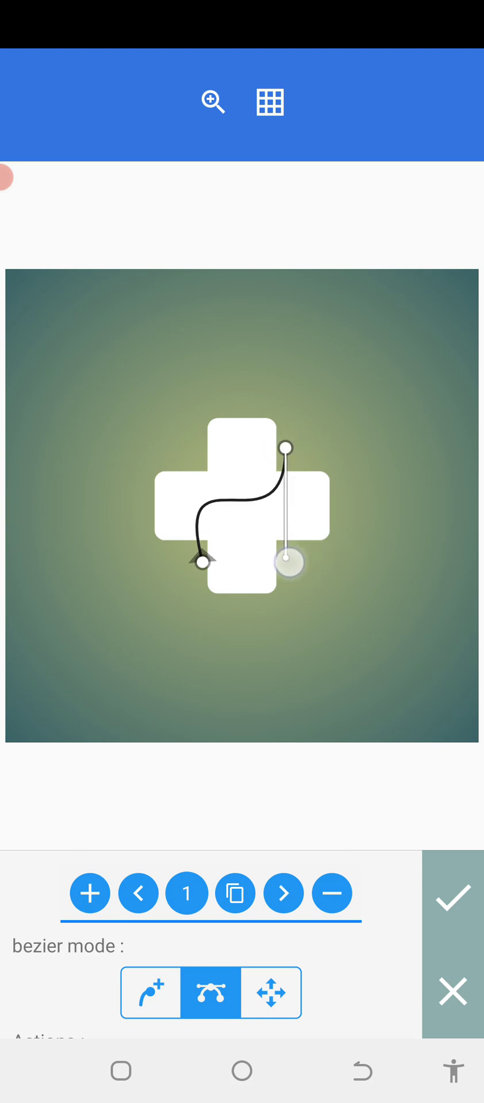
left_click_drag(287, 563, 311, 559)
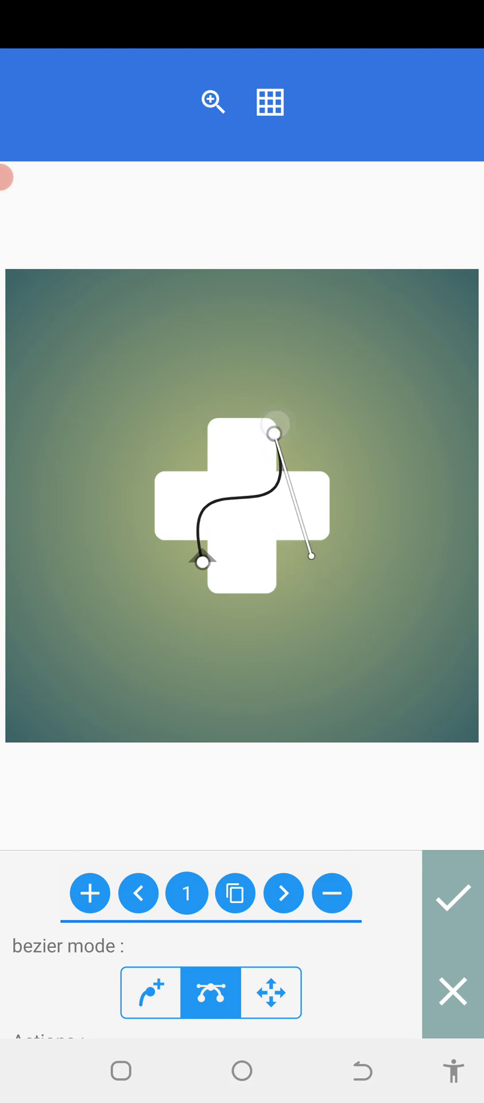
left_click_drag(314, 558, 326, 551)
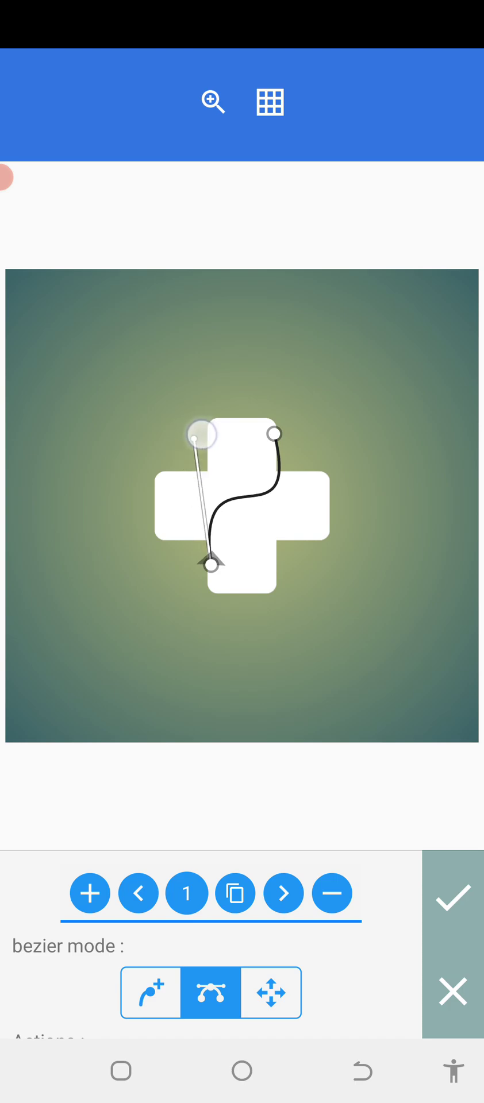
Smooth the curve into an S-bend from the bottom arm to the top right.
left_click_drag(203, 434, 326, 593)
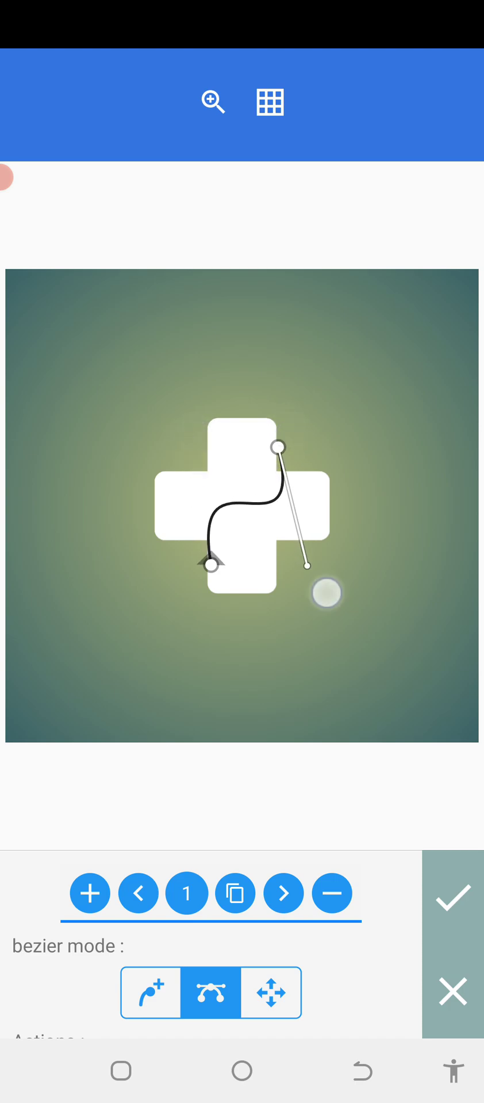
left_click_drag(325, 594, 295, 431)
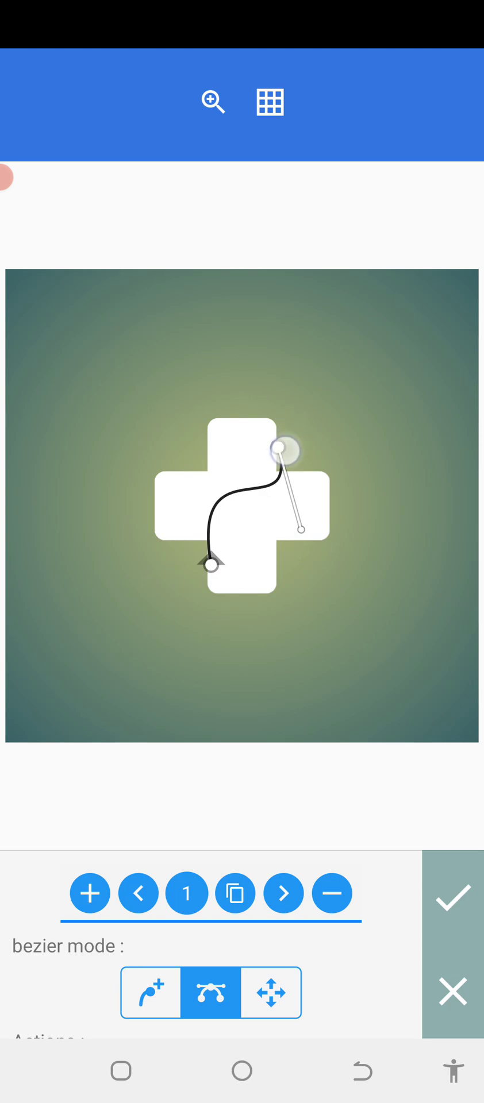
left_click_drag(304, 529, 311, 538)
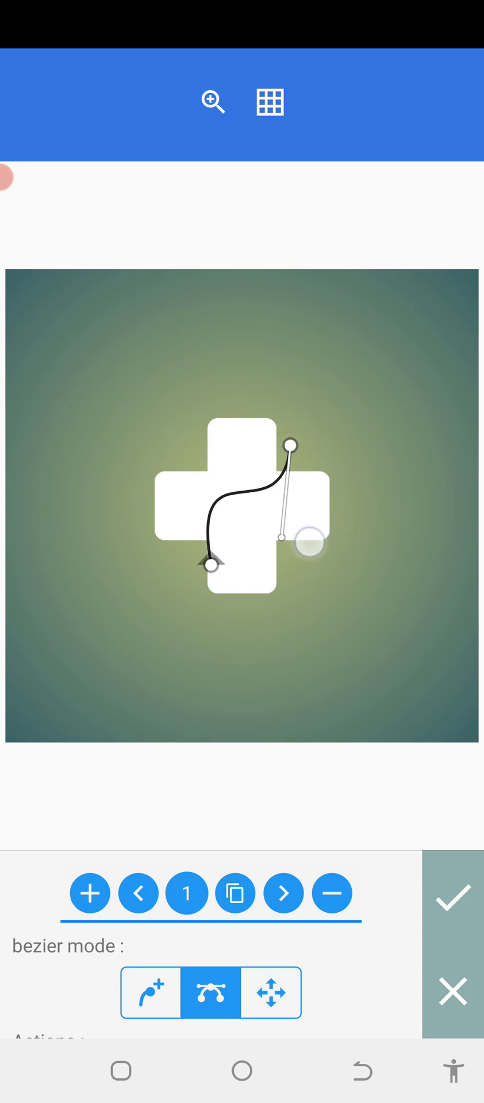
left_click_drag(305, 549, 288, 563)
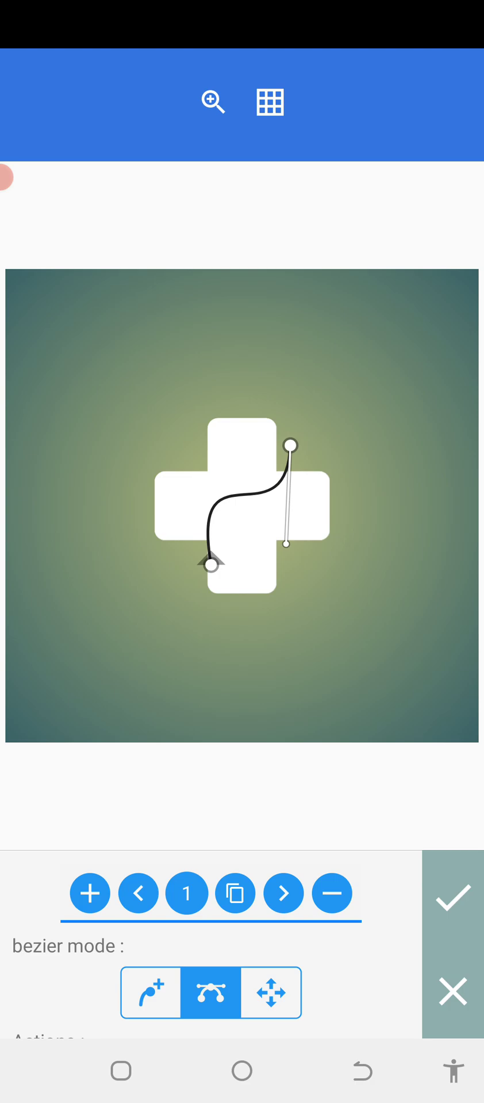
left_click(291, 448)
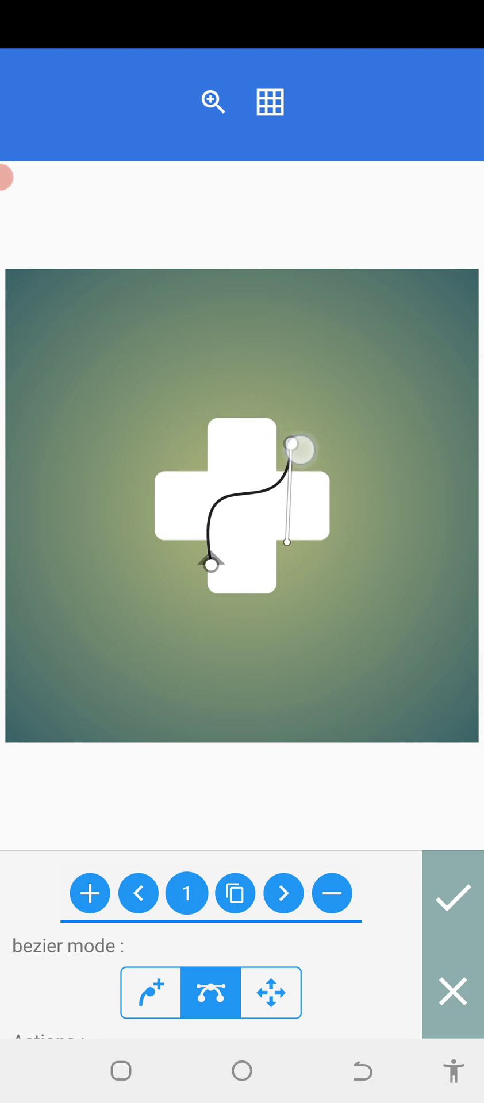
left_click_drag(300, 445, 275, 567)
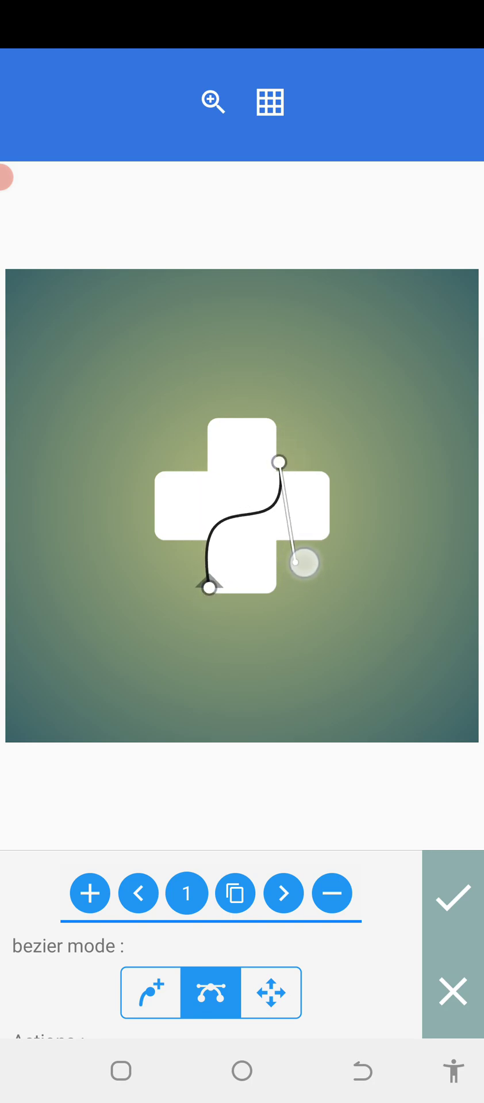
left_click_drag(305, 563, 295, 545)
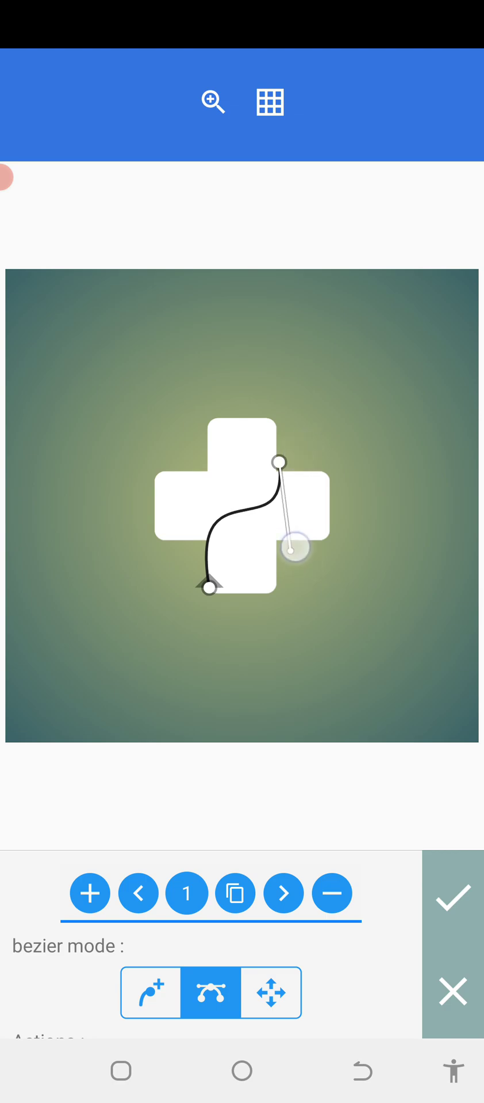
left_click_drag(292, 544, 140, 475)
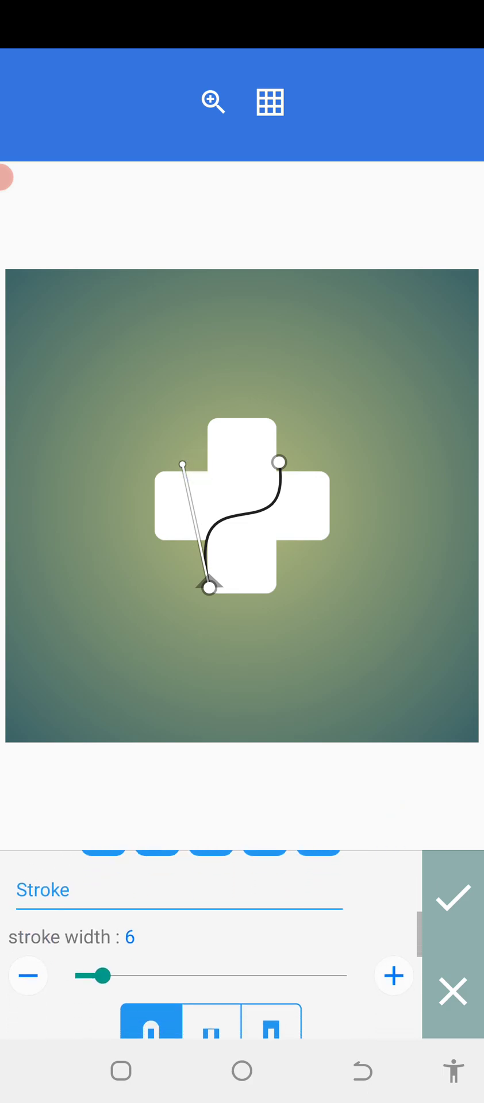
Thicken the S-curve's stroke to about 15 and return to reshaping its points.
left_click(392, 976)
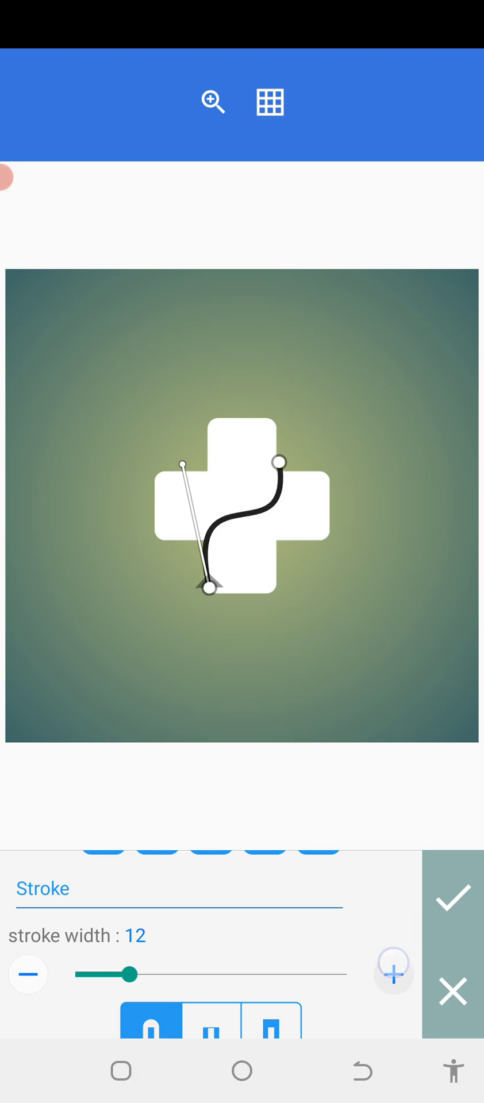
left_click(393, 973)
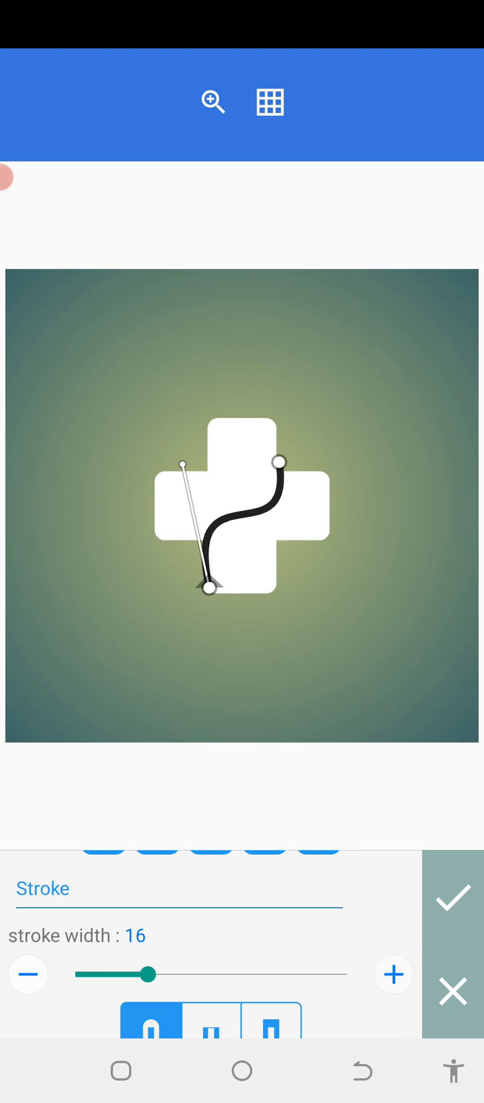
left_click(28, 973)
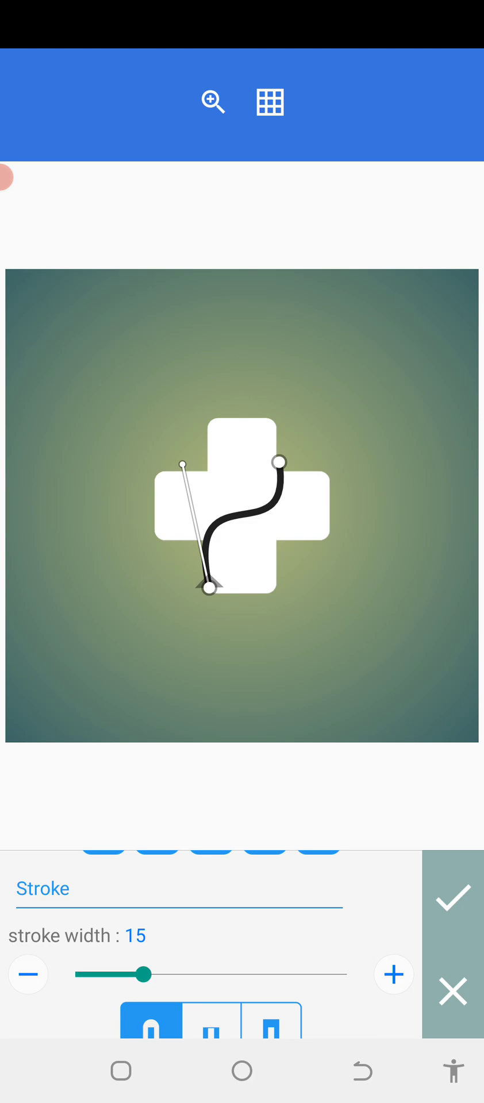
left_click(452, 895)
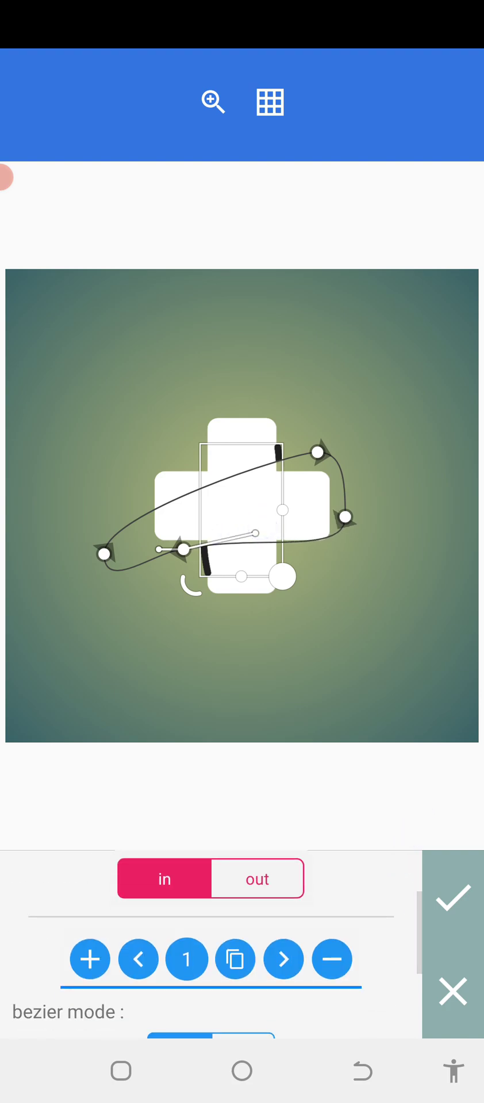
Finish the S-curve and add a new rectangle from Shapes.
left_click(451, 896)
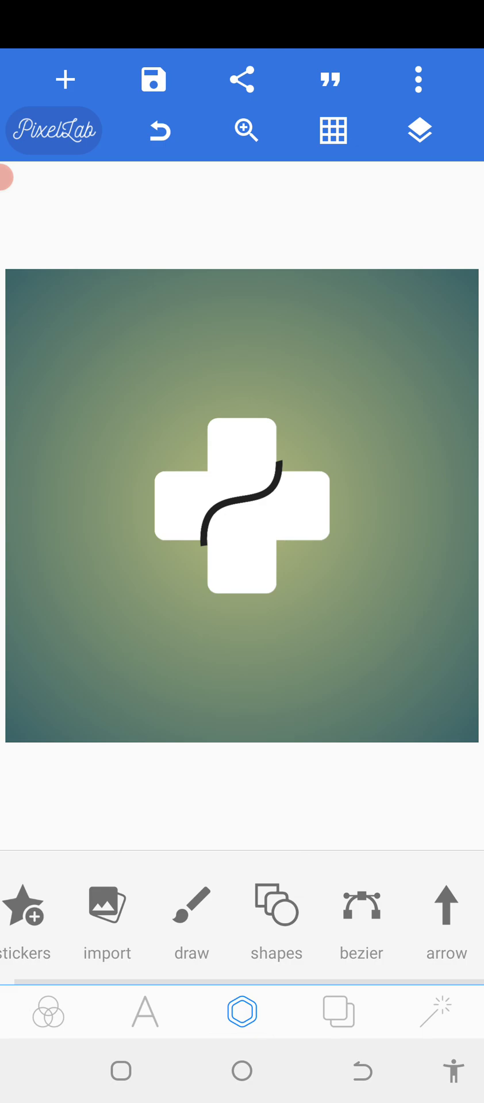
left_click(275, 904)
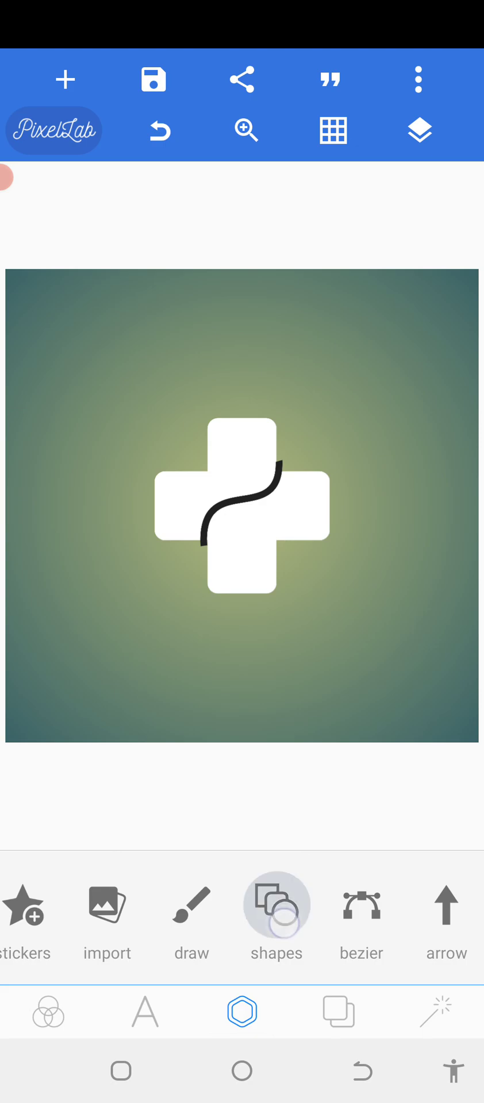
left_click(275, 908)
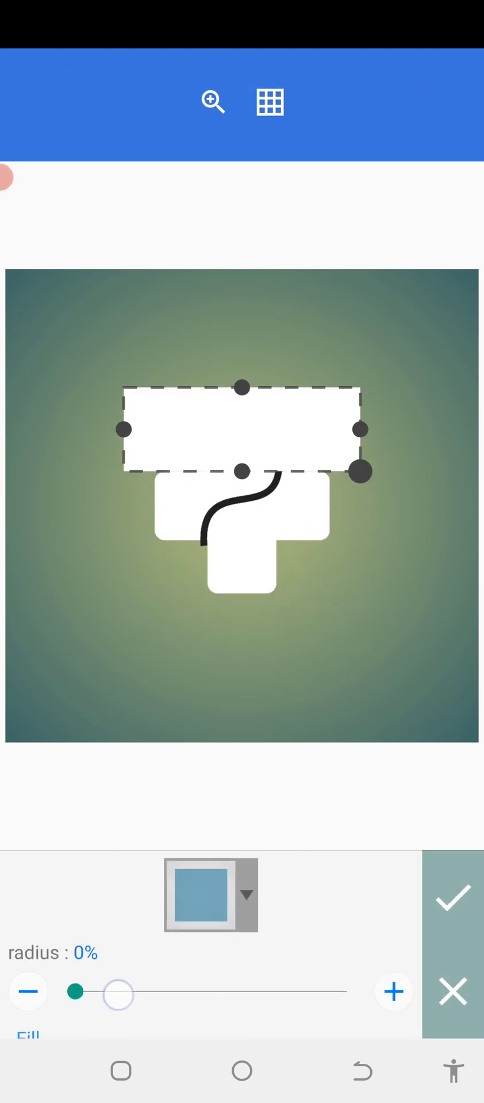
left_click(452, 895)
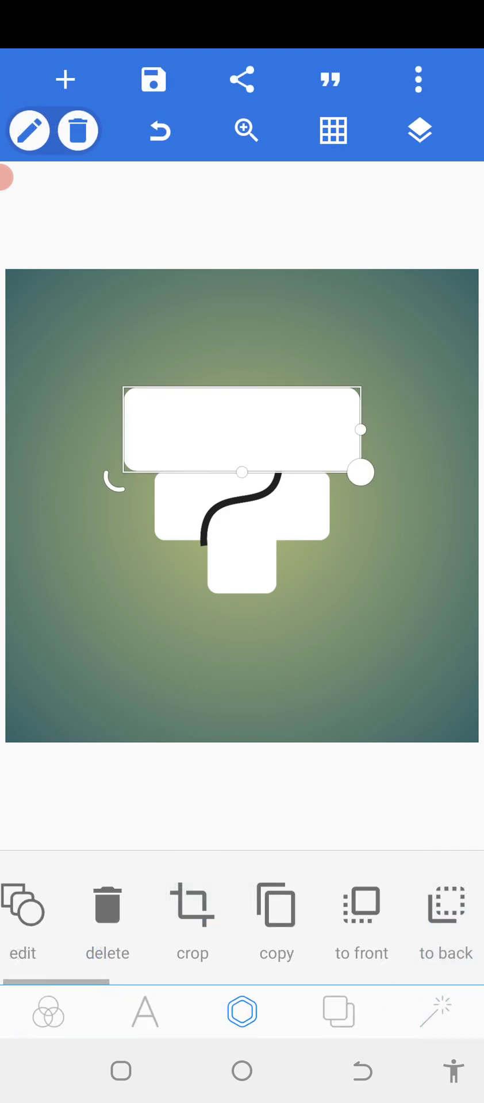
Reshape the rectangle into a thin white line extending left of the cross.
left_click_drag(242, 429, 199, 603)
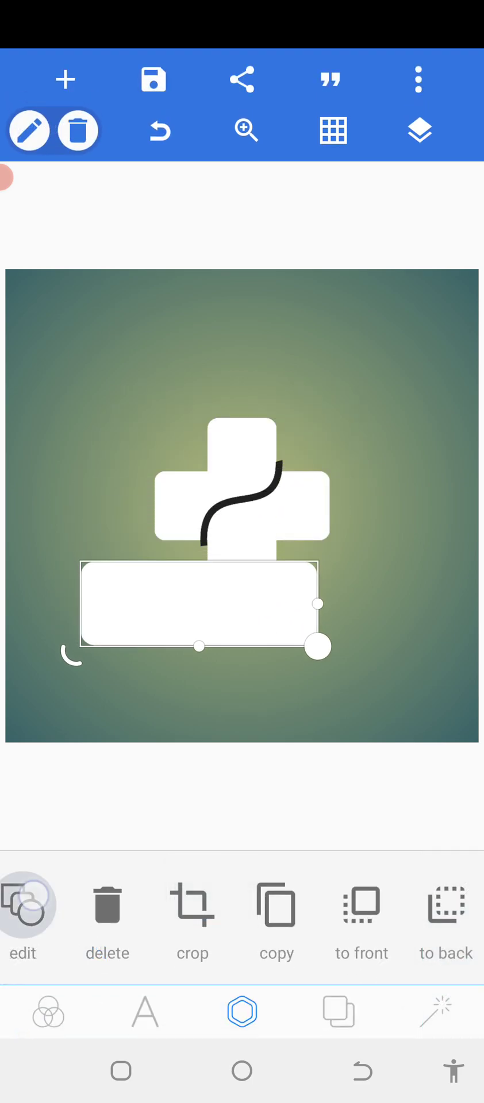
left_click(23, 921)
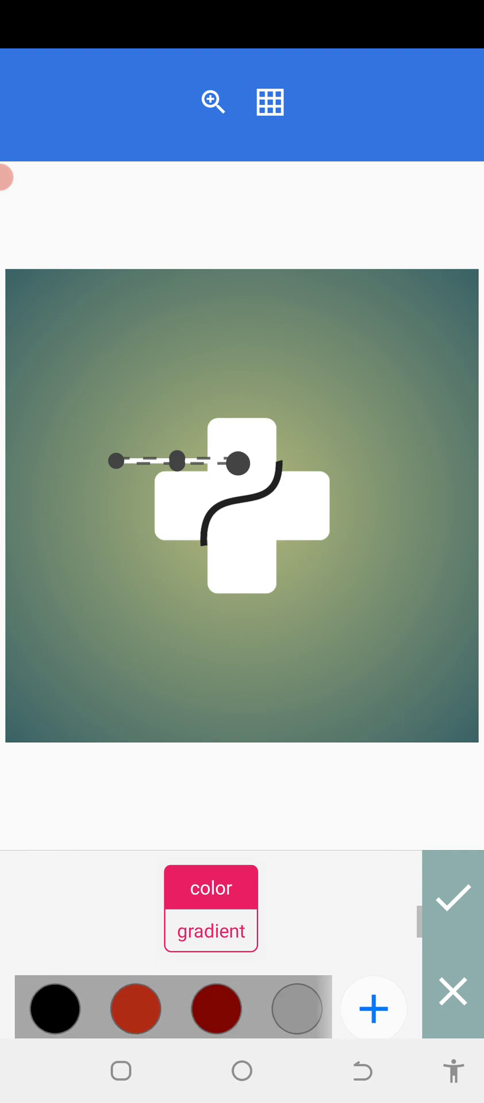
left_click(454, 895)
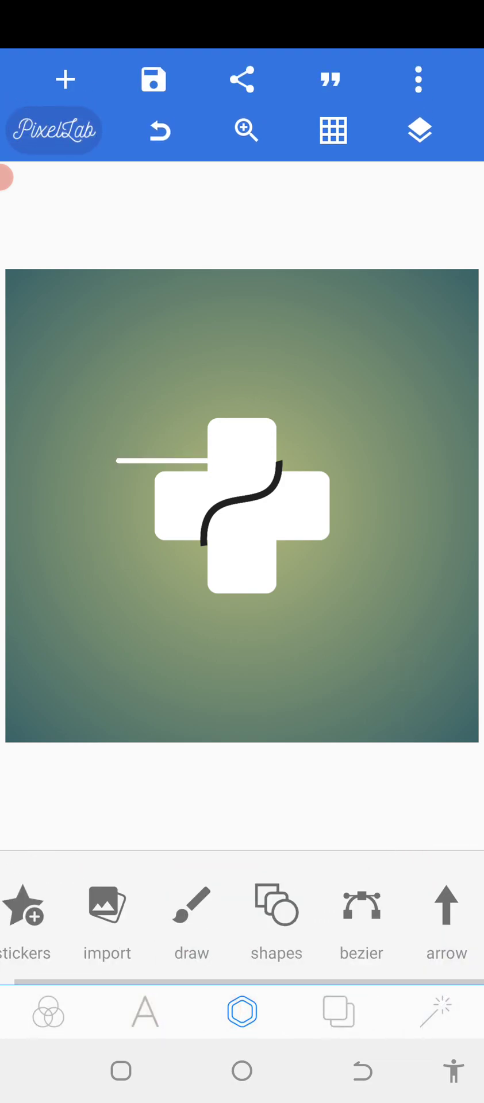
Recolour the cross black so the white S-curve contrasts with it.
left_click(242, 514)
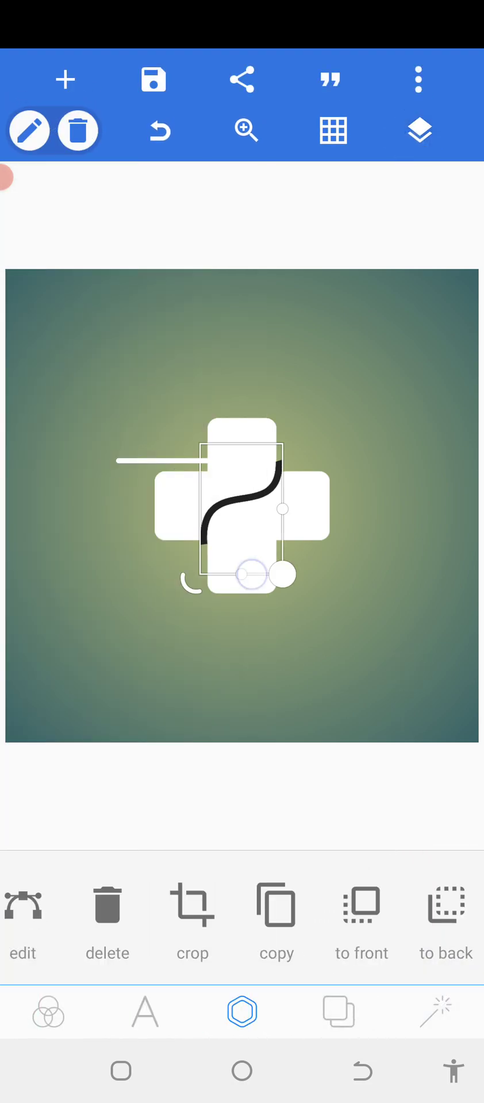
left_click(417, 130)
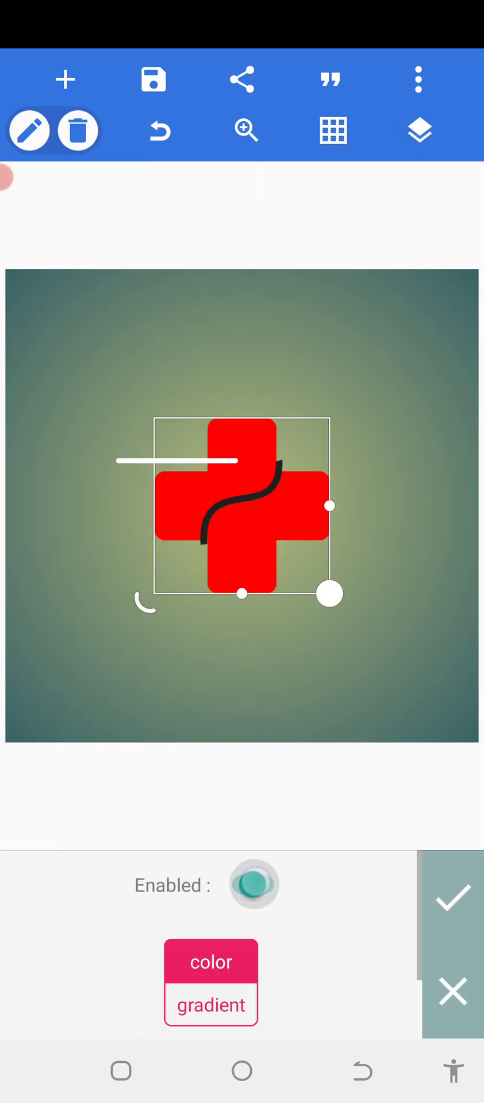
left_click(454, 899)
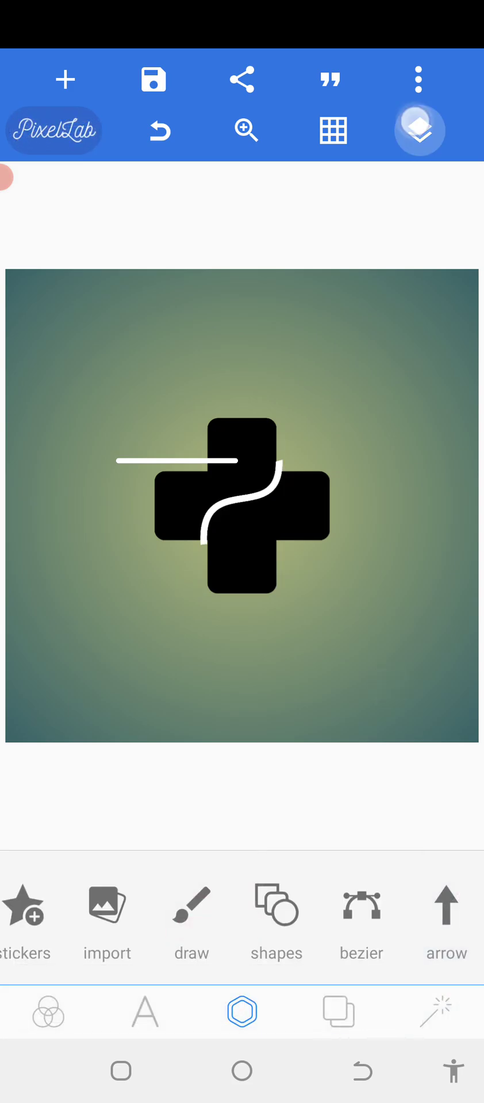
Nudge the thin white line into place with precise Position controls.
left_click(176, 461)
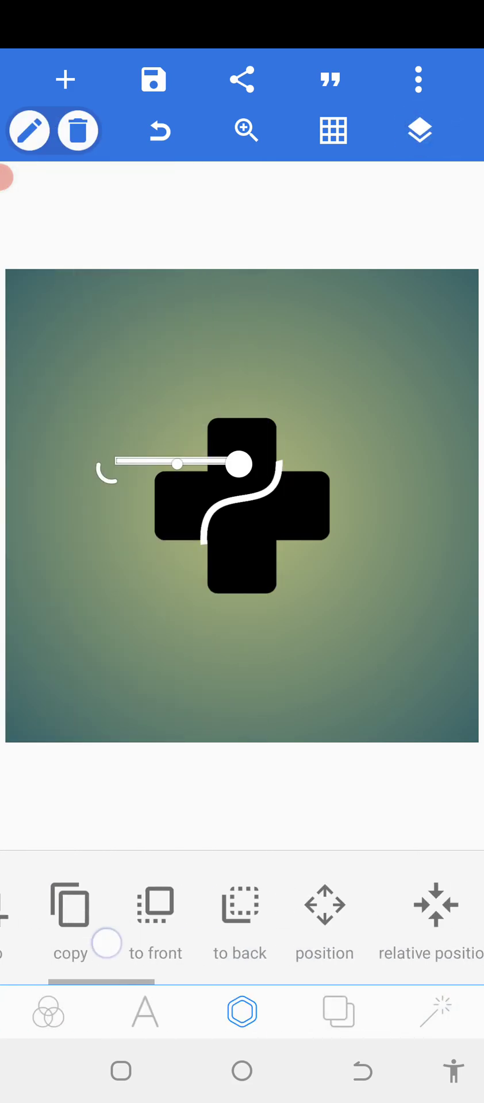
left_click(323, 921)
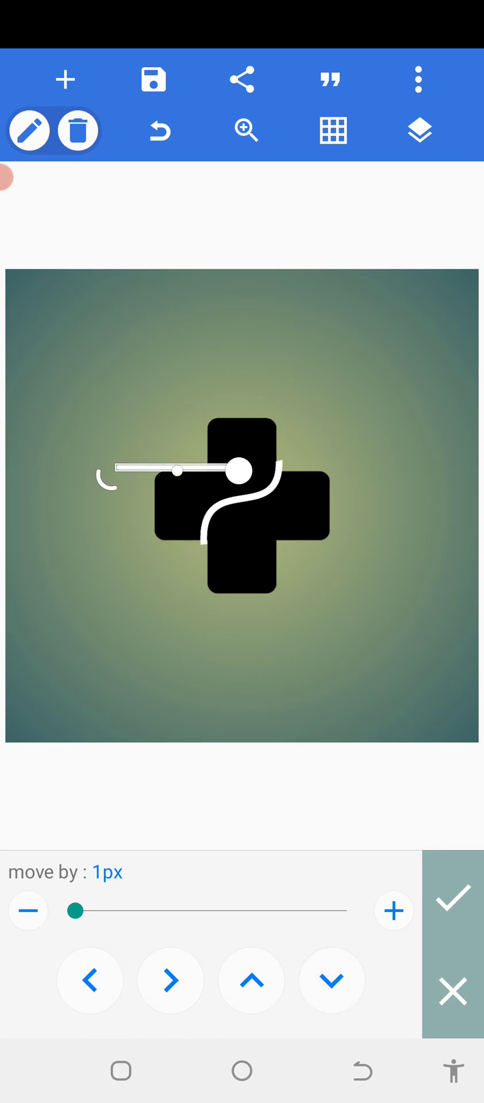
left_click(418, 130)
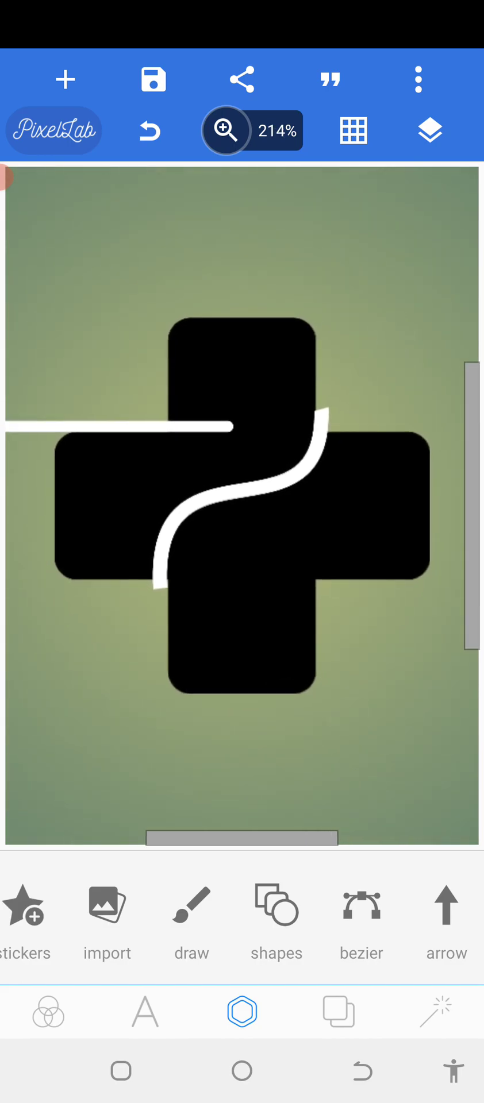
Copy the thin white line from the Layers panel.
left_click(420, 130)
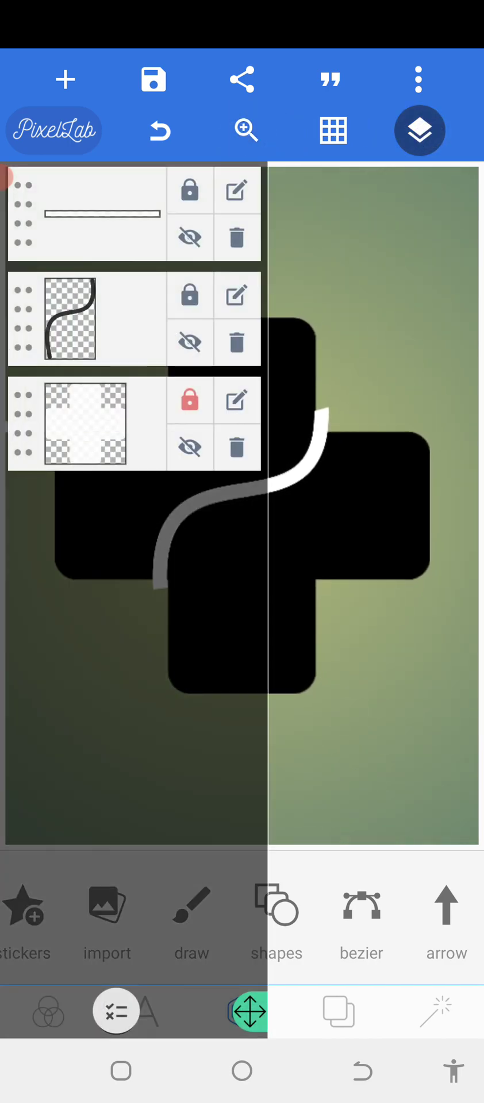
left_click(419, 131)
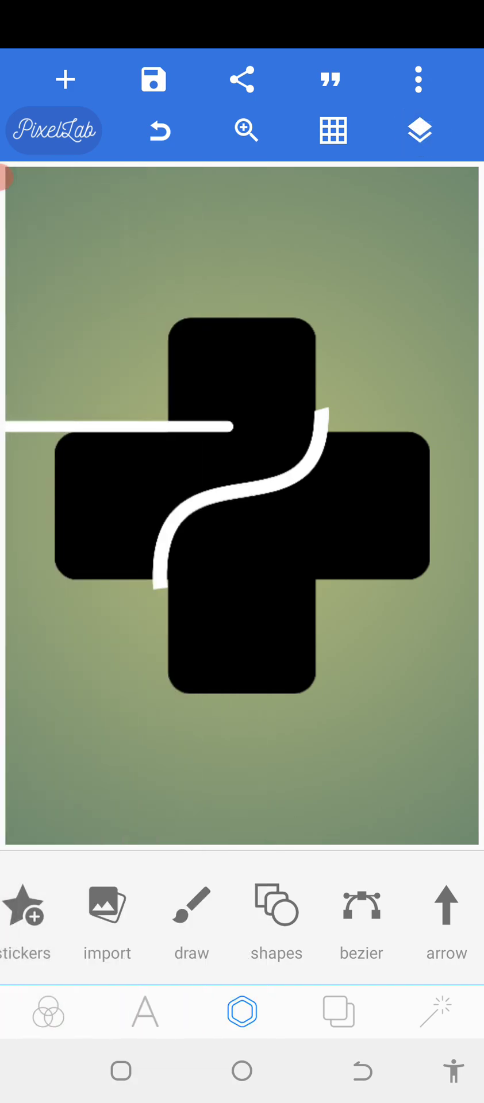
left_click(419, 131)
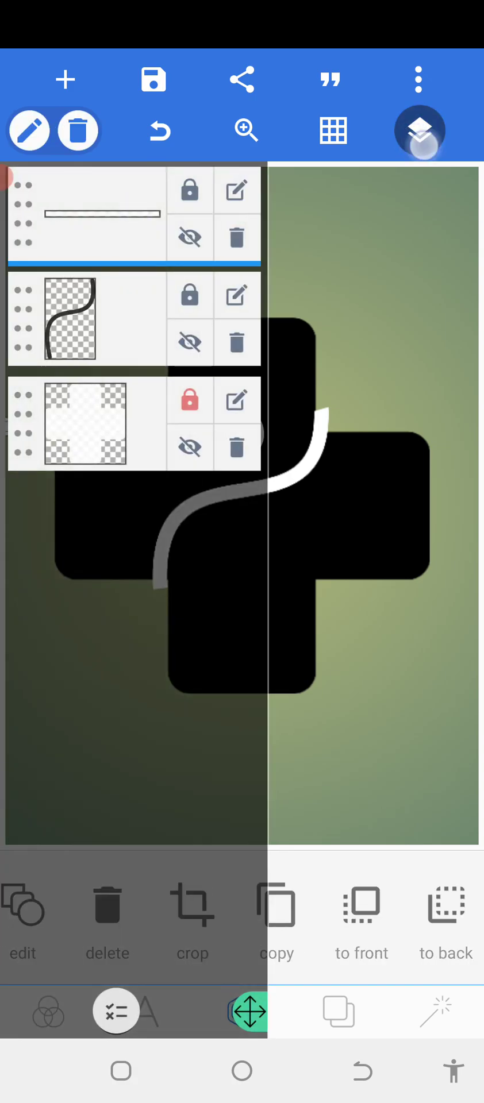
left_click(418, 131)
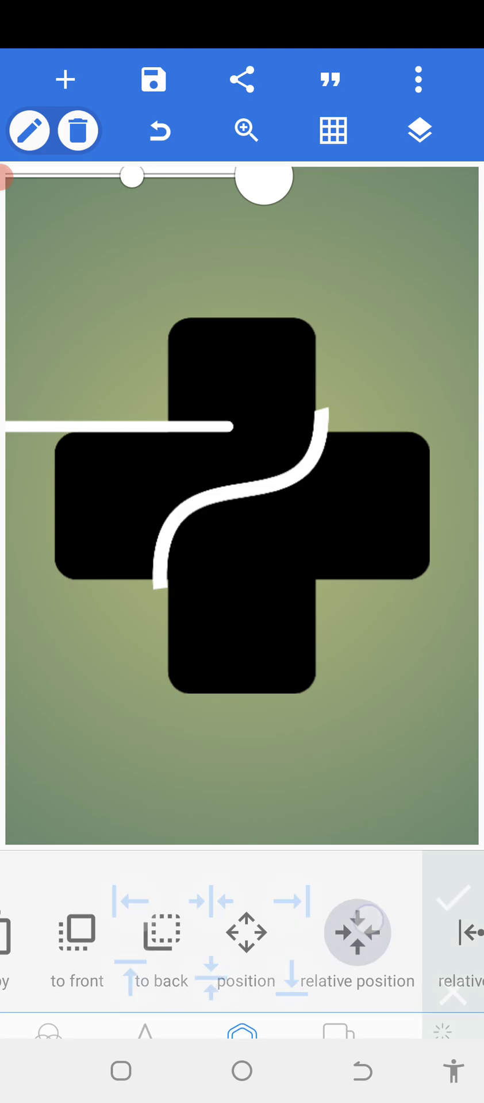
Position the copied line down and right of the cross's lower arm and confirm.
left_click(243, 942)
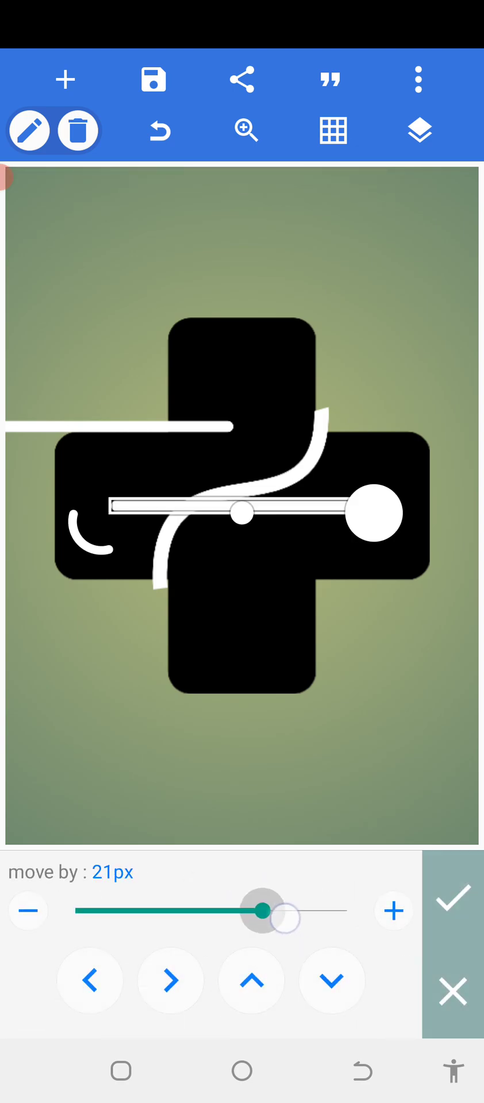
left_click(172, 980)
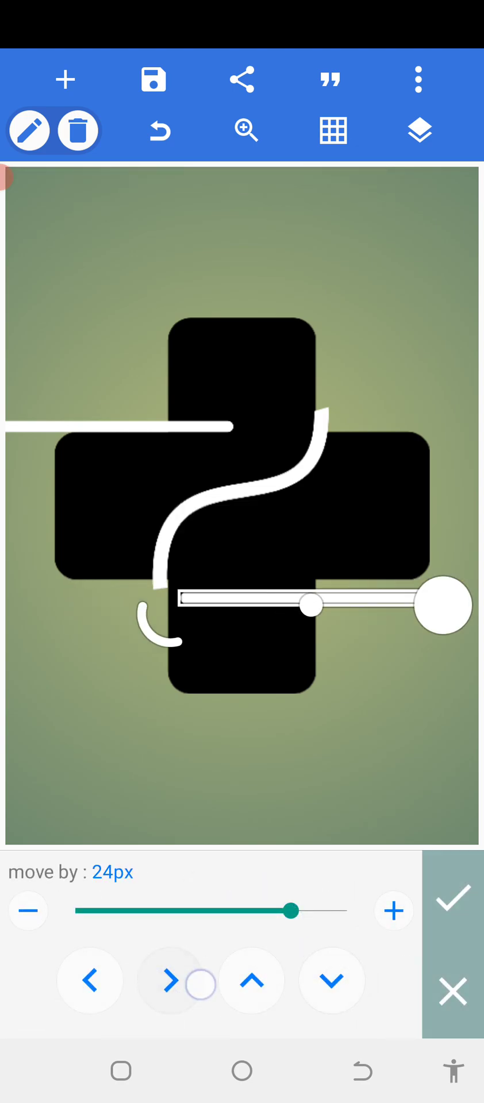
left_click(169, 981)
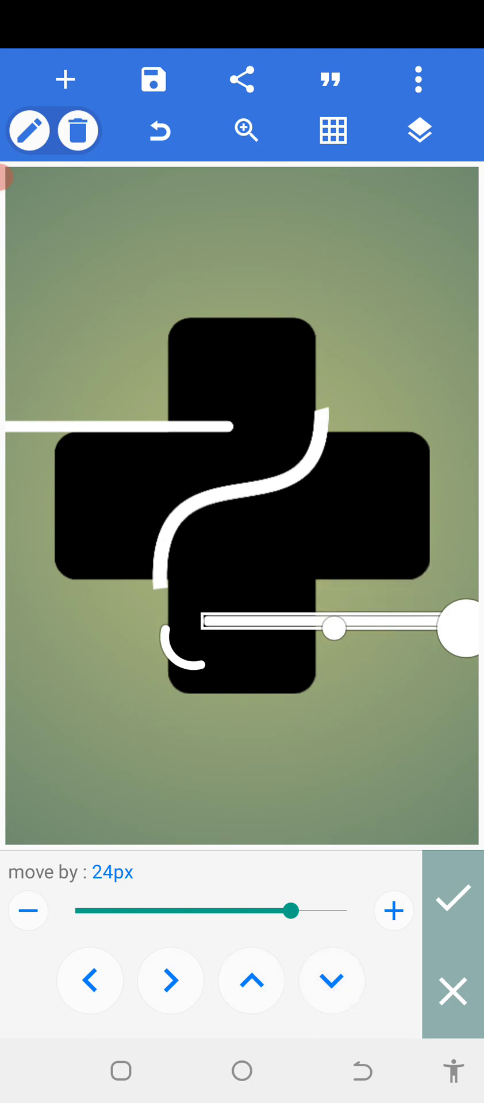
left_click(251, 980)
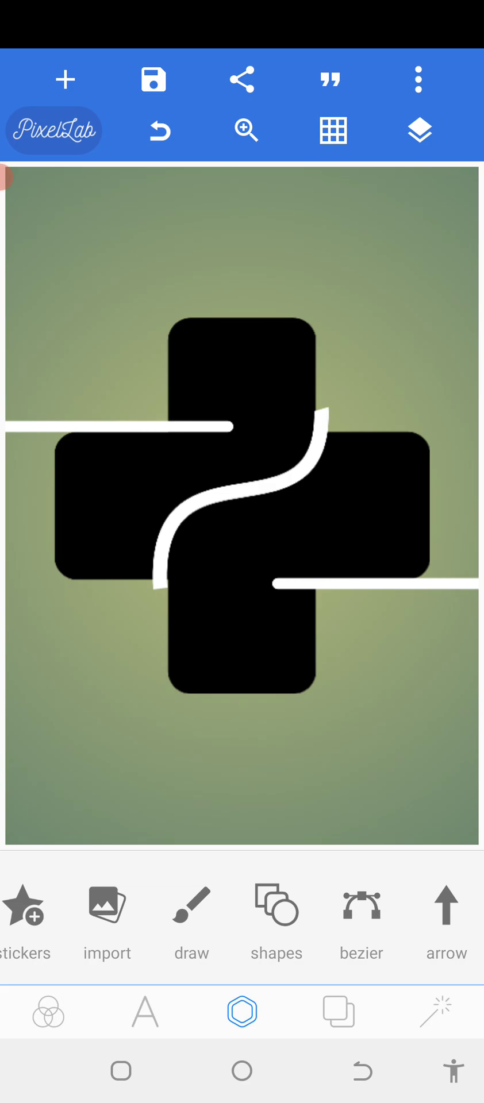
Merge the cross, S-curve and both white lines into one object and return to full canvas.
left_click(418, 130)
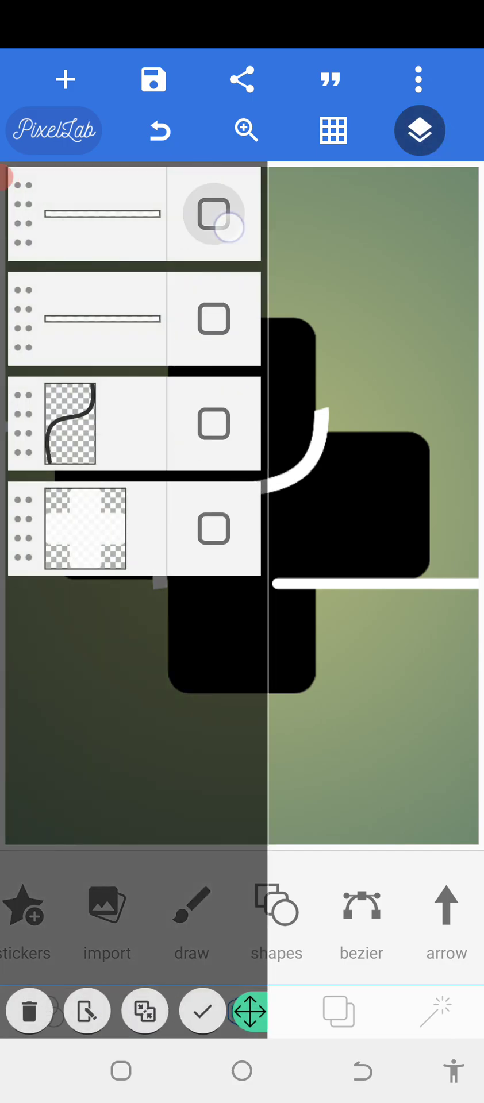
left_click(212, 214)
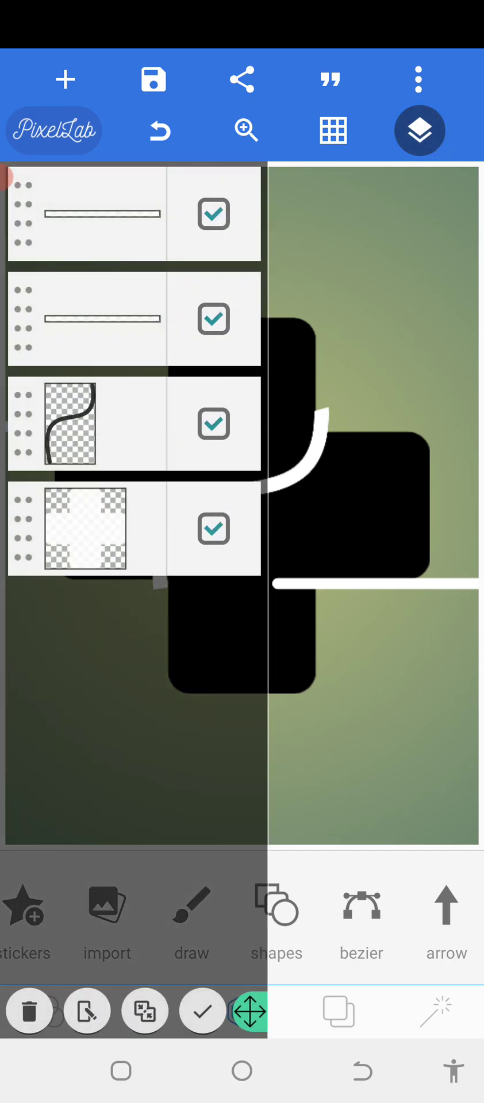
left_click(145, 1012)
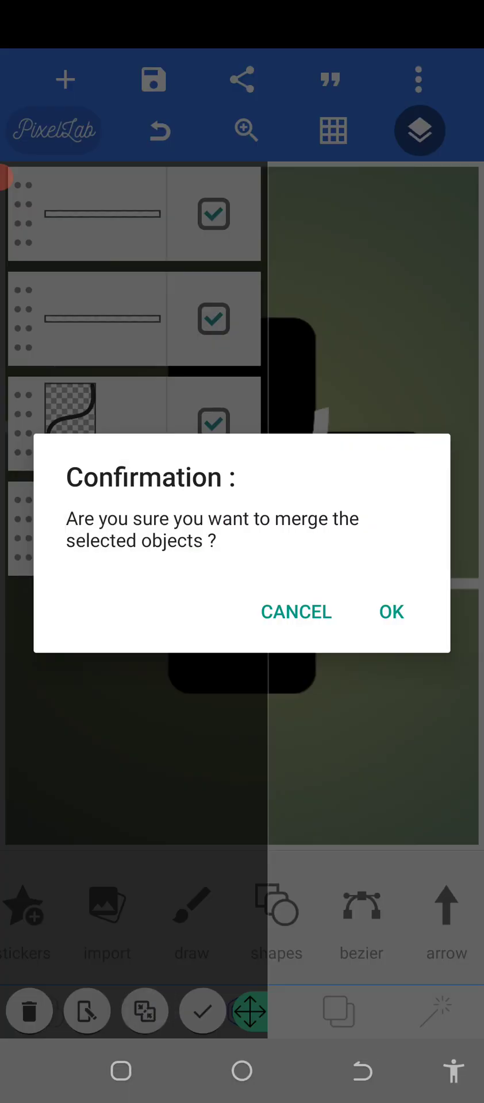
left_click(391, 610)
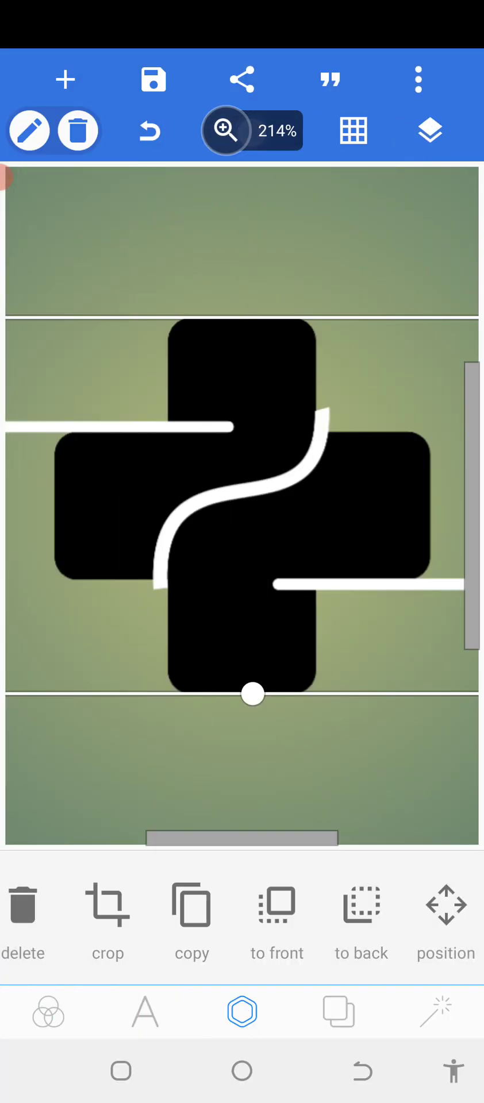
left_click(225, 131)
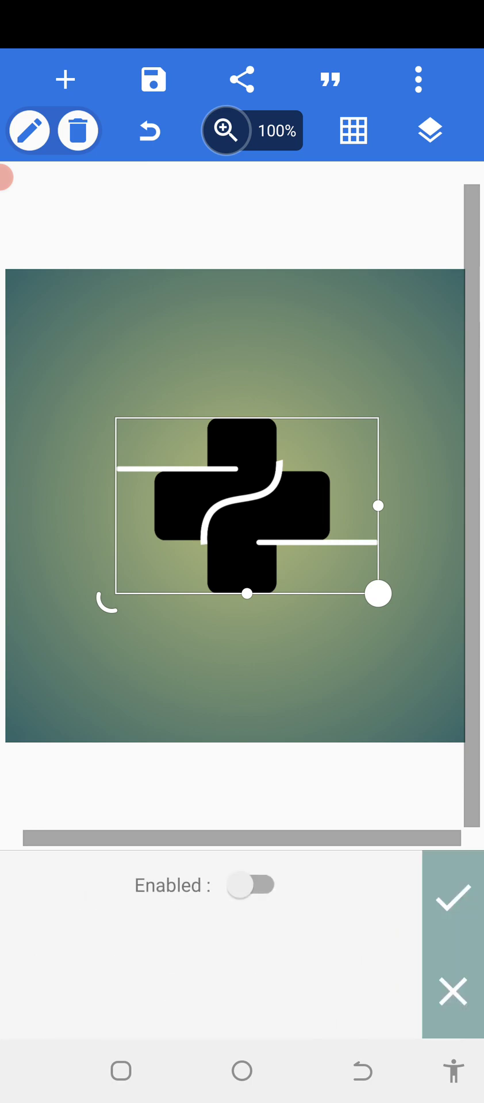
left_click(252, 885)
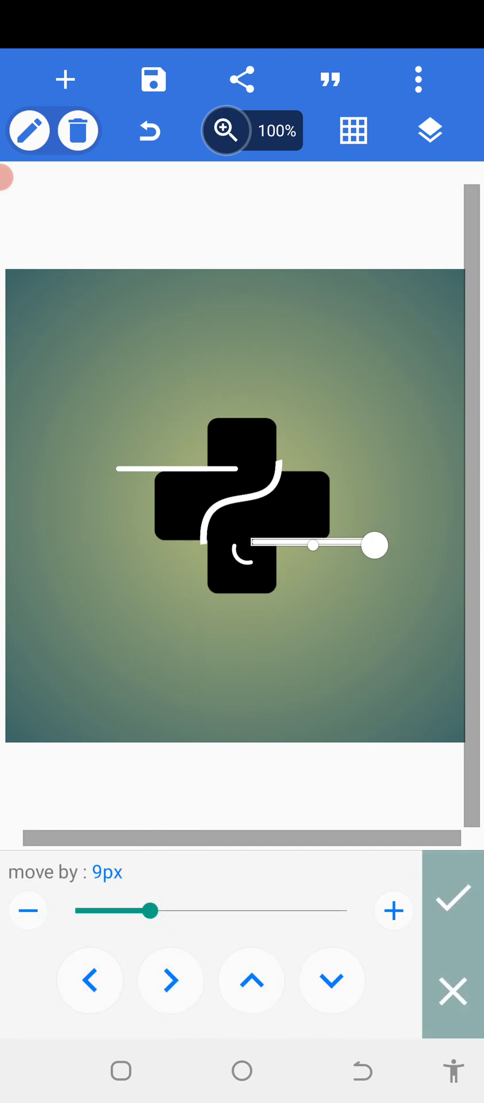
Nudge the white lines 1px into symmetric positions beside the cross and hide the grid.
left_click(353, 130)
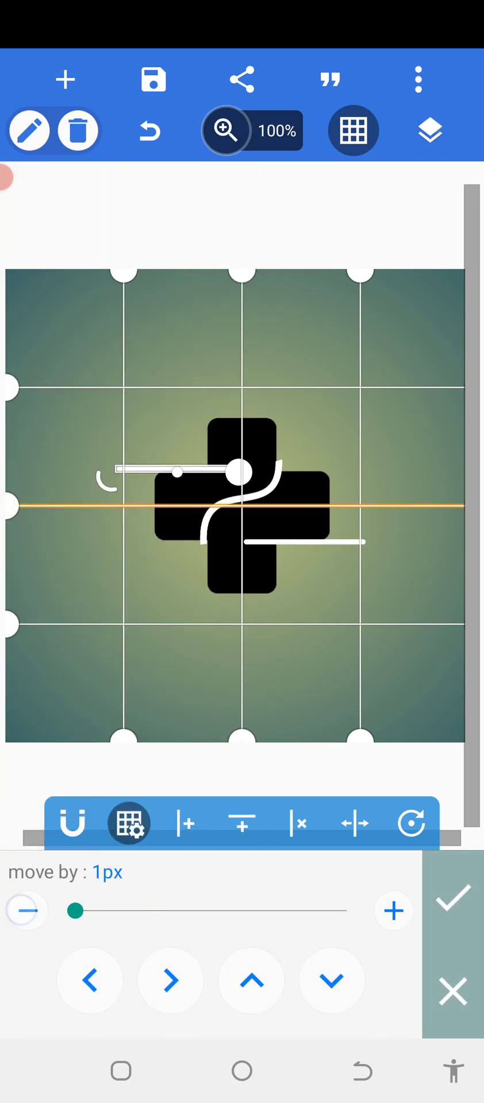
left_click(171, 981)
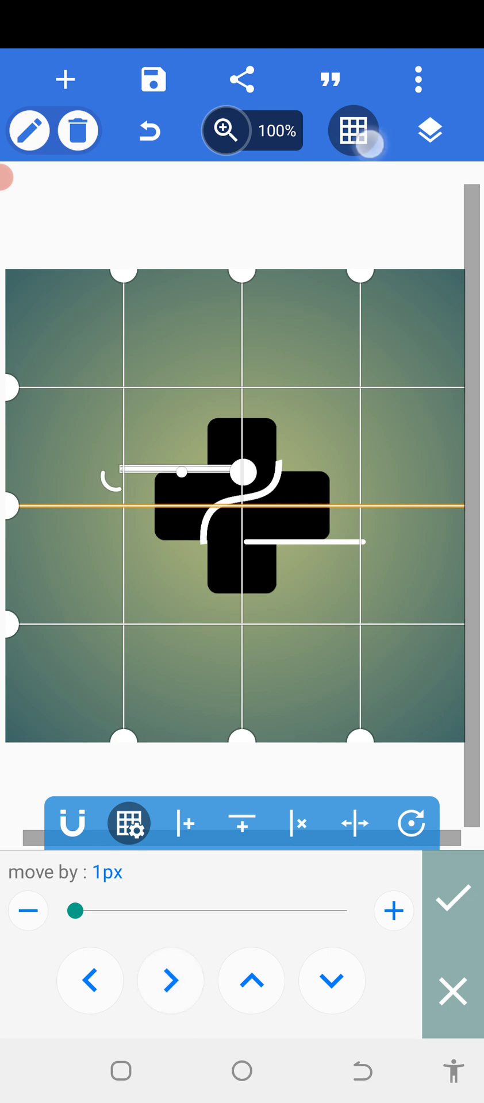
left_click(353, 130)
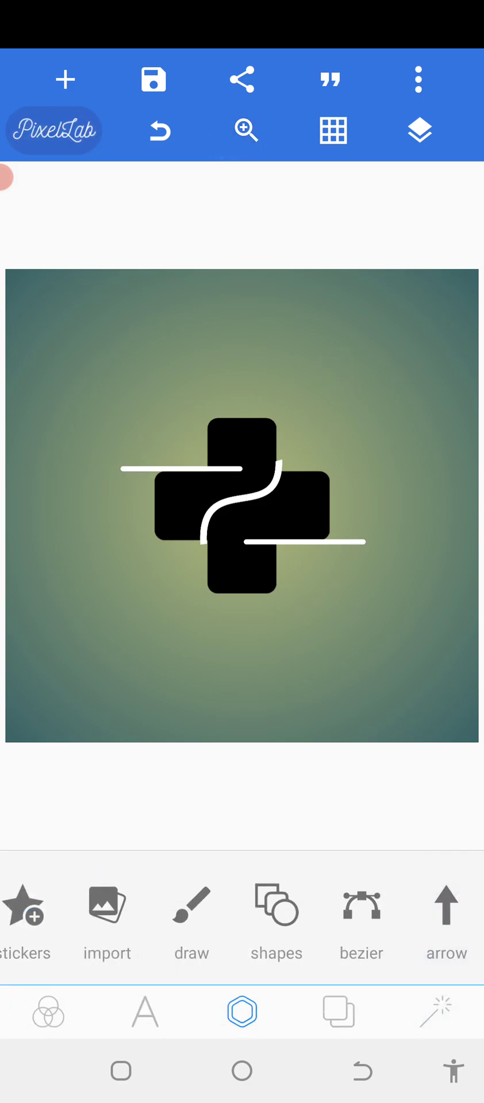
Review the layers and deselect the cross logo before recolouring.
left_click(418, 129)
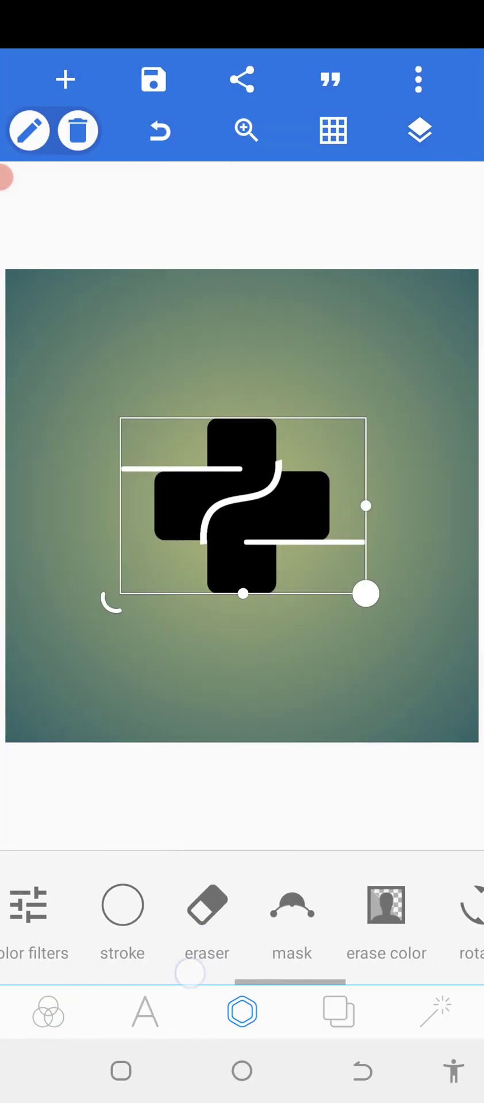
left_click(466, 922)
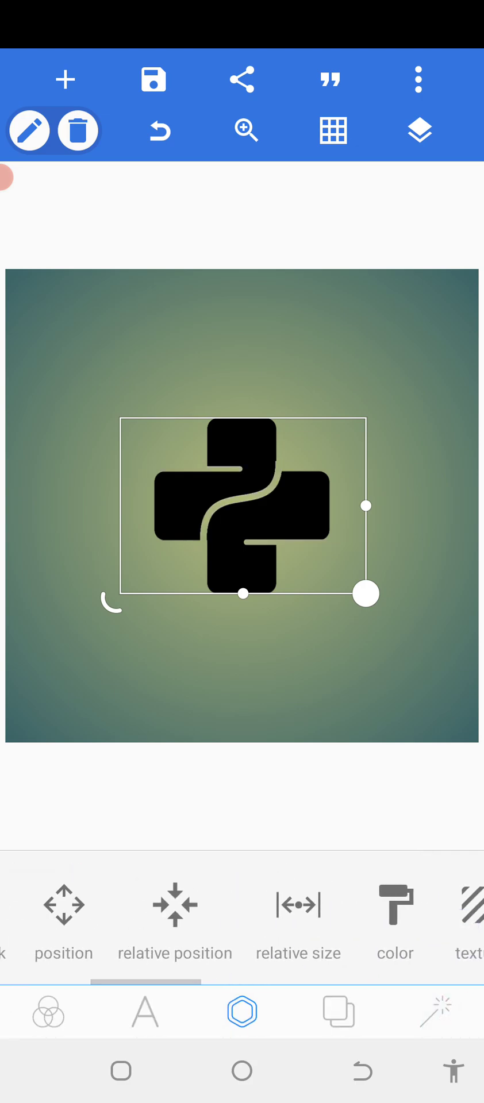
left_click(175, 915)
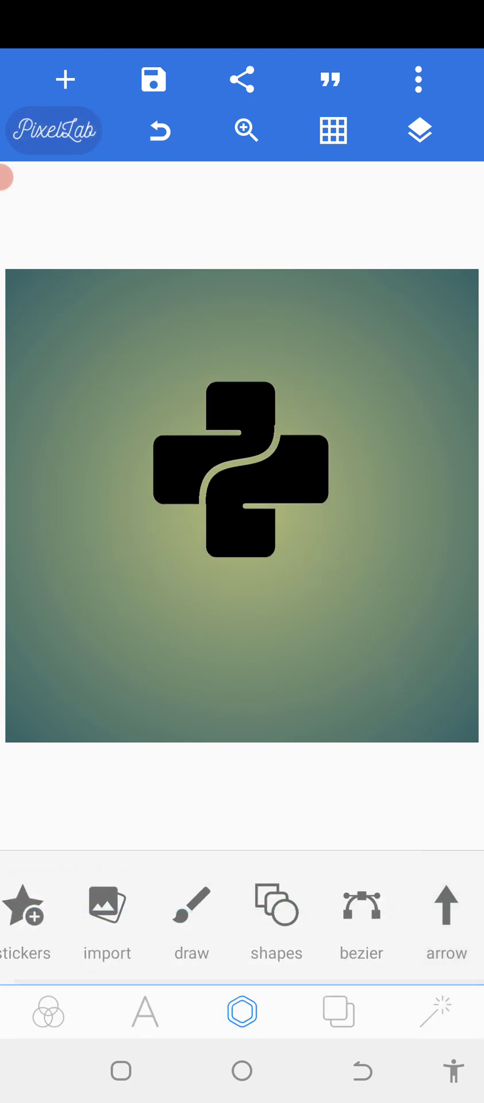
Recolour the cross logo with its curved gap from black to dark red.
left_click(241, 478)
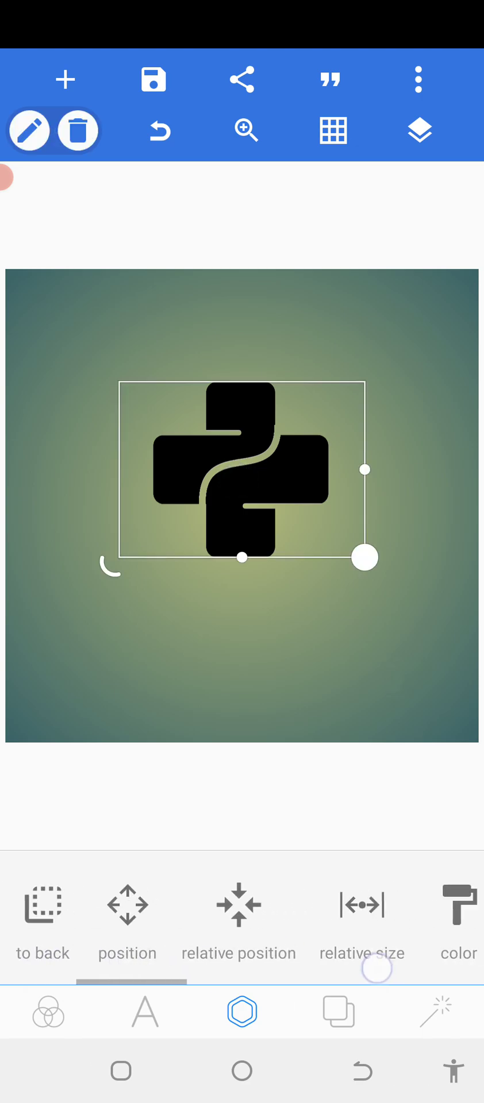
left_click(458, 914)
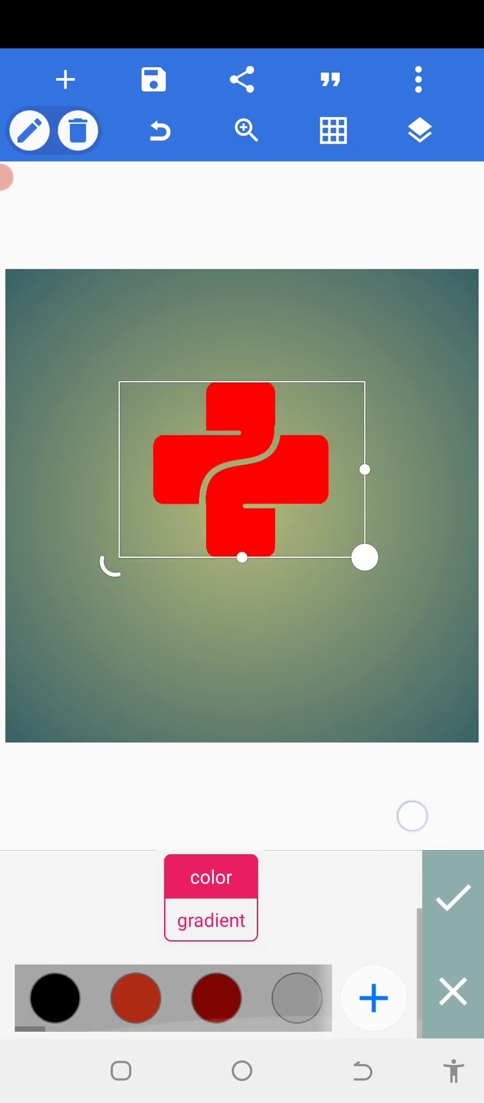
left_click(452, 897)
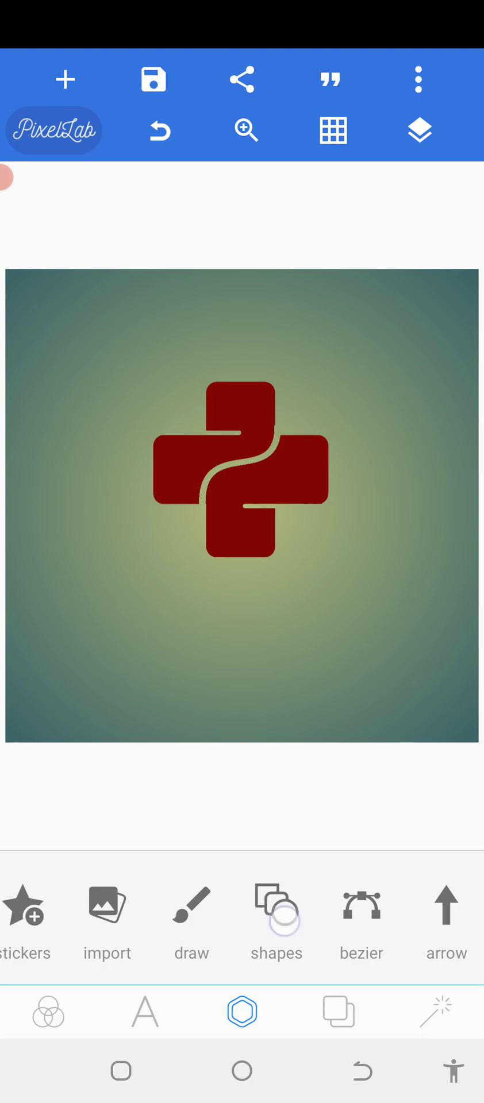
Add a small circle shape to the canvas and keep its colour black.
left_click(276, 921)
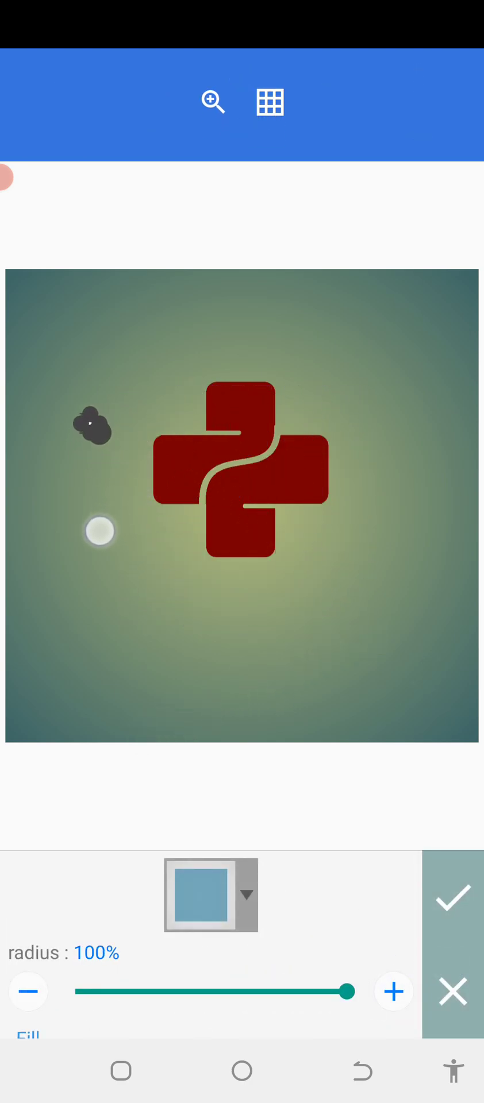
left_click(454, 897)
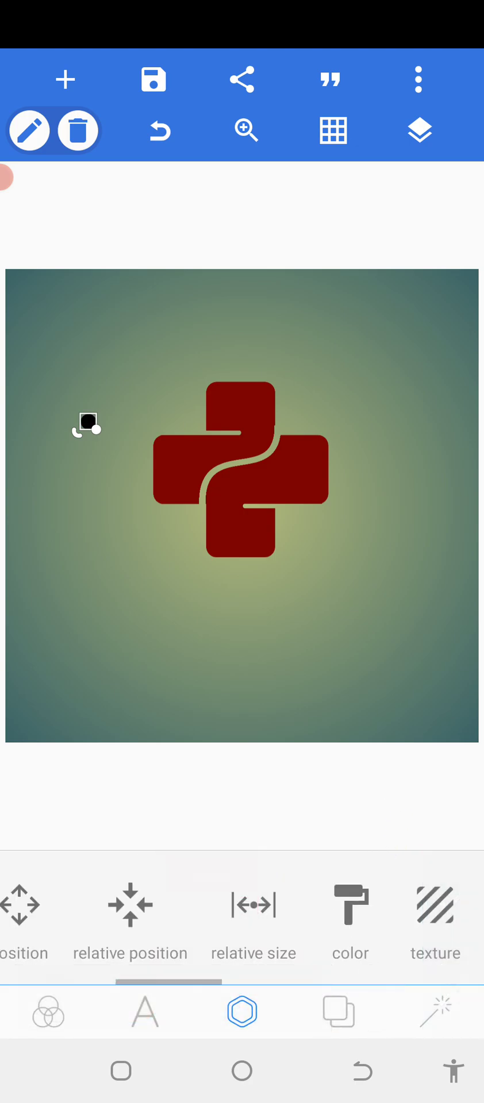
left_click(349, 921)
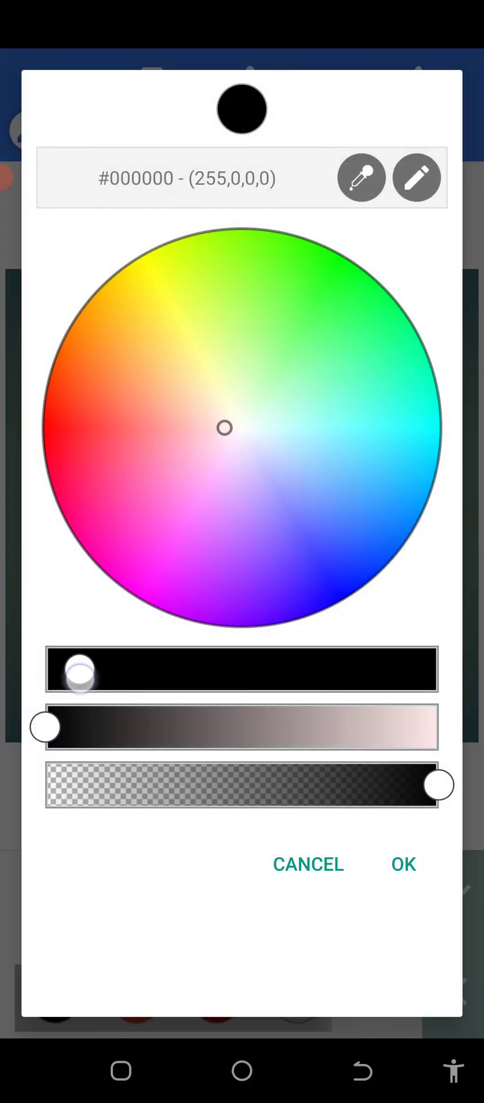
left_click(402, 864)
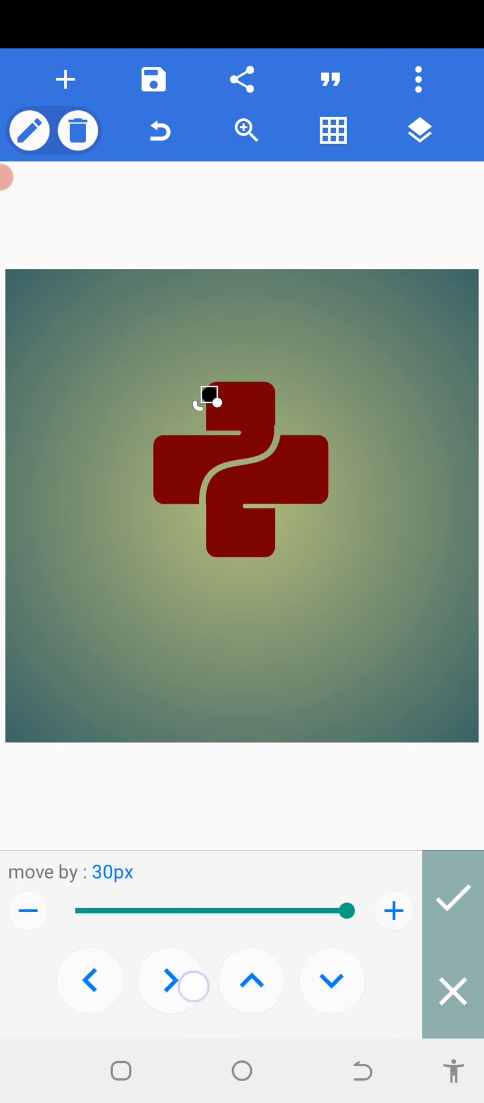
Nudge the black dot right and down (7px step) onto the logo's upper arm as an eye.
left_click(170, 980)
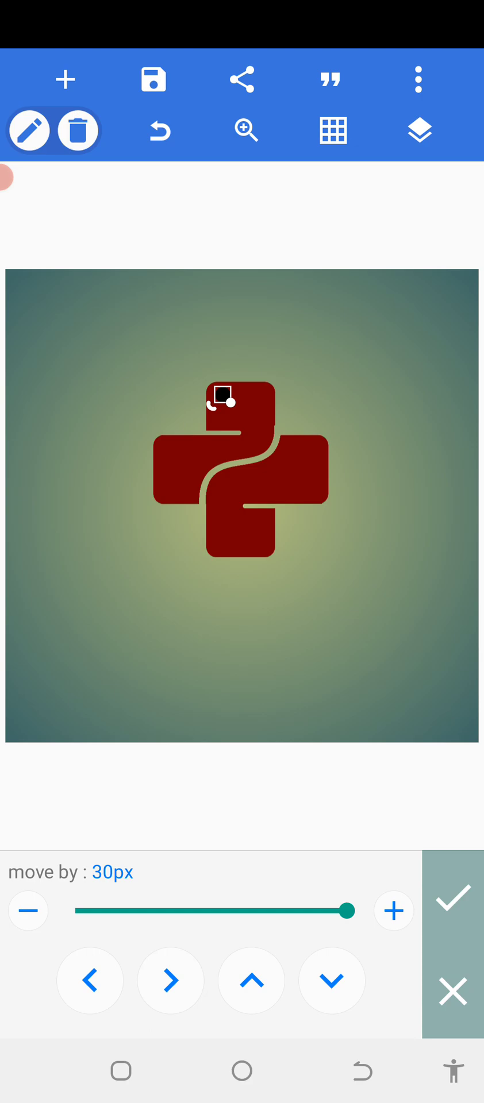
left_click_drag(349, 910, 132, 910)
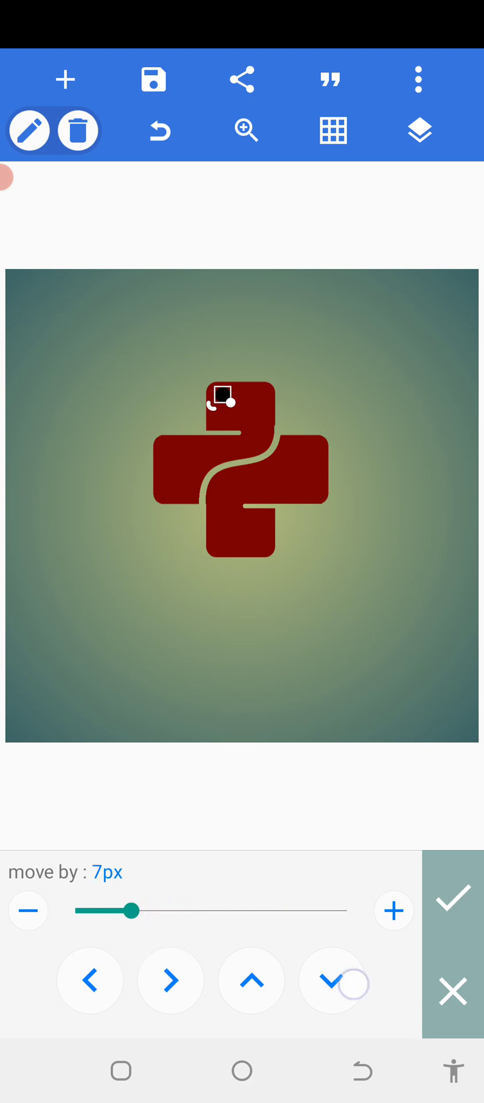
left_click(331, 980)
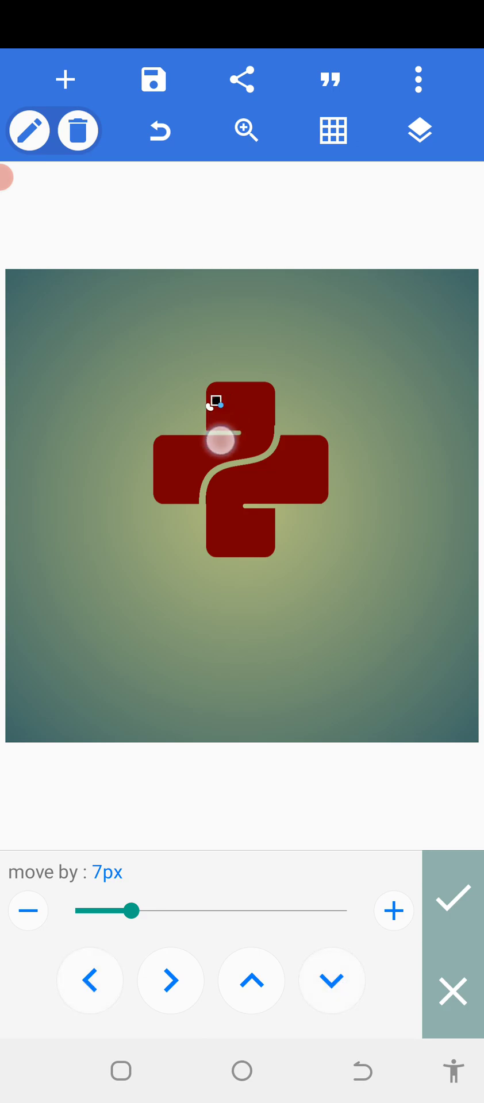
left_click(452, 895)
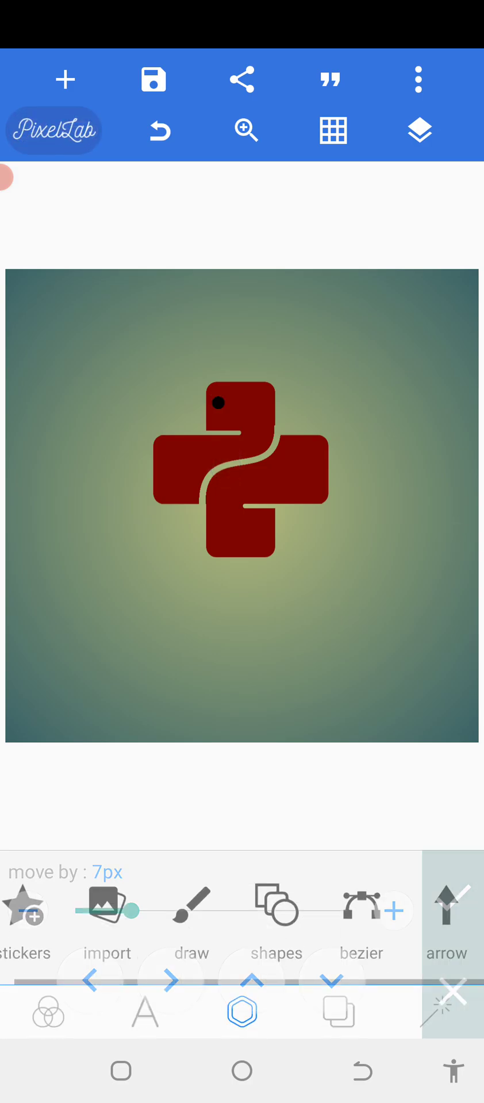
left_click(419, 130)
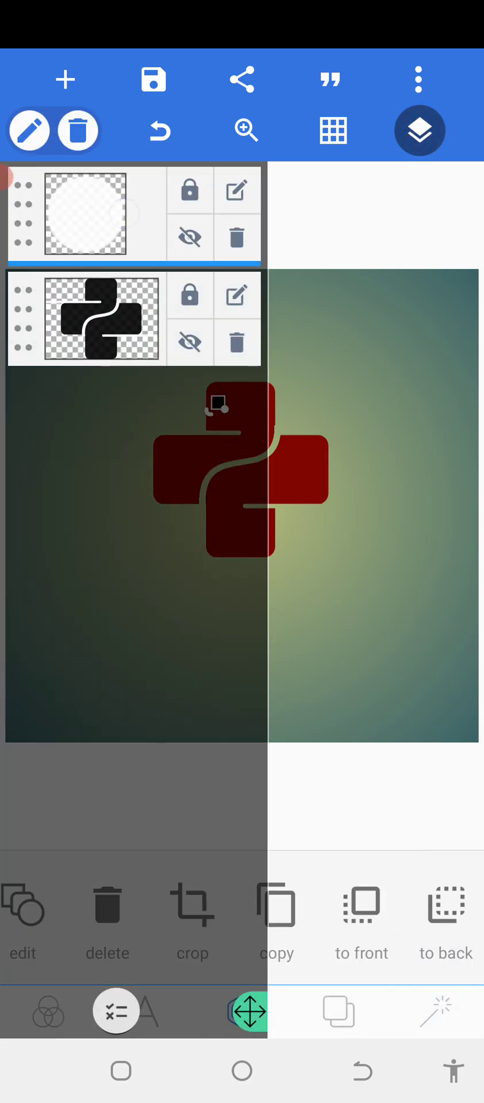
Duplicate the black dot and place the copy on the logo's lower arm.
left_click(420, 131)
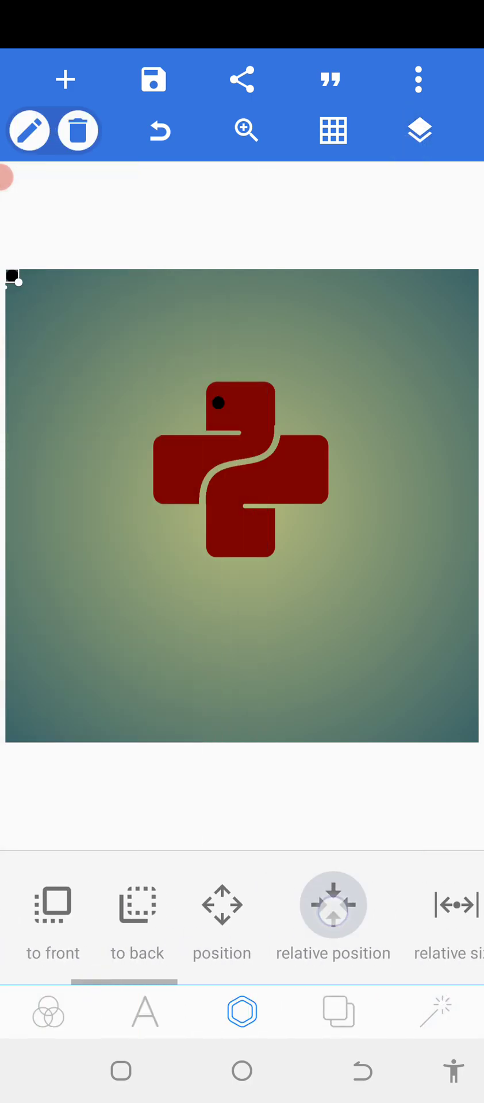
left_click(222, 915)
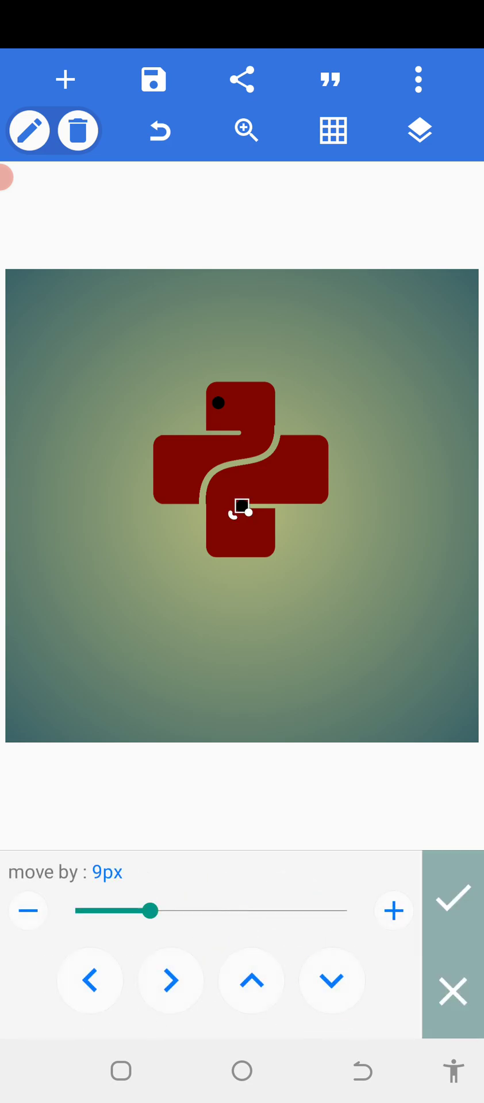
left_click(251, 979)
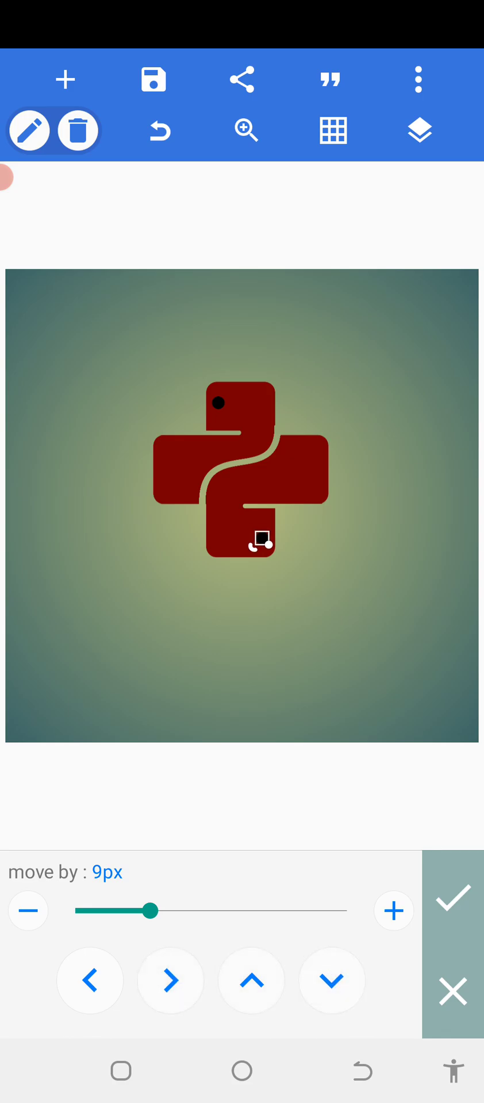
Select all logo layers together and nudge the whole group slightly upward.
left_click(418, 131)
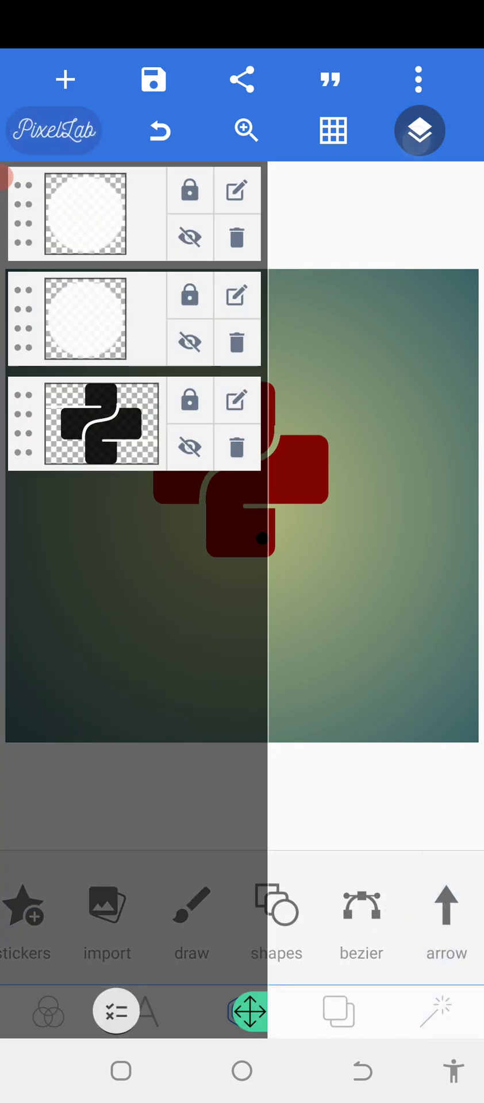
left_click(144, 1011)
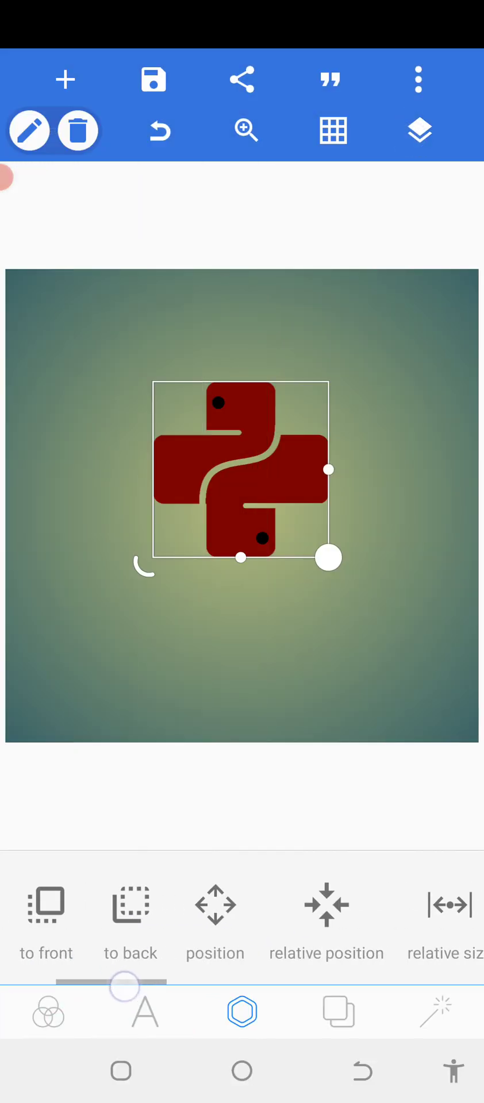
left_click(215, 918)
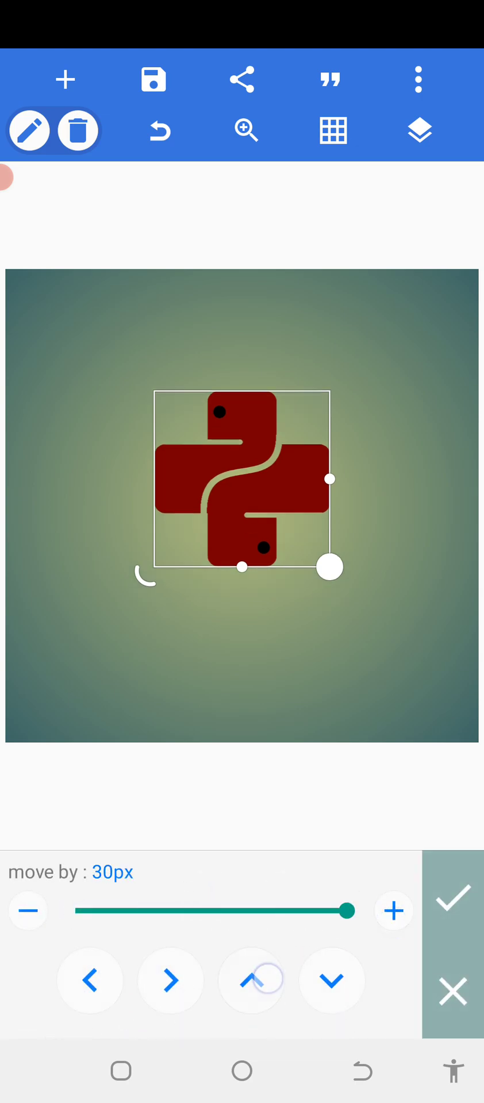
left_click(451, 895)
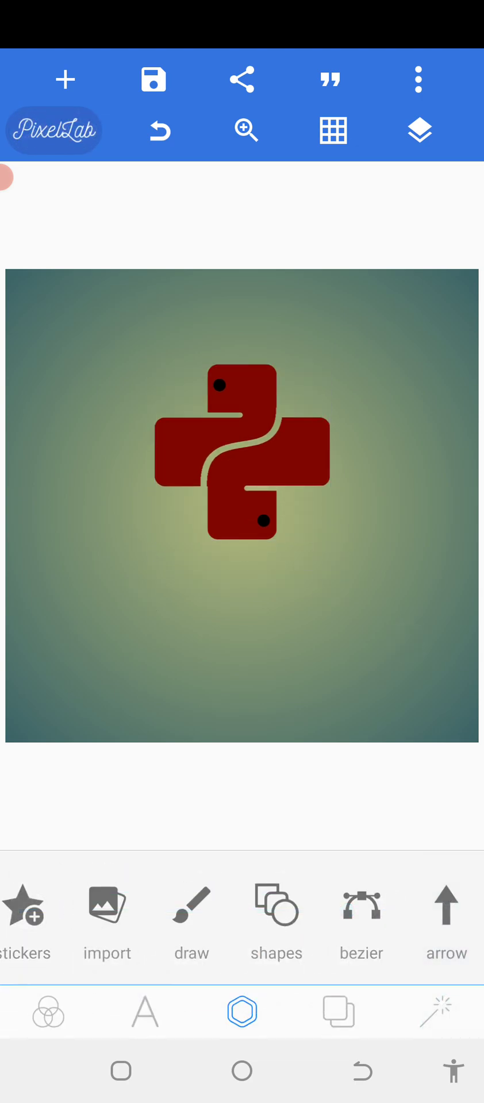
Add a new text element reading TEE UNLIMITED in capital letters.
left_click(144, 1011)
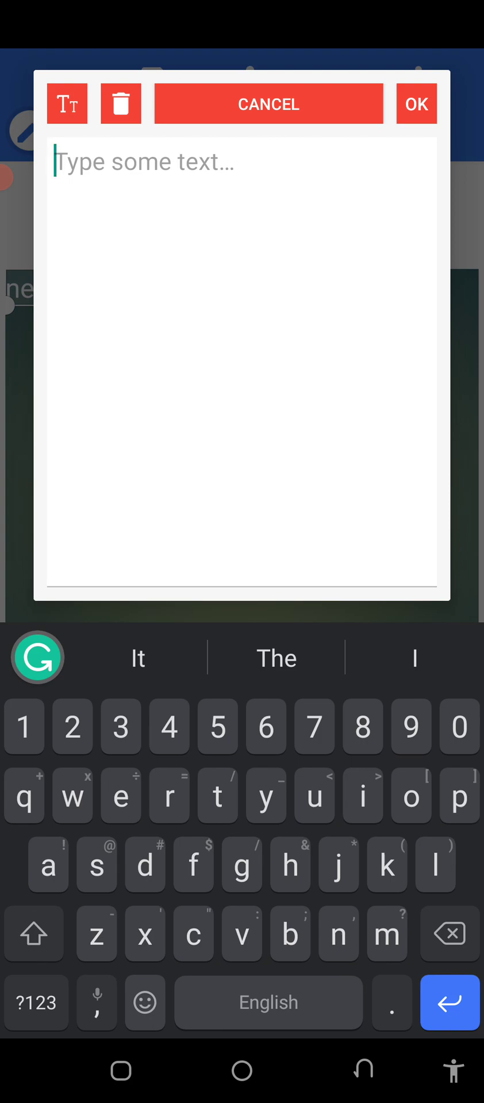
left_click(33, 934)
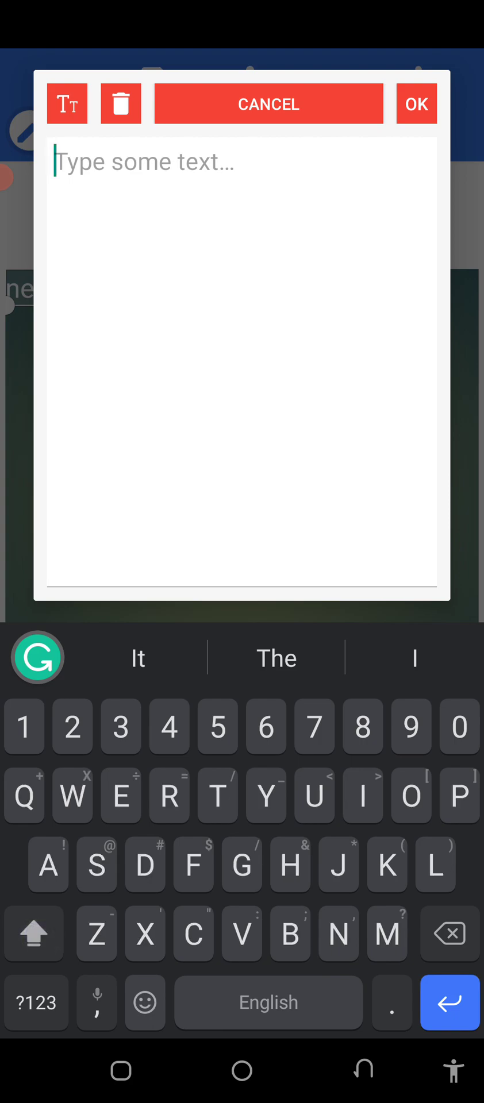
type("UNLIM")
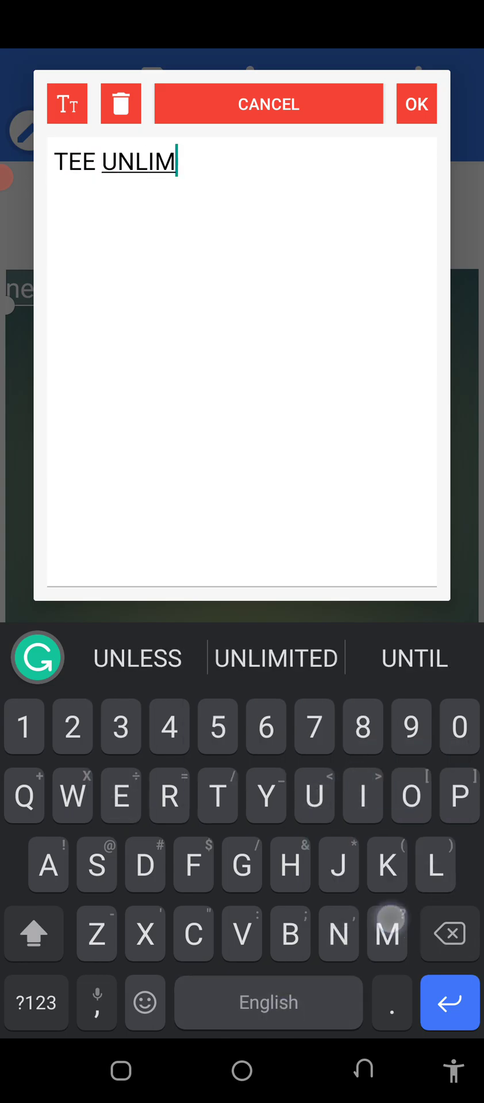
left_click(414, 104)
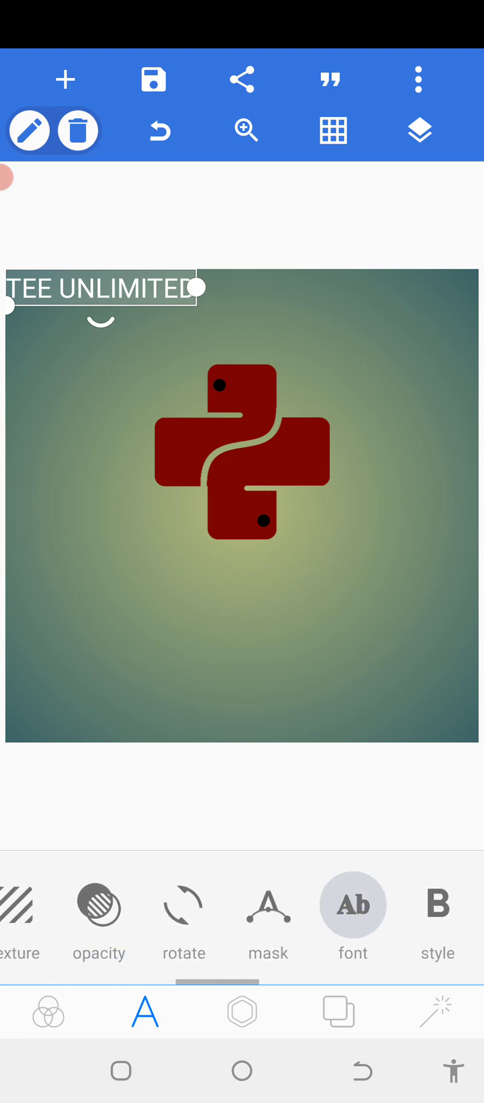
Give the TEE UNLIMITED title a bold font, keeping letter spacing at 2.
left_click(353, 918)
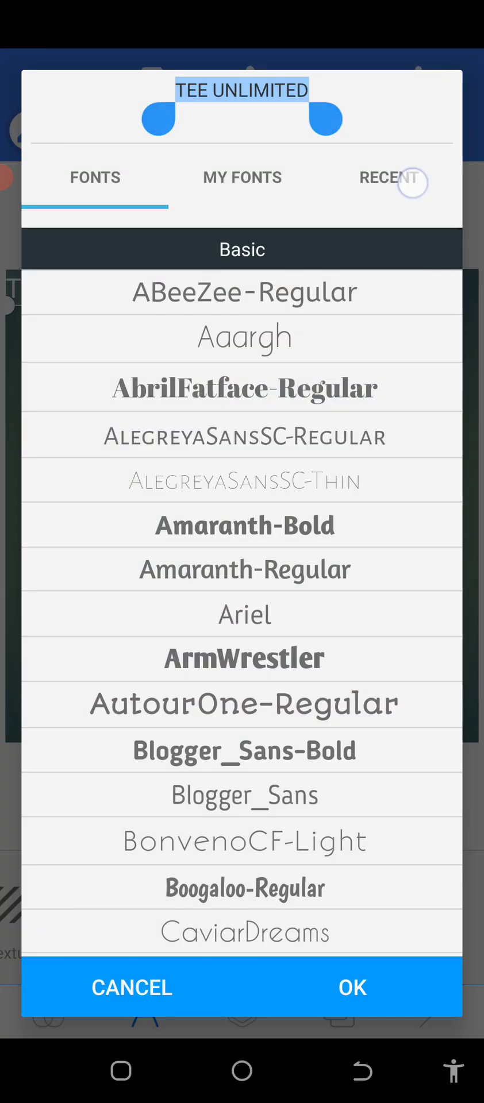
left_click(388, 177)
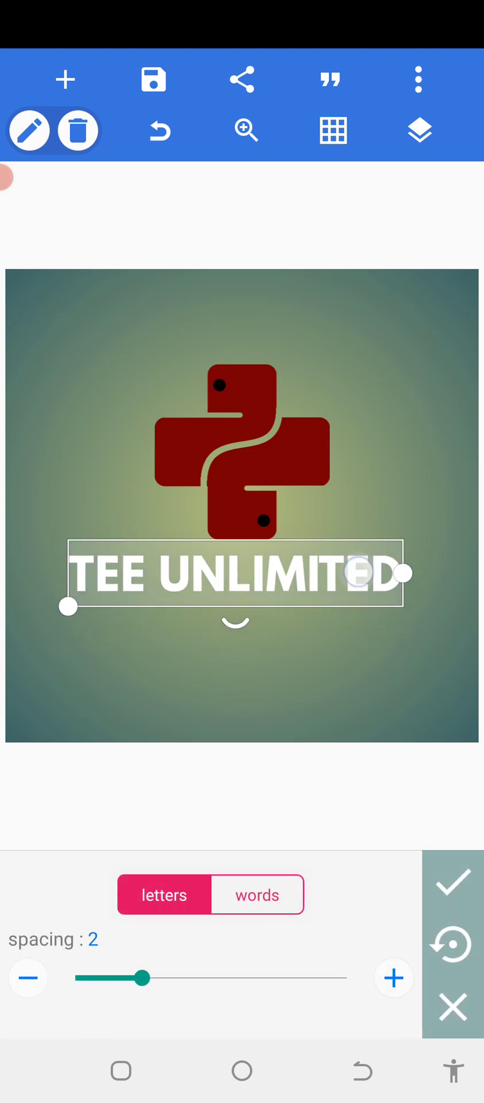
left_click(451, 881)
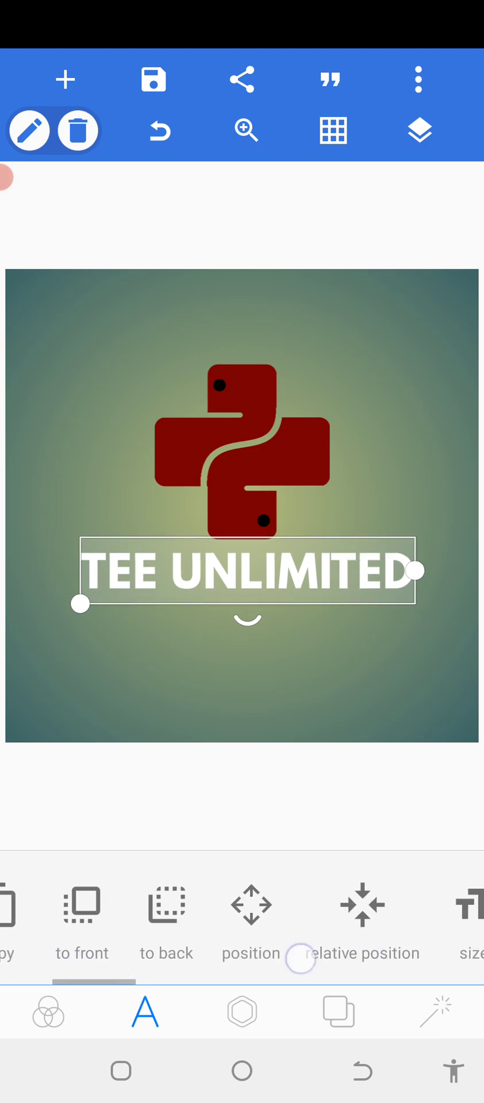
Keep the title's letter spacing at 2 and centre it horizontally beneath the red logo.
scroll("left", 3)
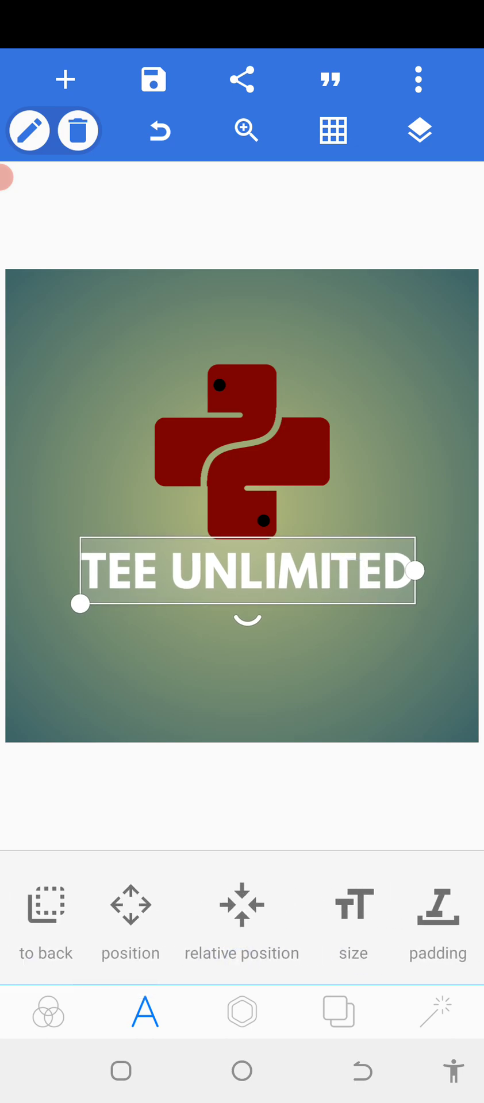
scroll("left", 3)
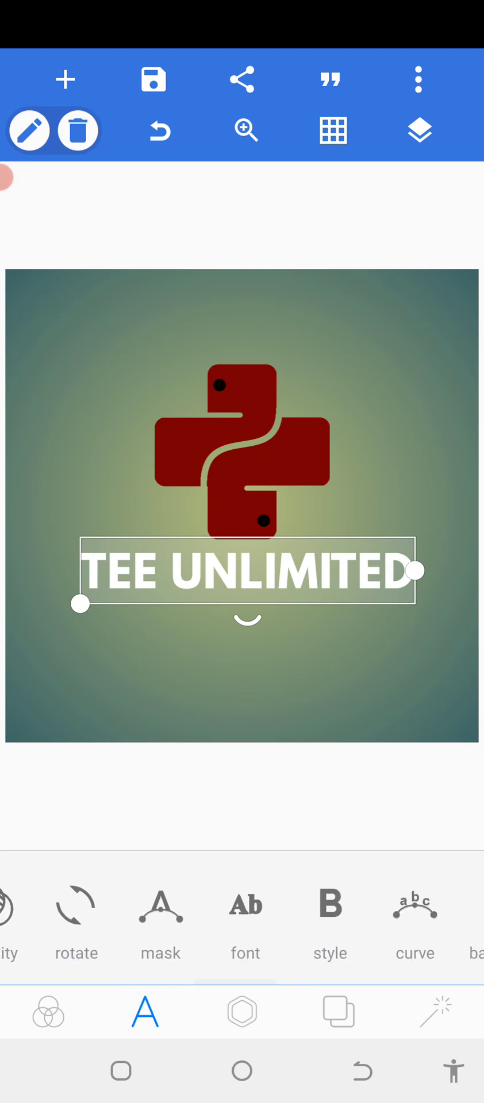
scroll("left", 3)
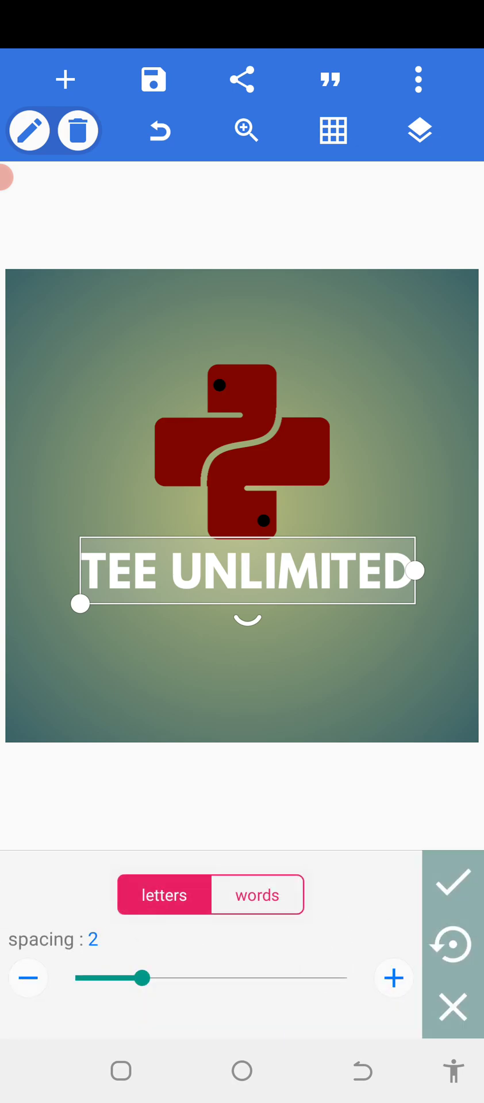
left_click(452, 881)
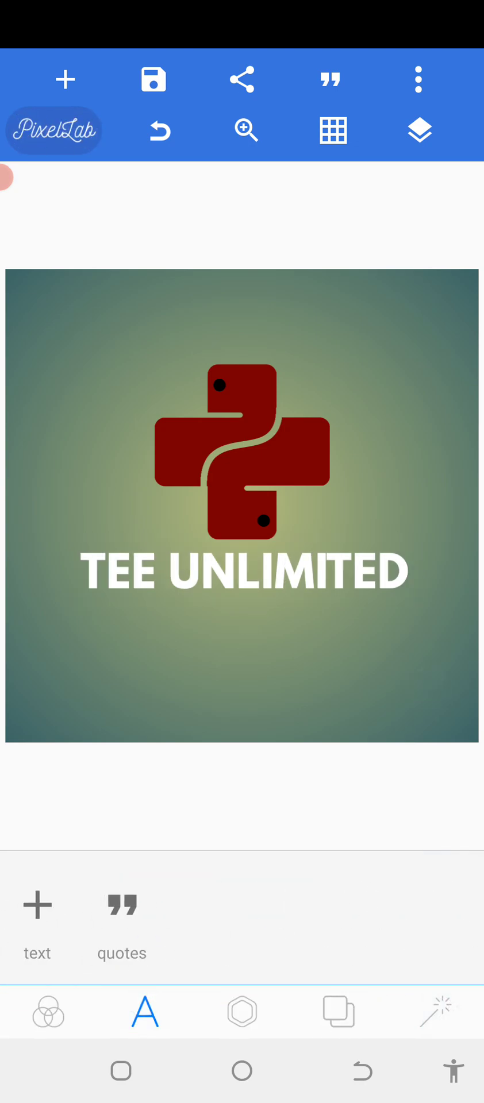
left_click(242, 570)
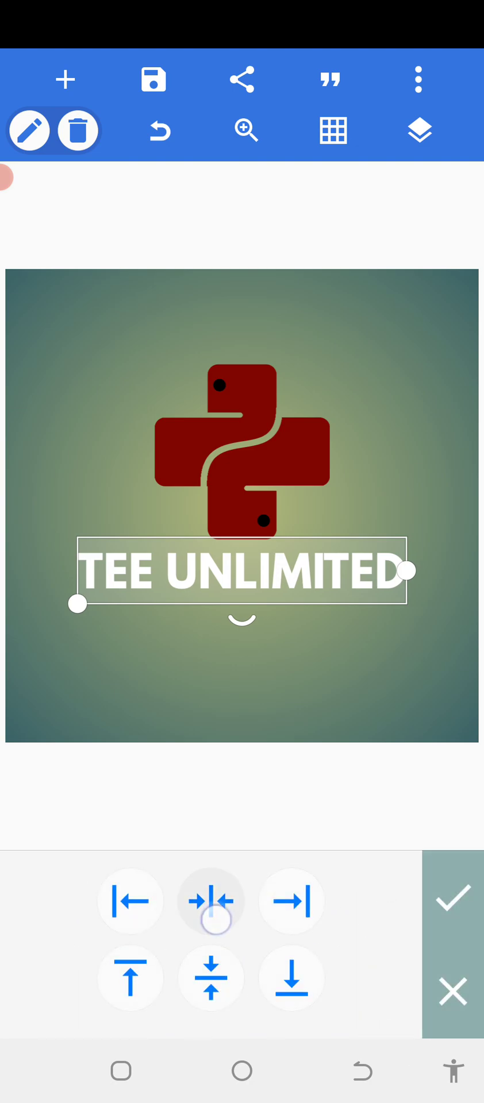
Give the TEE UNLIMITED title a thin dark outline with stroke width 5.
left_click(452, 895)
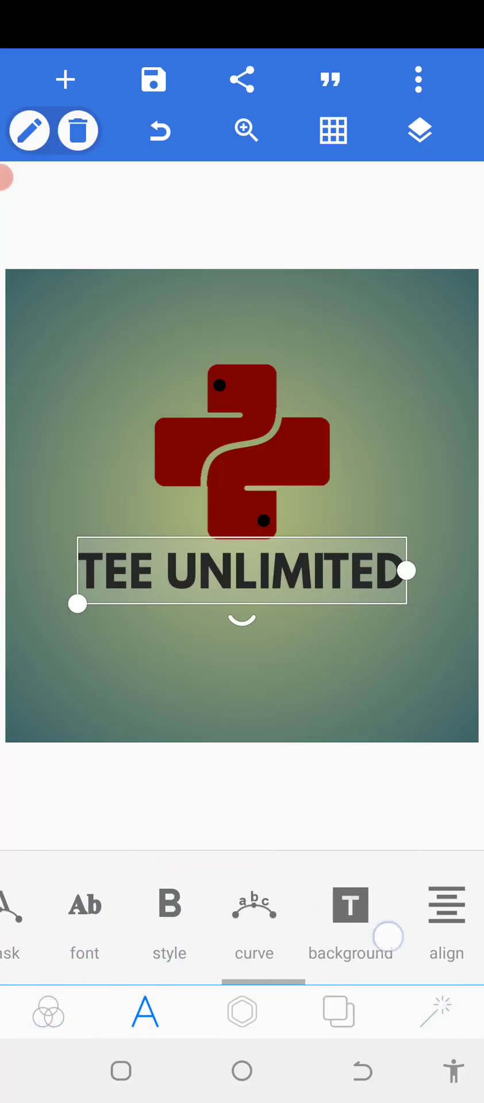
left_click(349, 904)
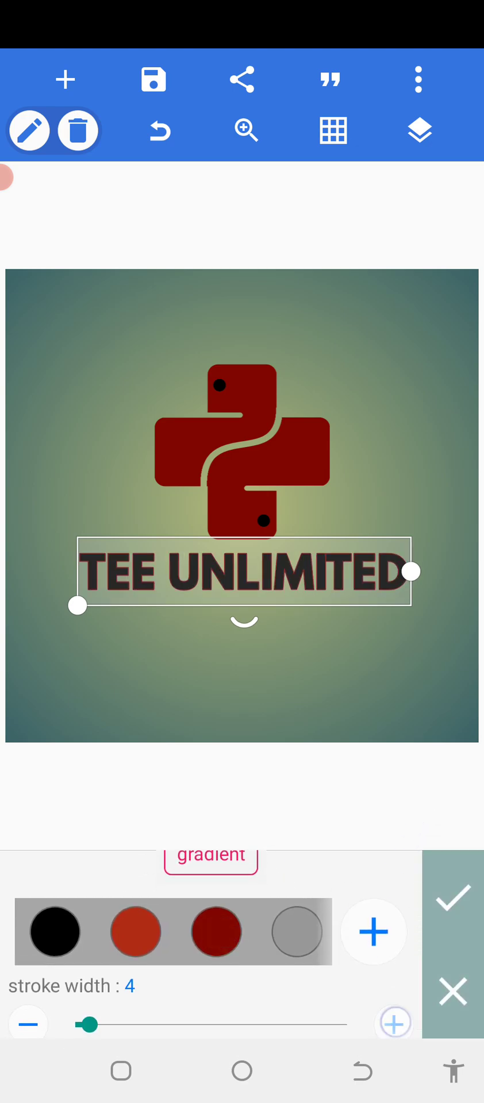
left_click(394, 1024)
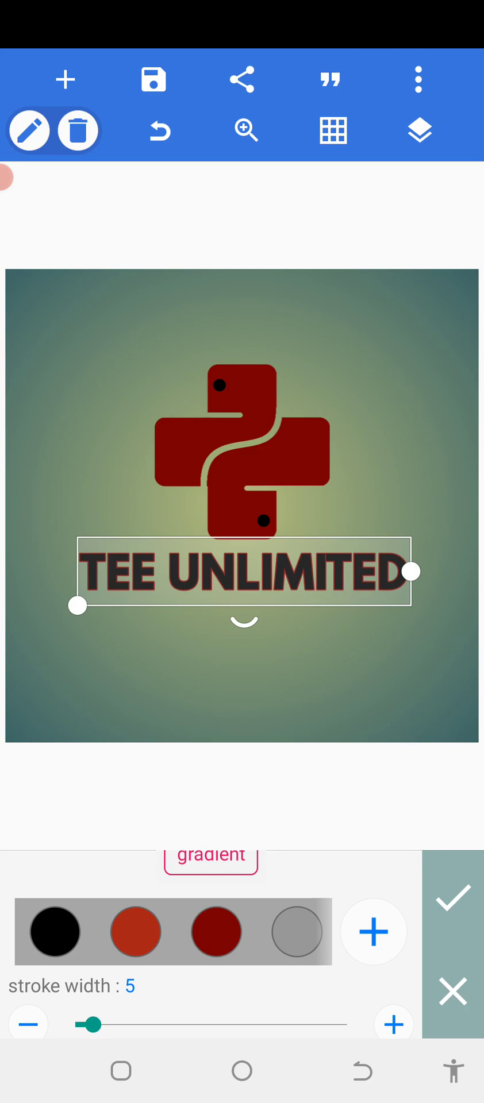
left_click(451, 895)
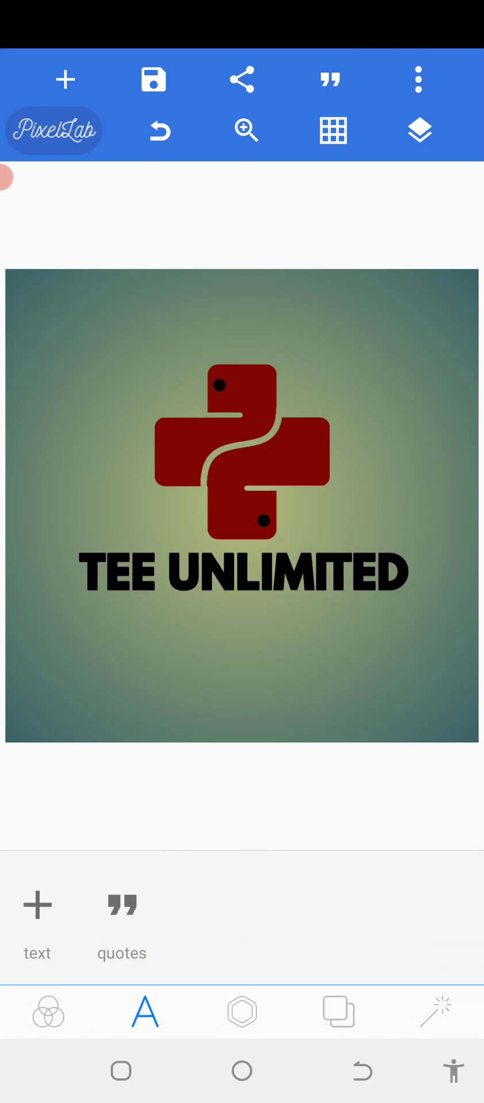
Change the title's fill colour to dark red.
left_click(242, 571)
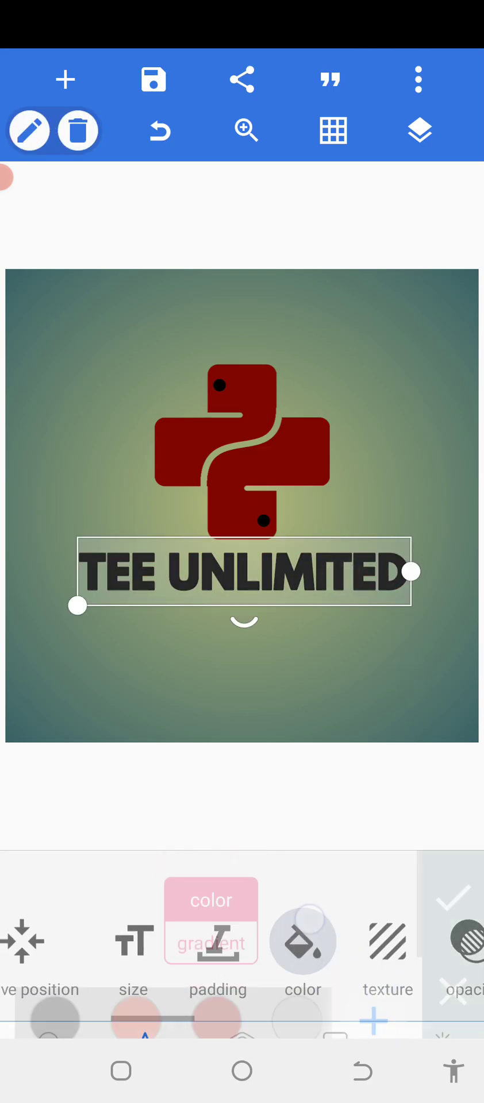
left_click(302, 941)
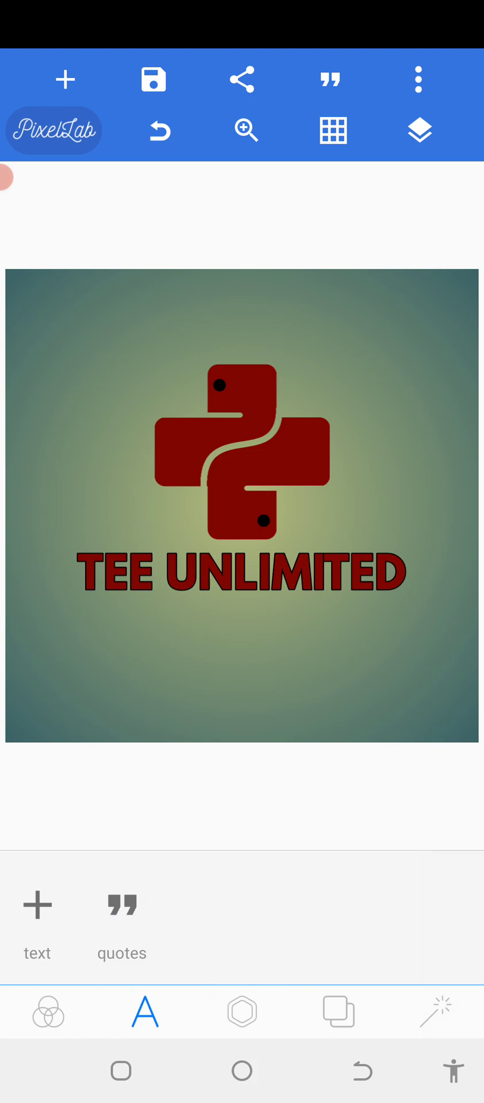
Add a text element reading THE BEST CARE EVER and move it below the title.
left_click(37, 915)
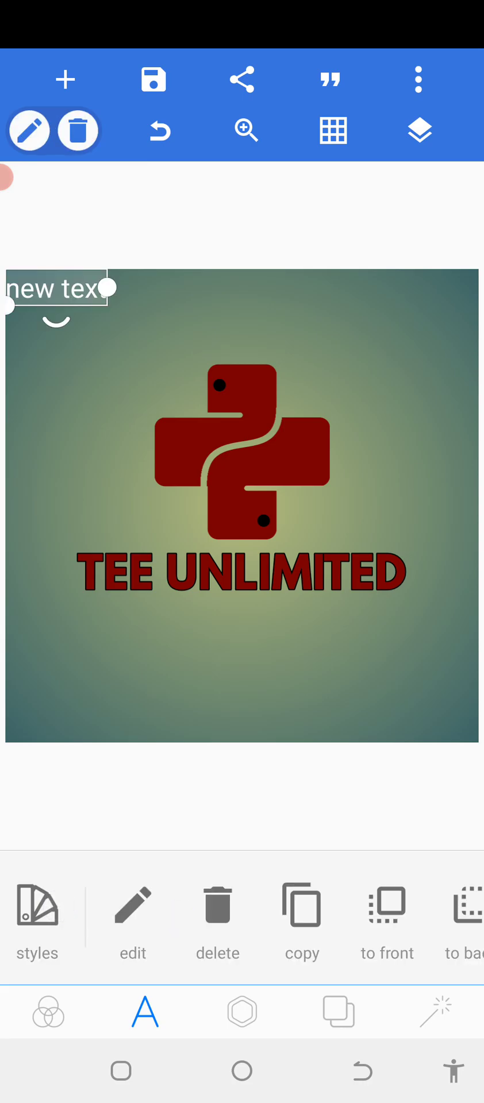
left_click(131, 915)
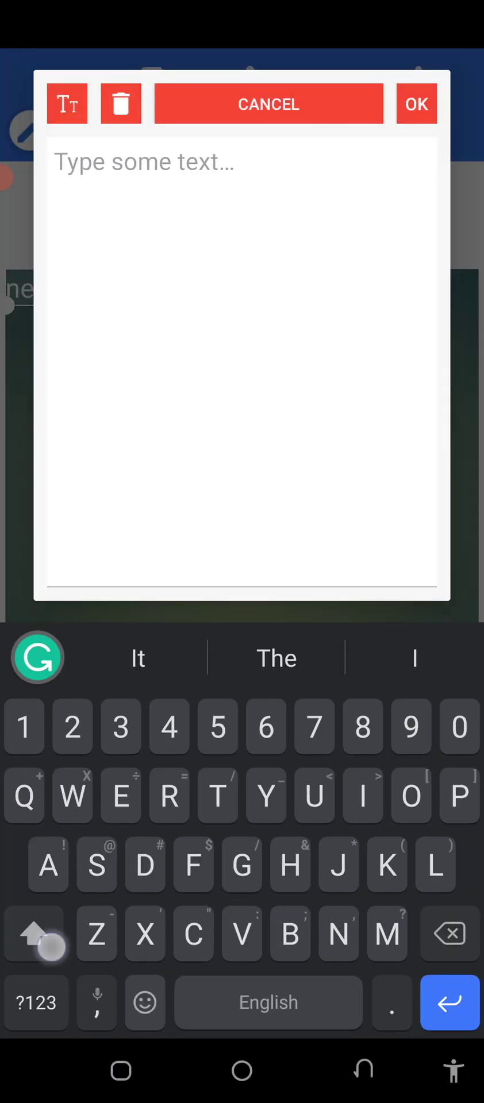
type("THE BEST CARE EBER")
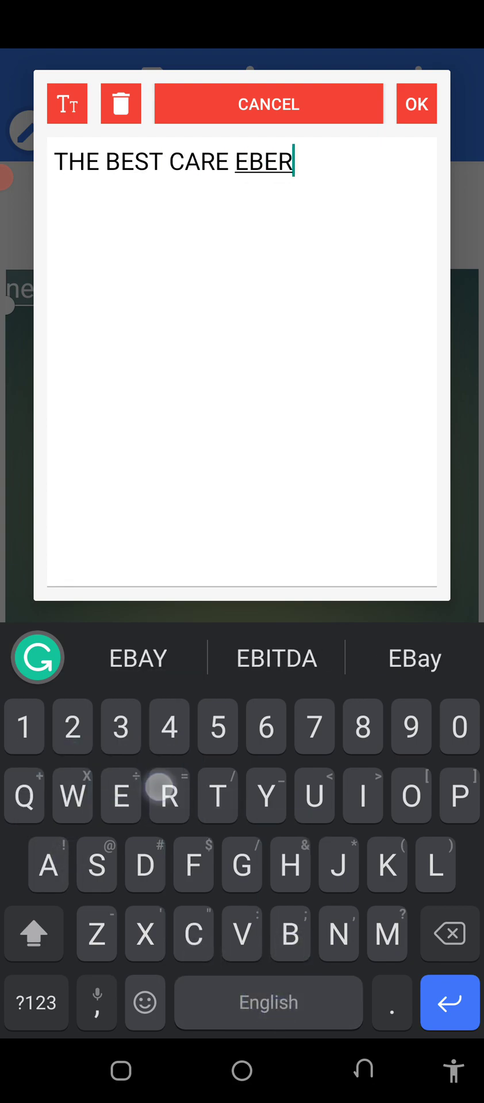
left_click(241, 933)
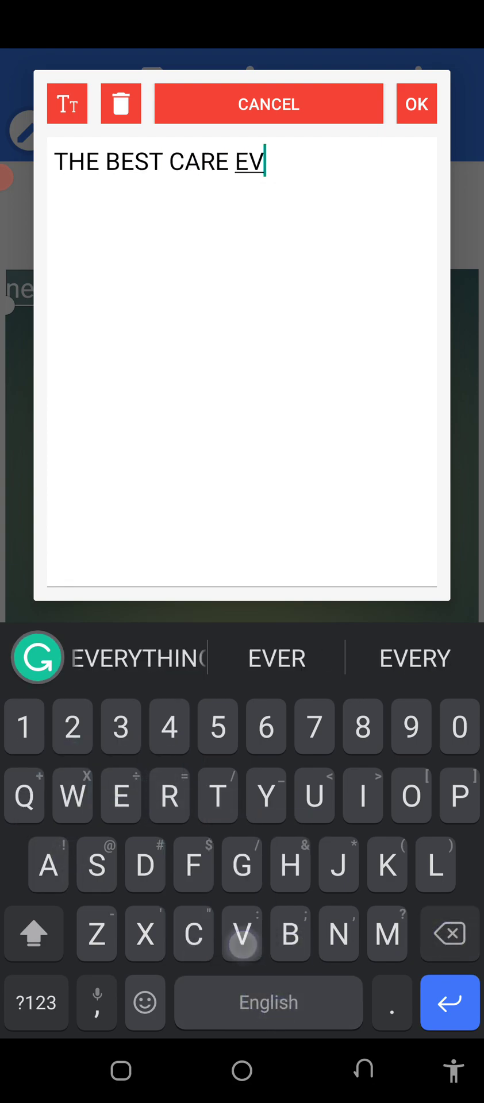
left_click(415, 103)
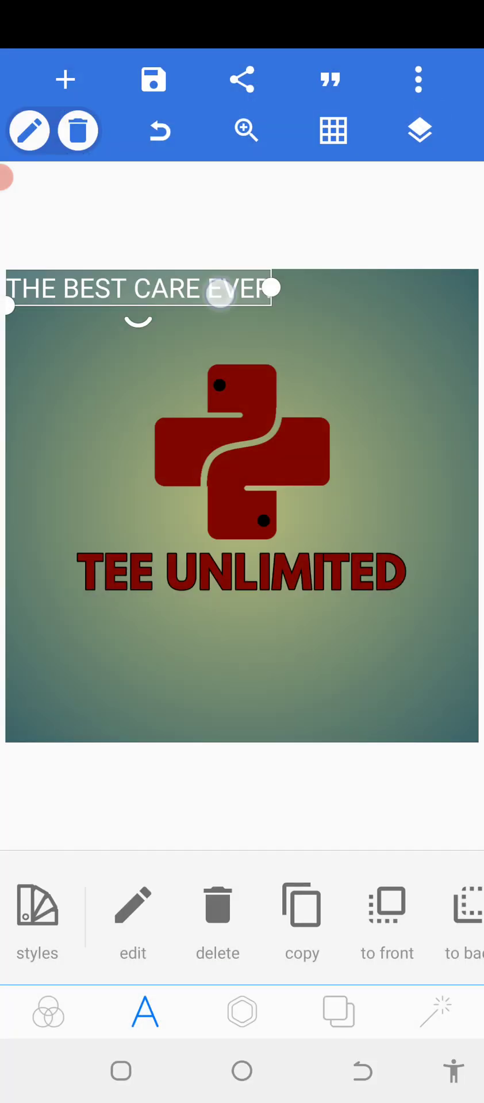
left_click_drag(138, 287, 285, 615)
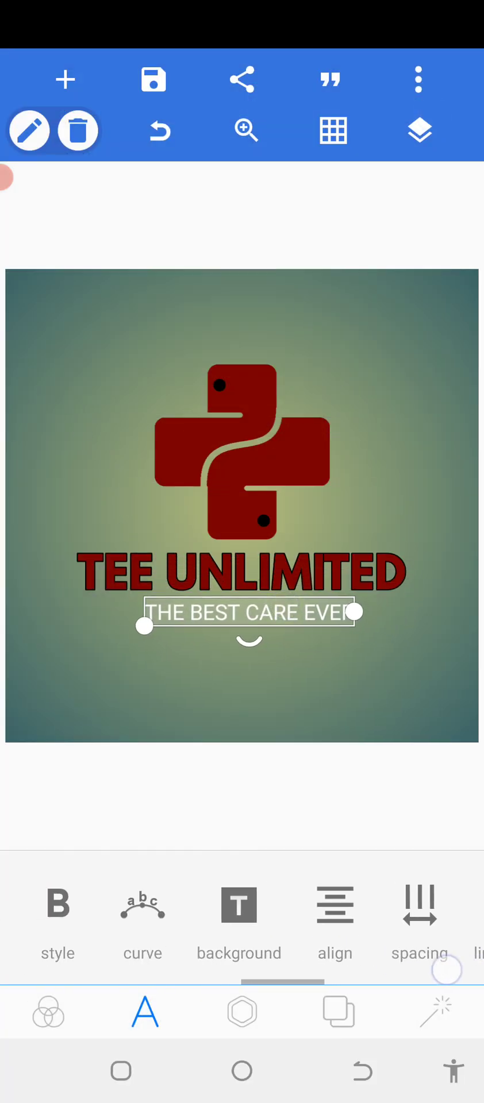
Give the tagline a bold font, letter spacing 9, and centre it horizontally.
left_click(143, 1011)
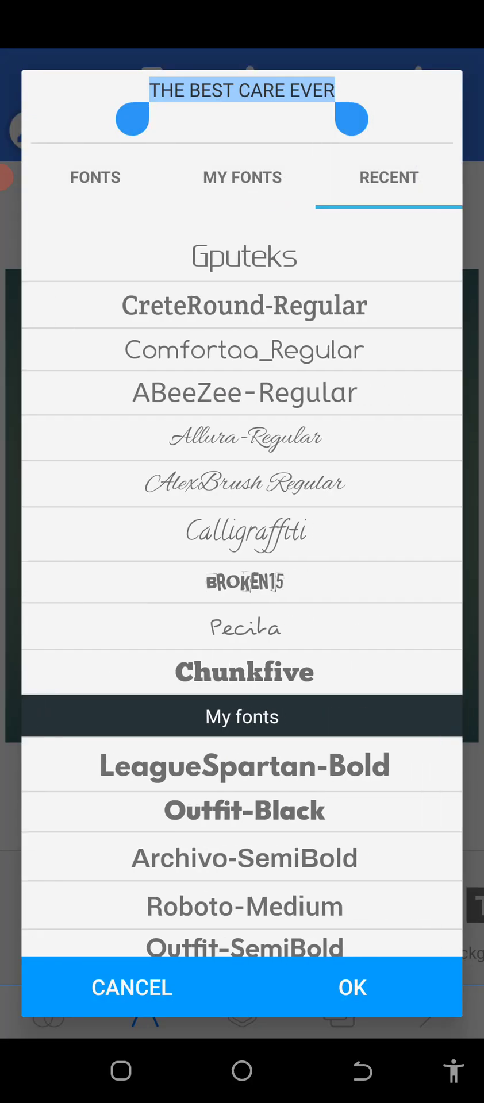
scroll("up", 3)
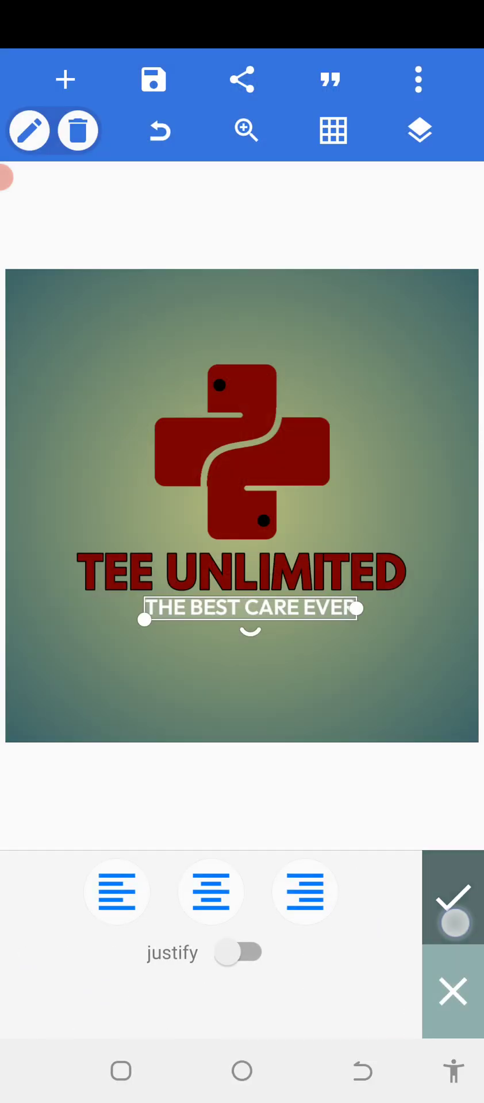
left_click(452, 897)
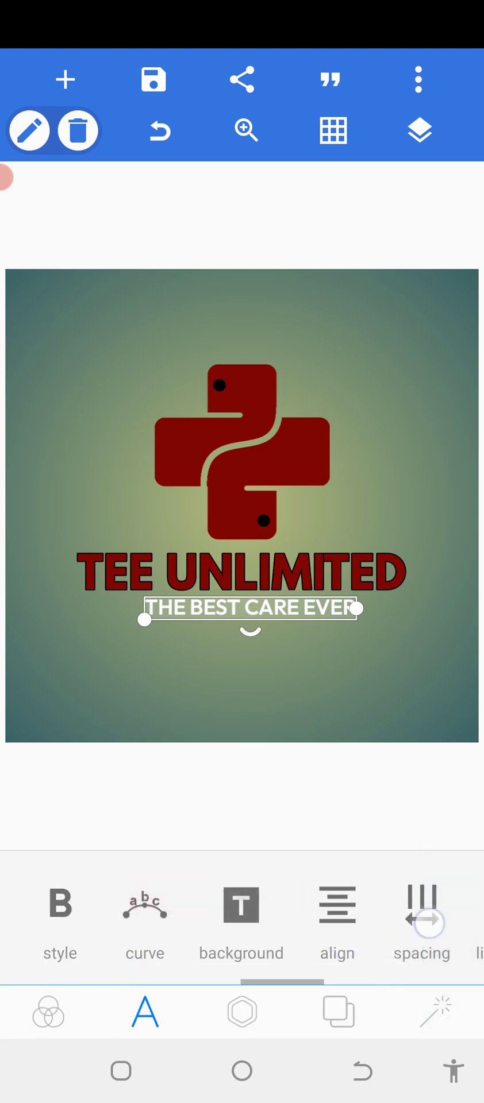
left_click(422, 921)
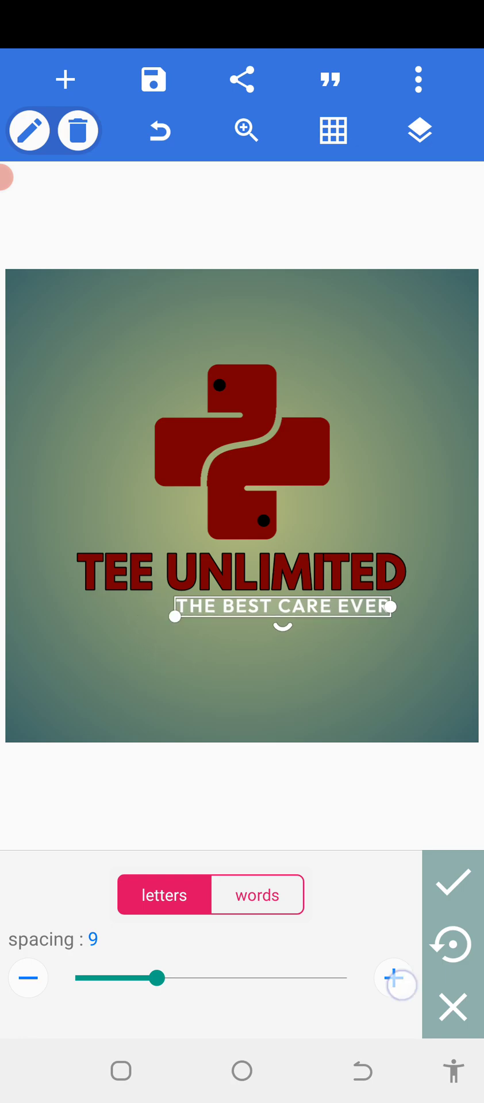
left_click(451, 880)
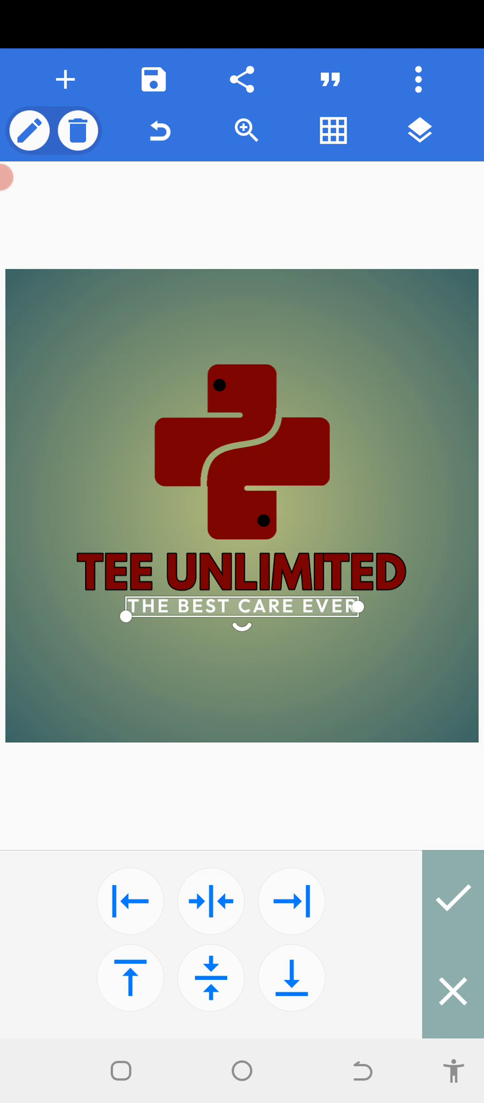
left_click(128, 971)
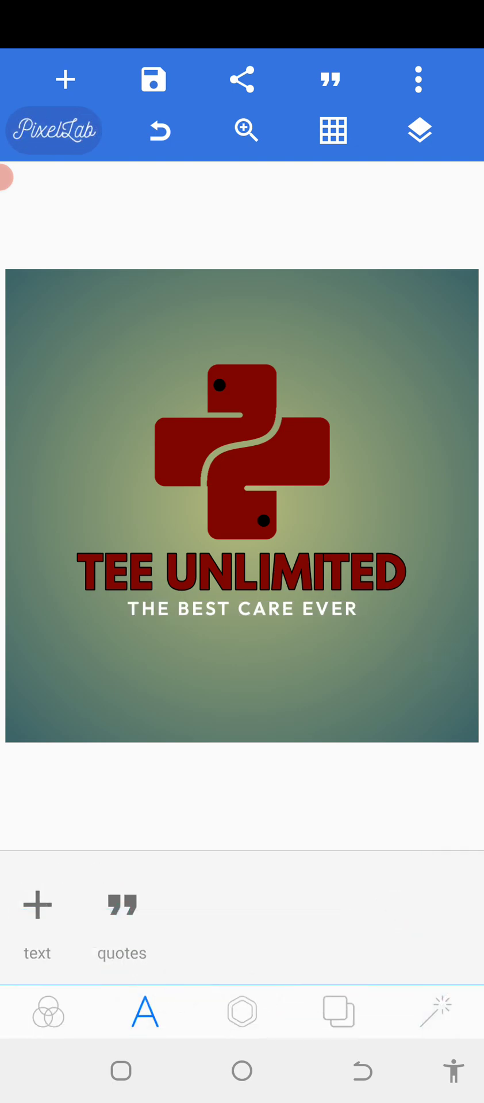
Add a thin white rectangle line, centre it and nudge it 9px down across the tagline.
left_click(241, 1011)
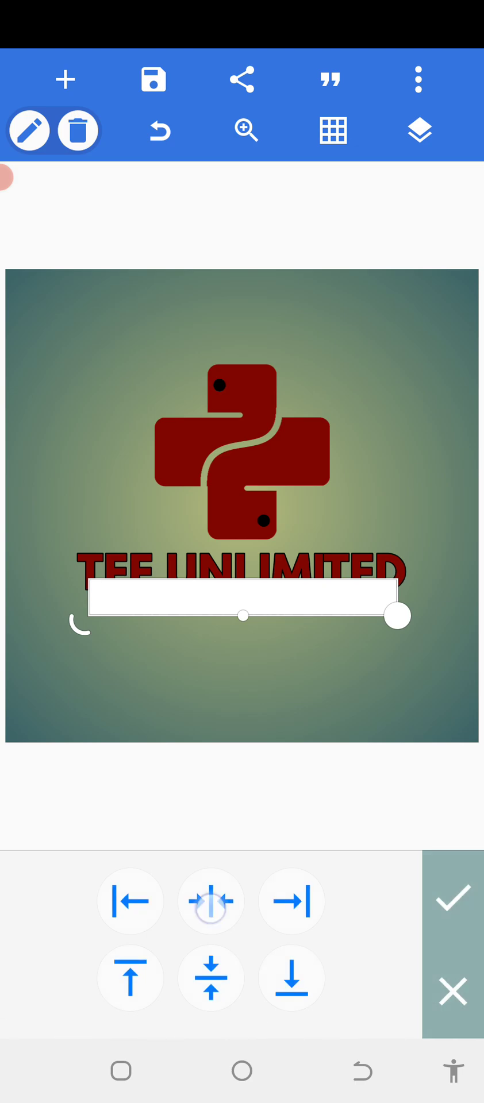
left_click(452, 897)
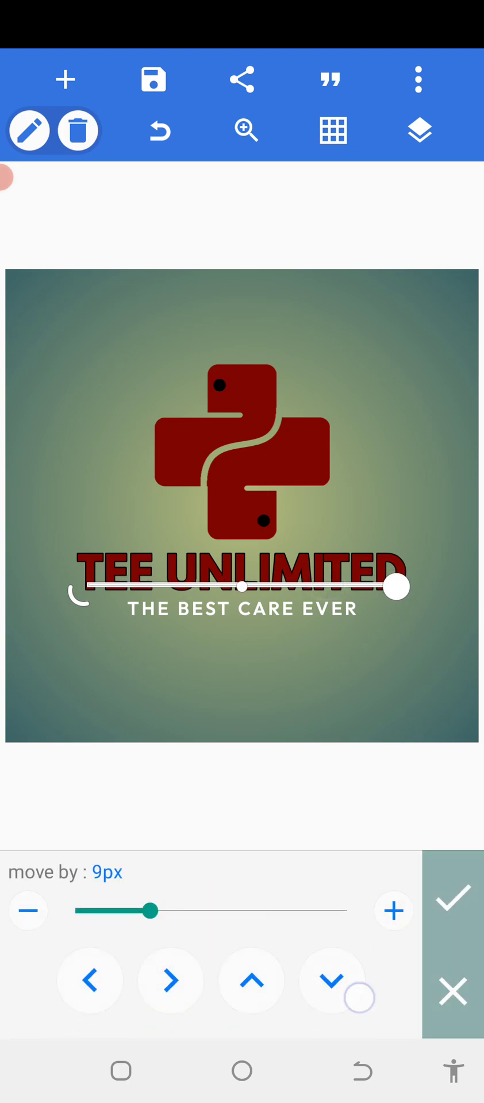
left_click(331, 980)
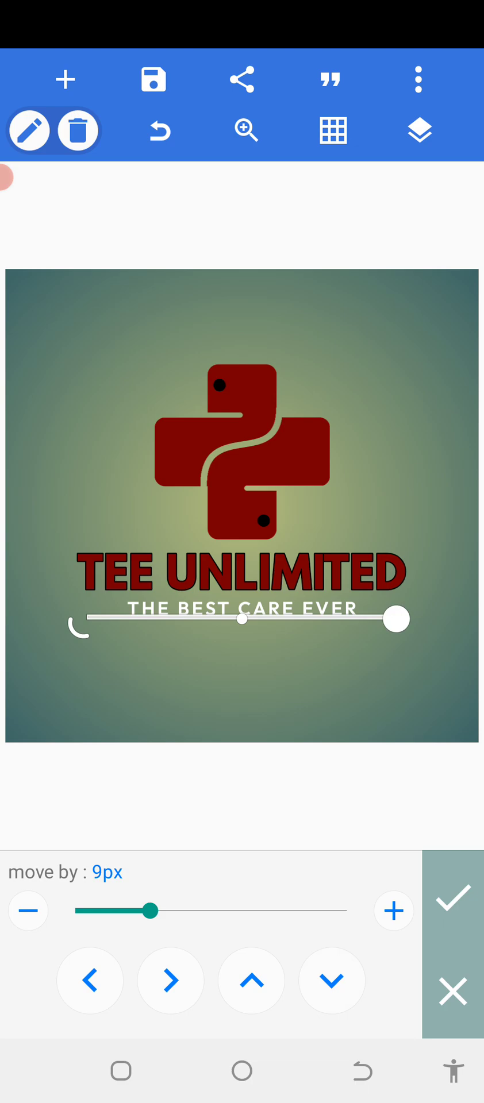
left_click(452, 897)
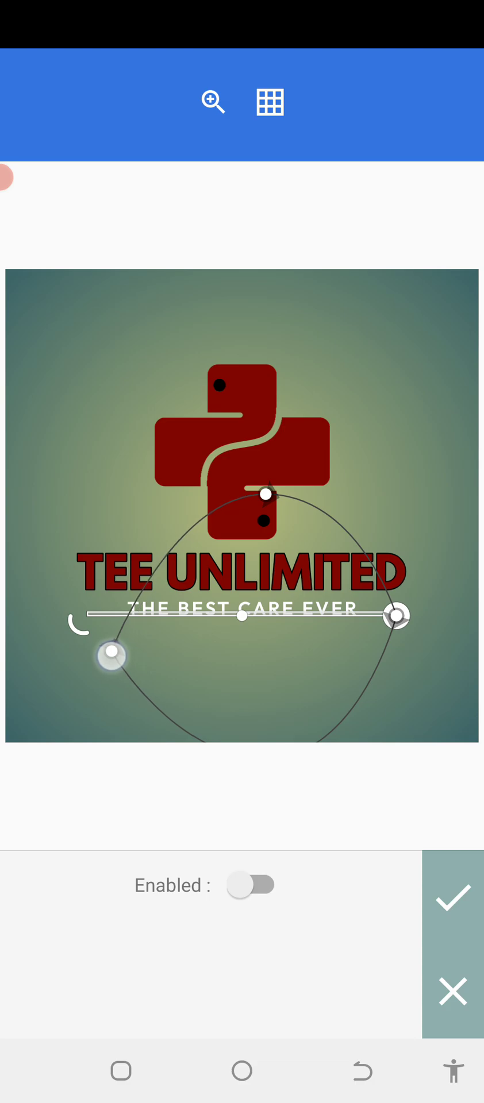
Draw a bezier mask around the line's middle over the tagline with mask mode set to in.
left_click_drag(265, 494, 209, 492)
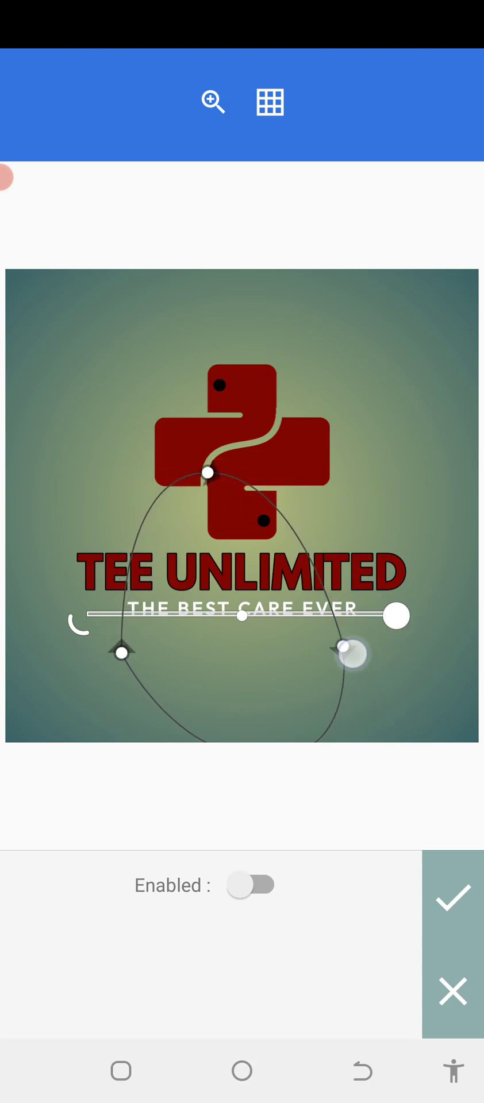
left_click_drag(352, 653, 397, 392)
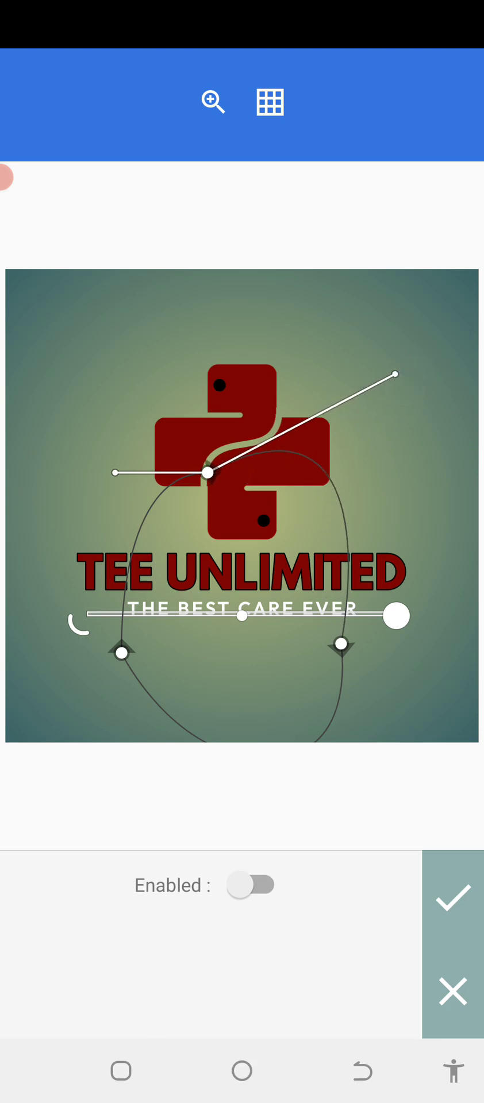
left_click(251, 884)
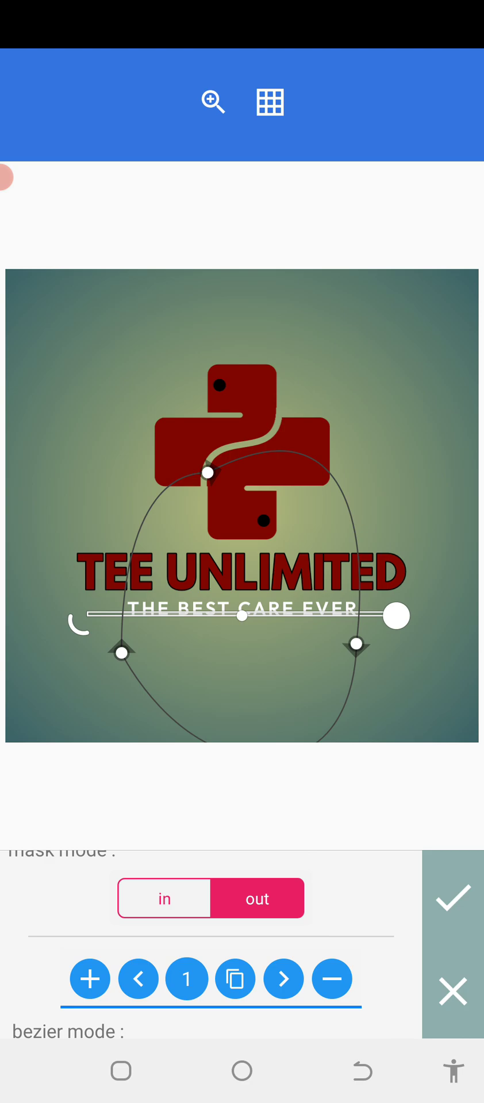
left_click(164, 898)
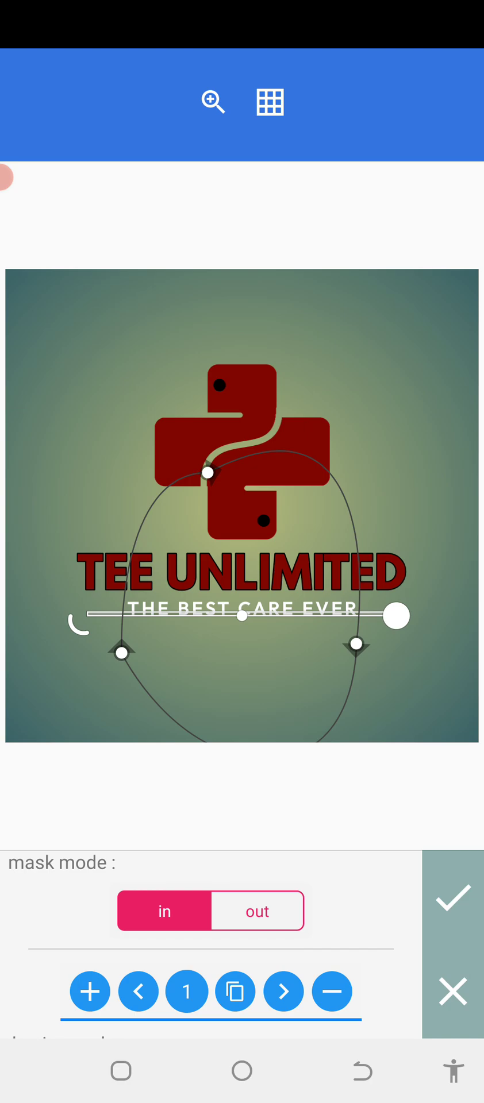
left_click(452, 896)
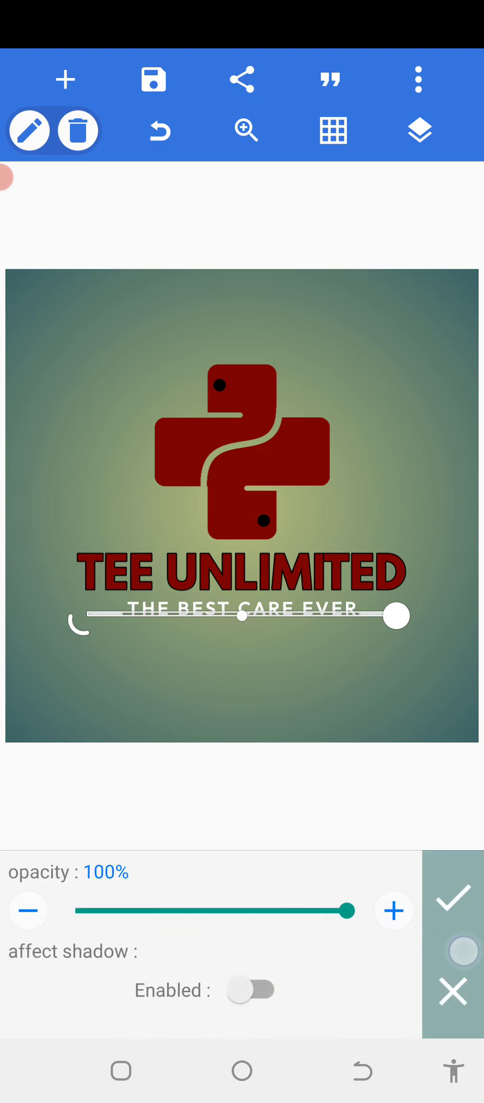
Apply the line's mask, then reopen it and adjust its shape around the tagline.
left_click(454, 895)
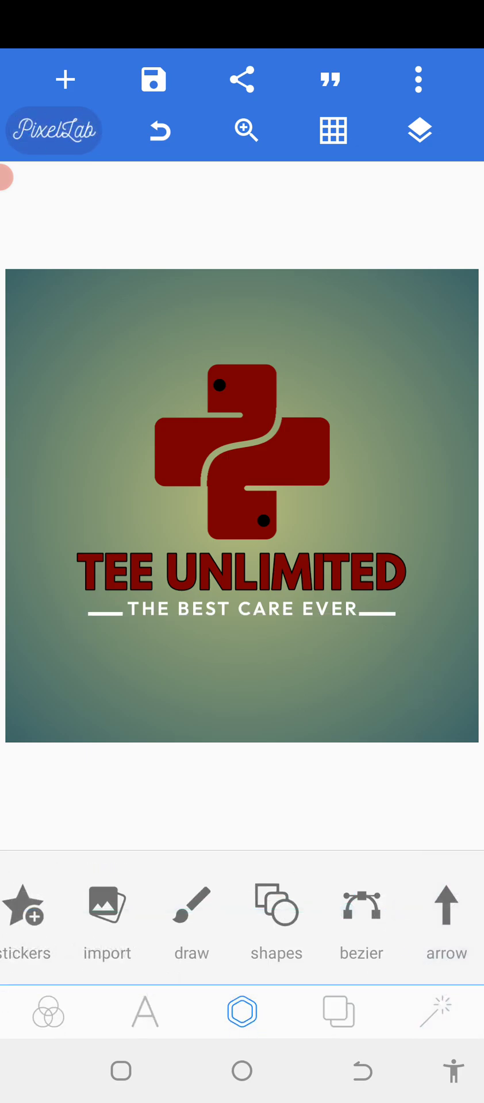
left_click(418, 131)
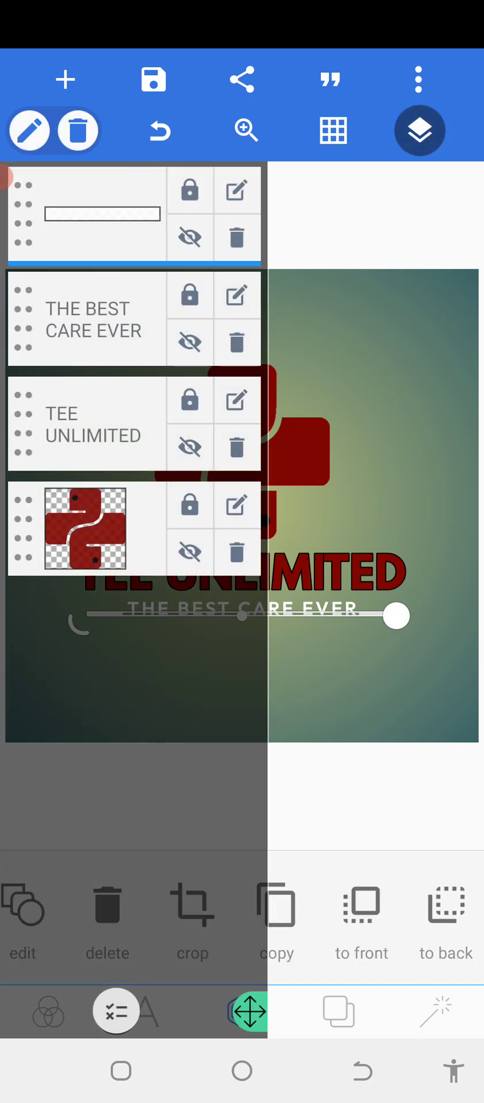
left_click(420, 130)
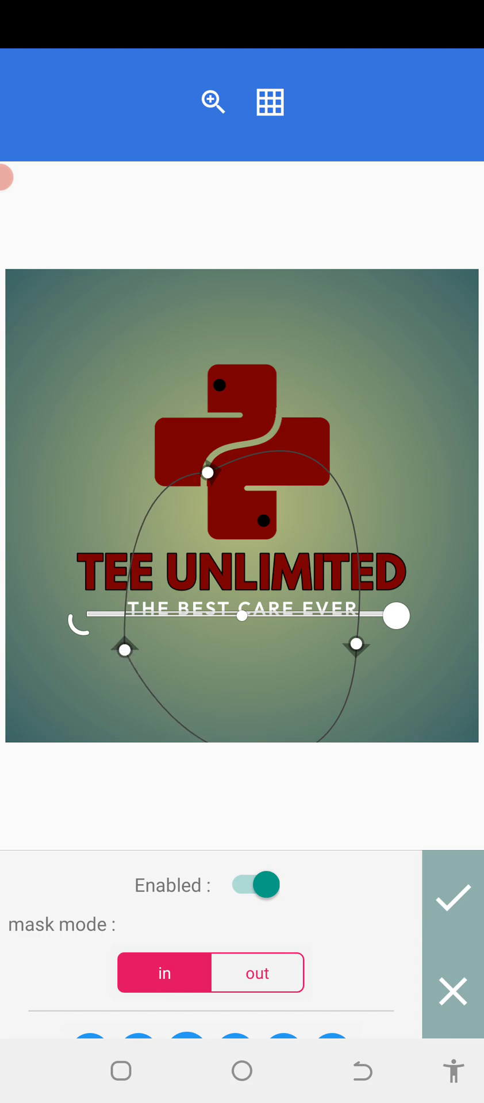
left_click_drag(124, 650, 150, 680)
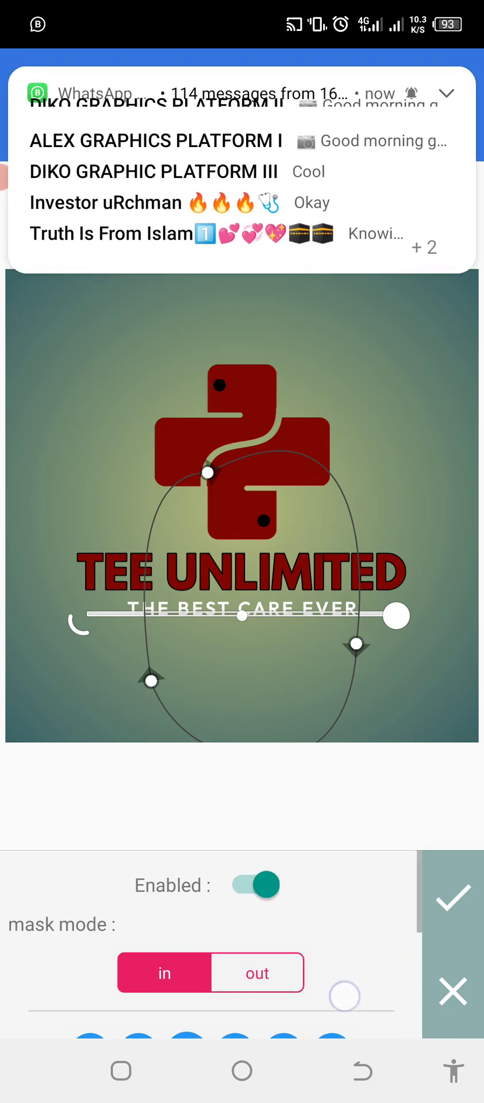
Toggle the mask off and on, pull its lower-left points inward and leave mask editing.
left_click(253, 885)
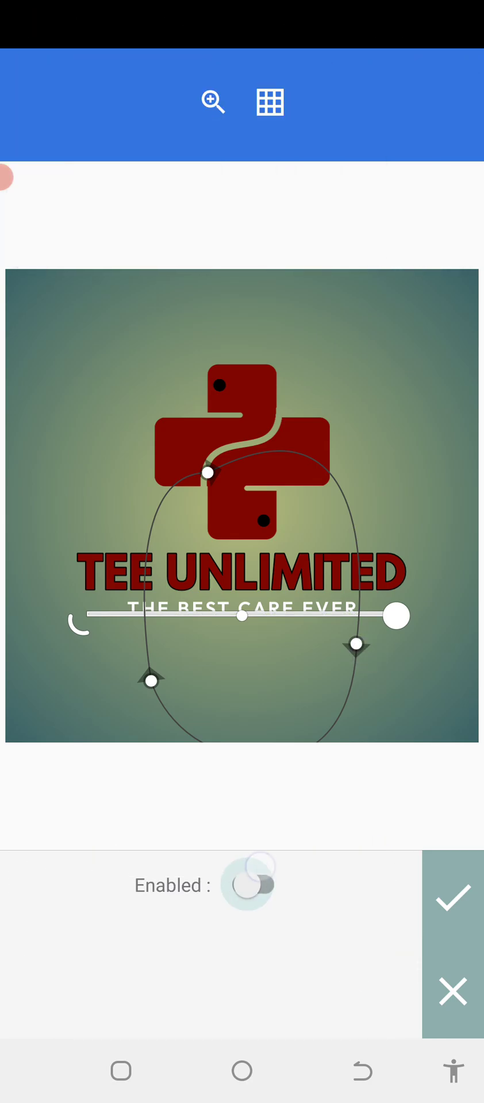
left_click(246, 885)
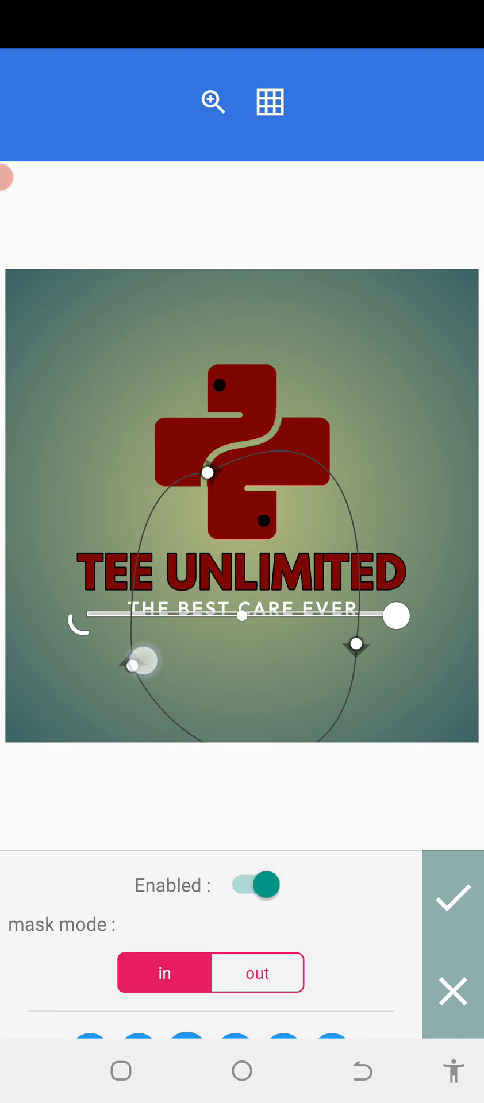
left_click_drag(135, 665, 179, 668)
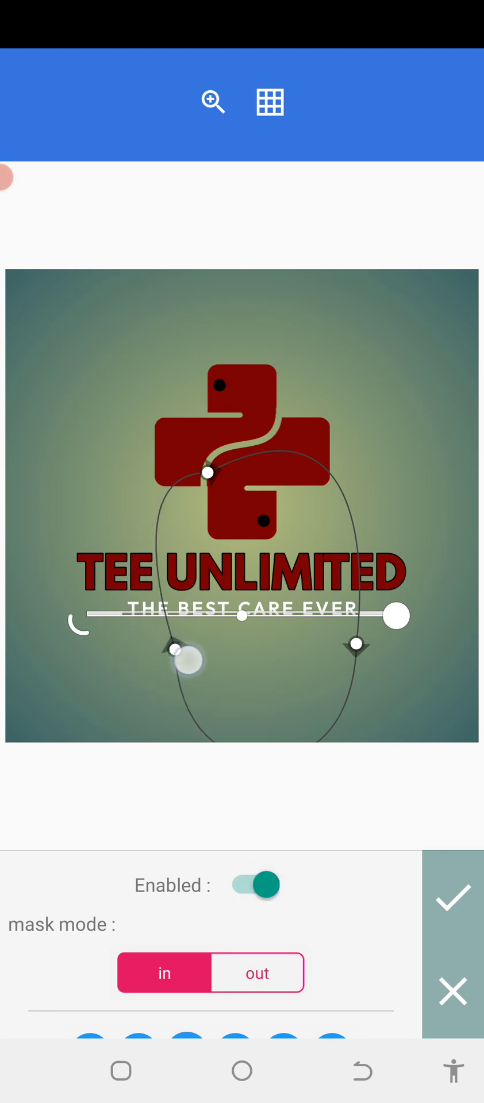
left_click_drag(177, 650, 179, 671)
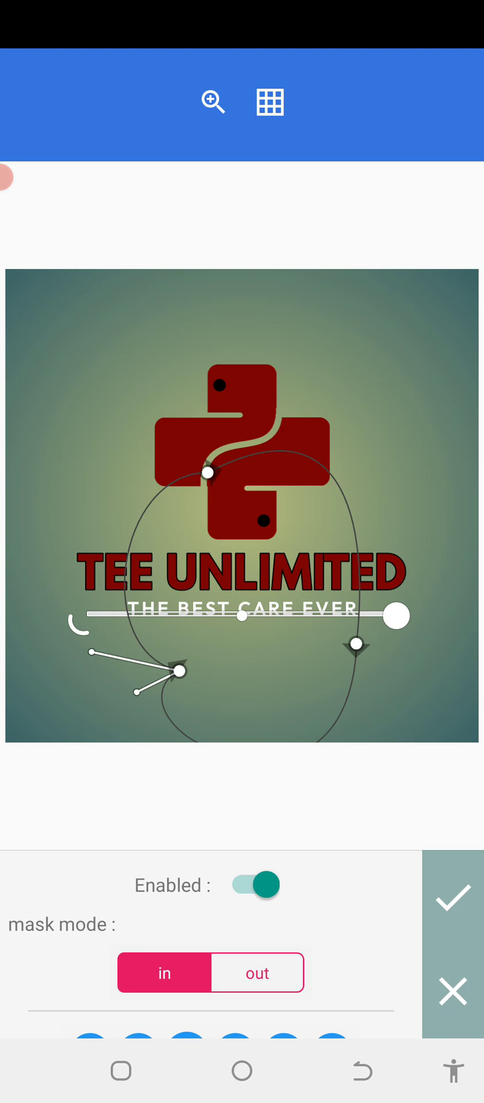
left_click(453, 899)
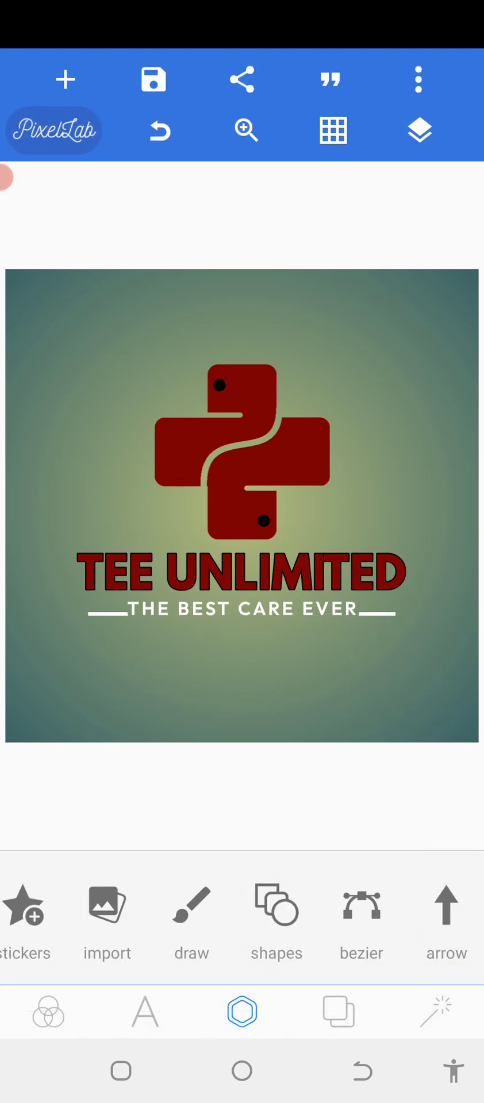
Make the tagline text black with an outline stroke and adjust its alignment.
left_click(241, 610)
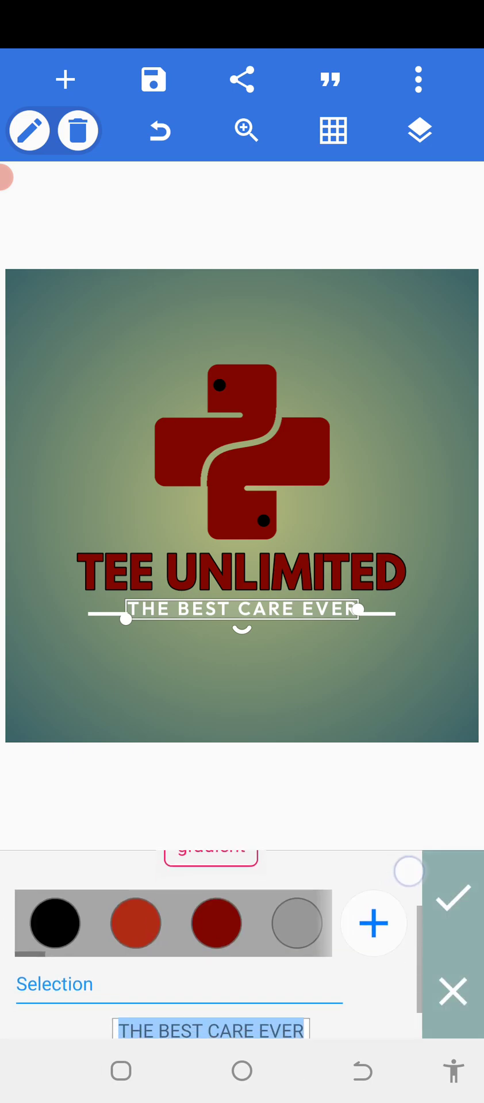
left_click(452, 895)
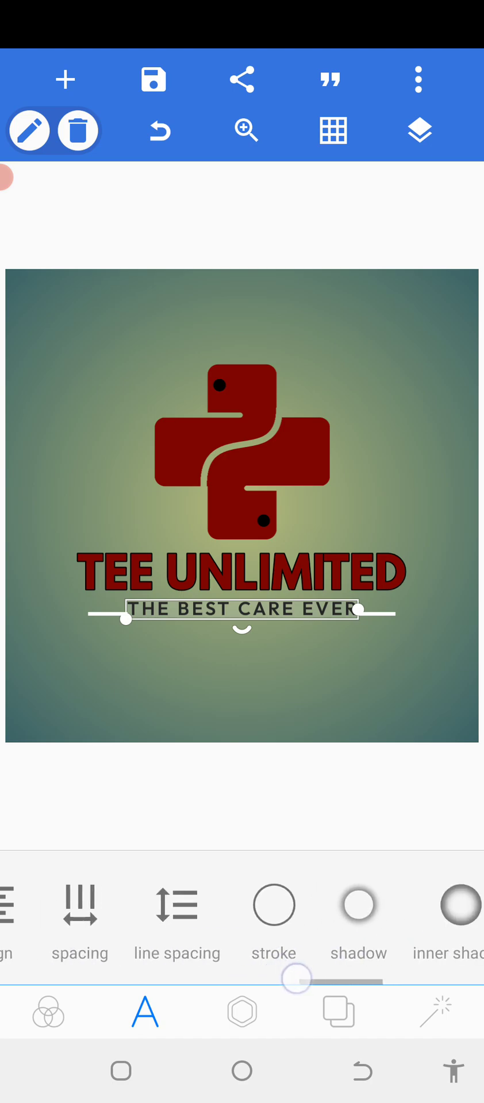
left_click(273, 908)
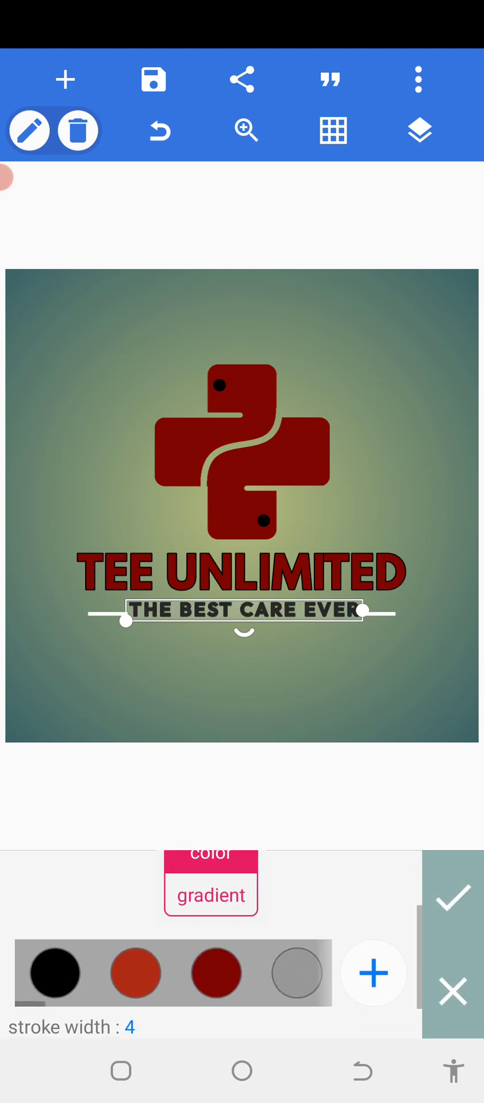
left_click(27, 1011)
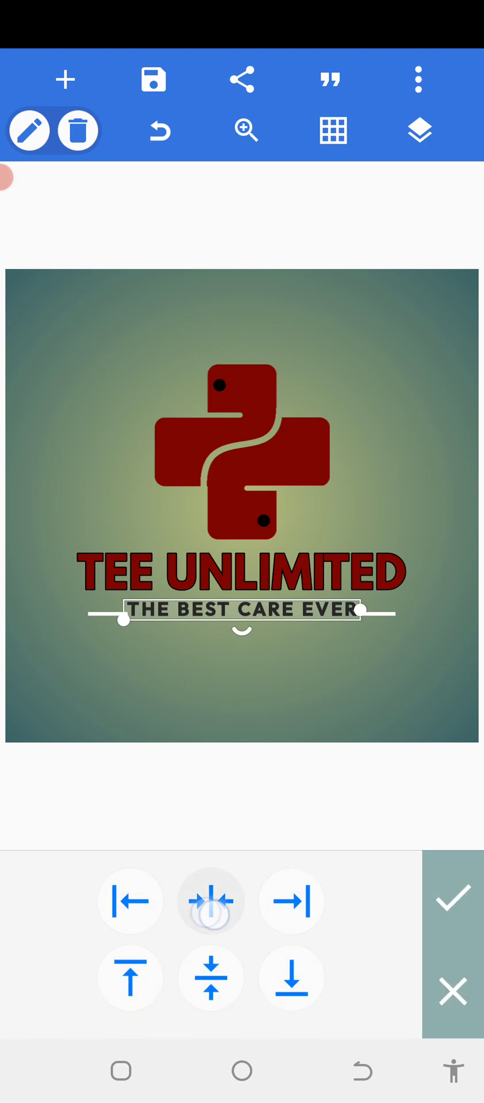
left_click(453, 898)
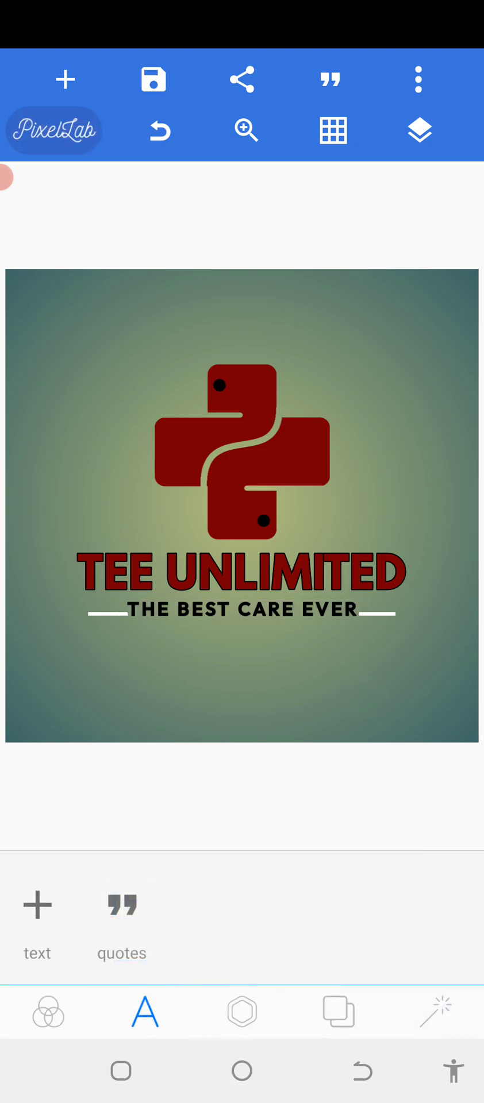
Colour the lines beside the tagline dark red and replace the gradient background with plain white.
left_click(419, 131)
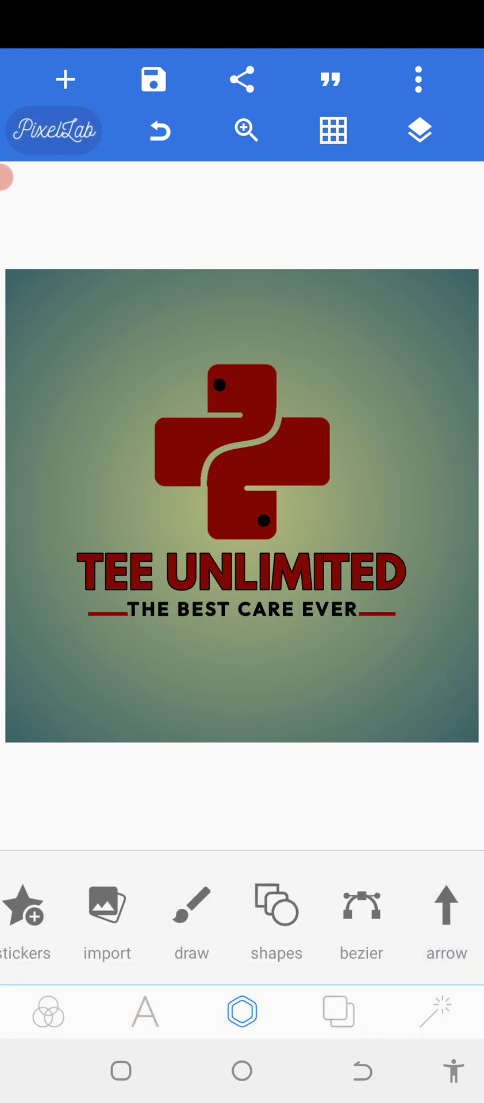
left_click(338, 1011)
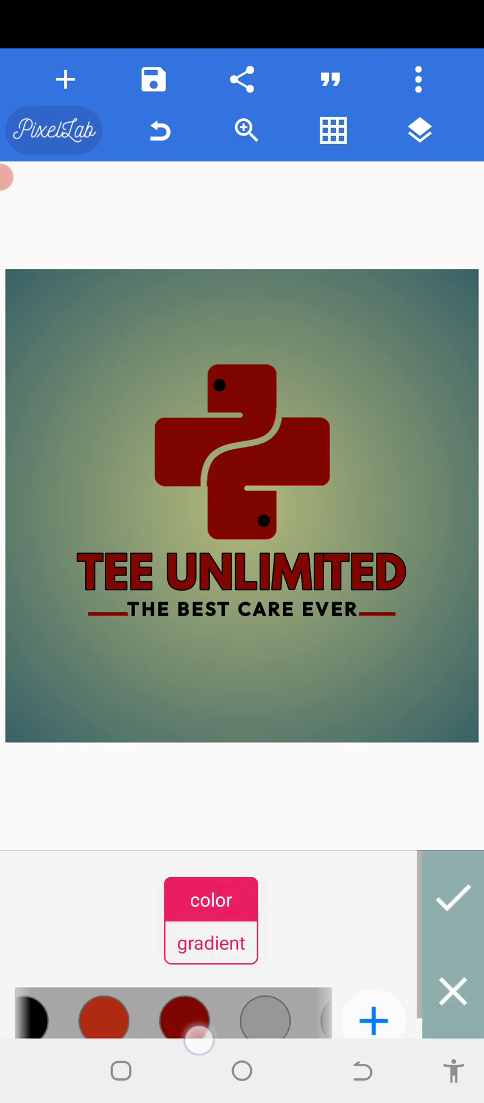
left_click(452, 897)
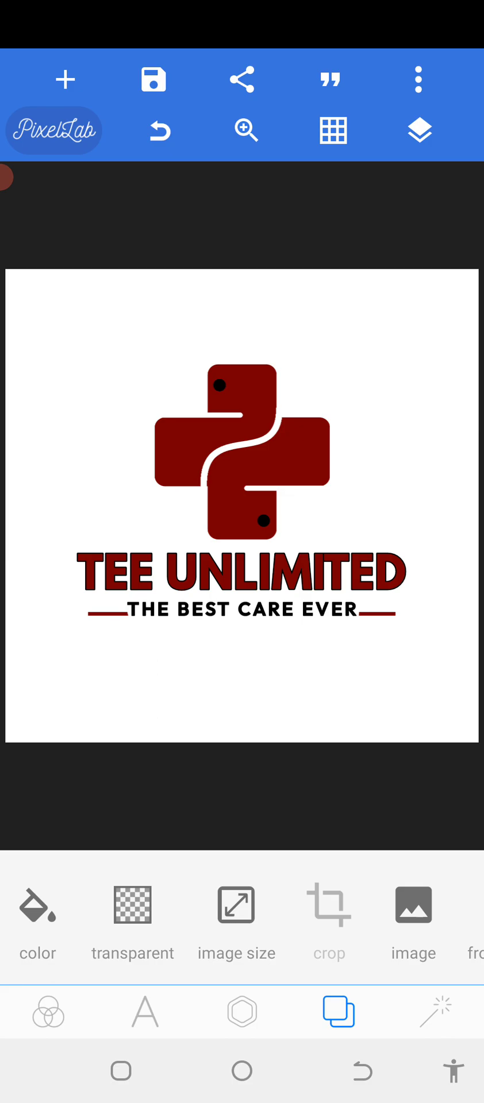
left_click(242, 79)
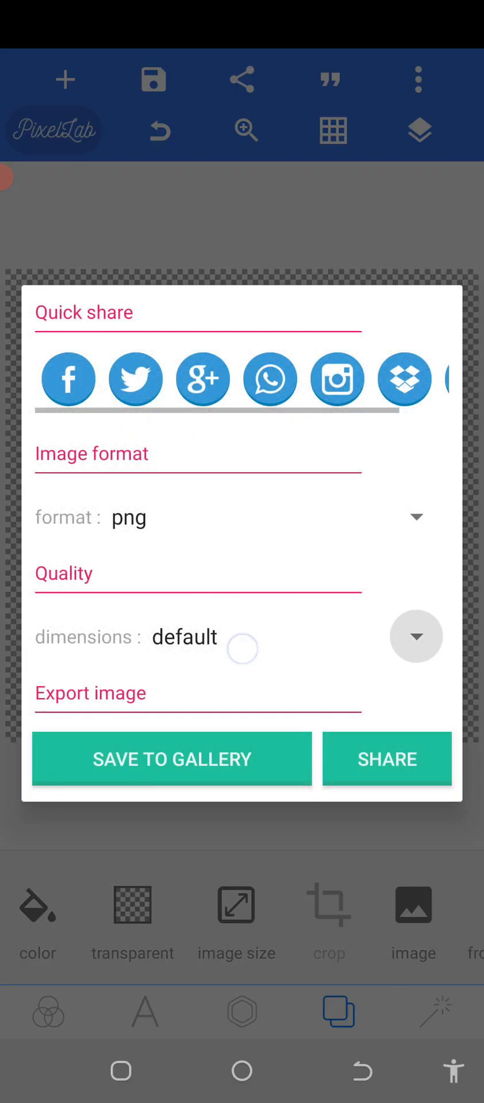
left_click(171, 760)
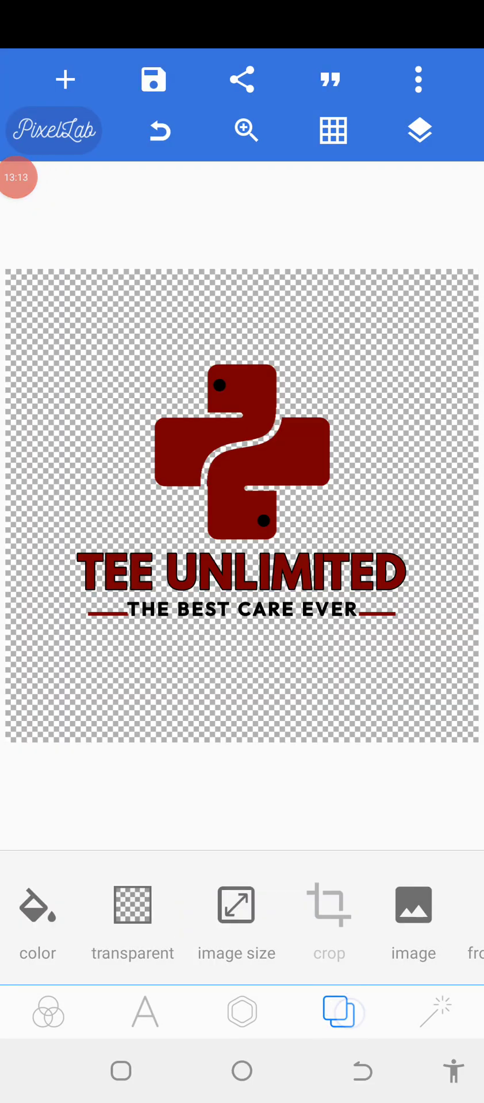
left_click(37, 908)
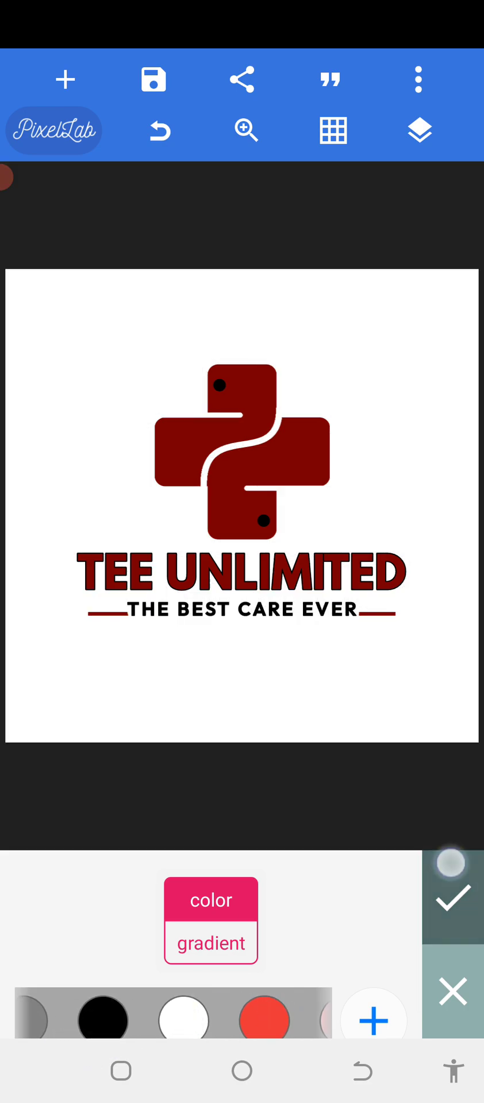
left_click(419, 131)
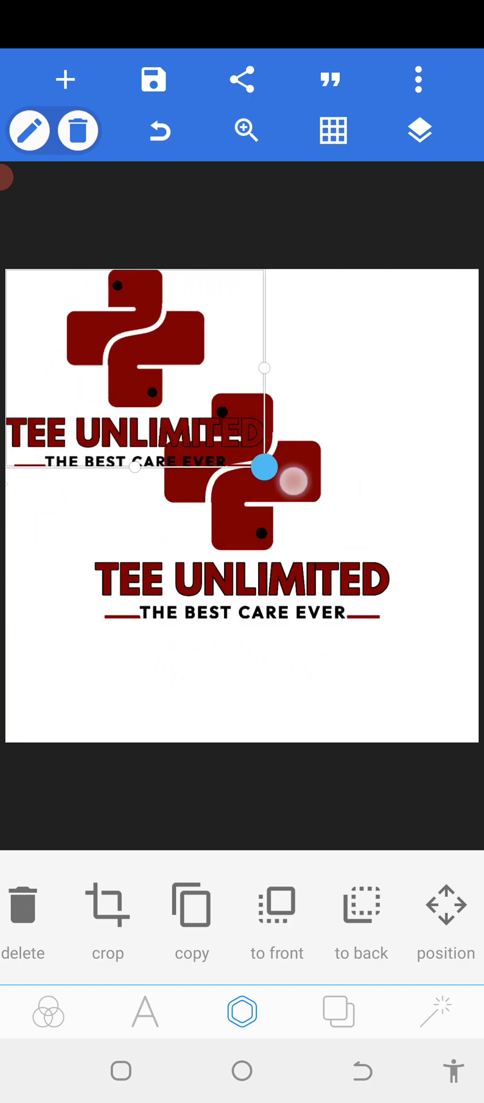
Enlarge the copied logo across the canvas and fade it to about 2% opacity as a watermark.
left_click_drag(264, 485, 243, 696)
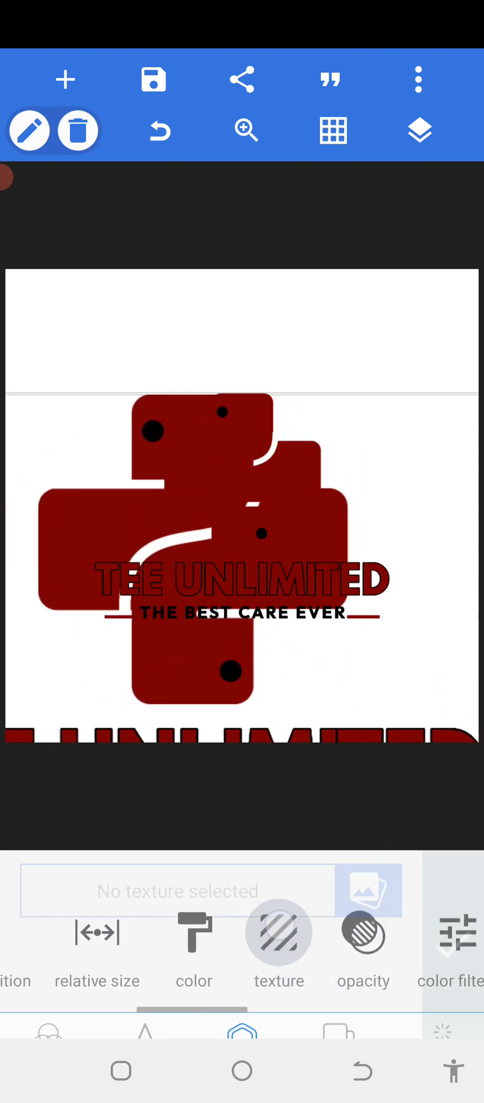
left_click(363, 932)
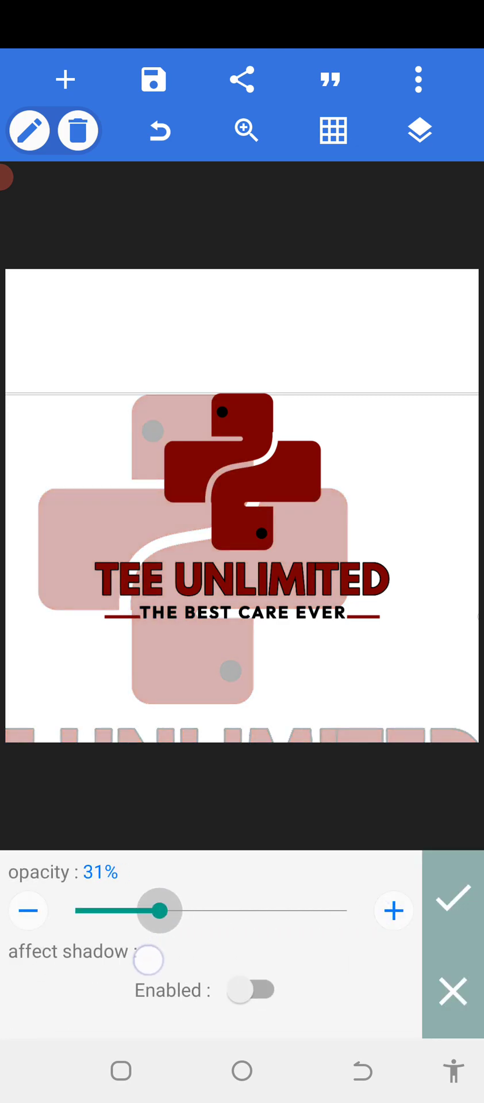
left_click_drag(156, 911, 88, 911)
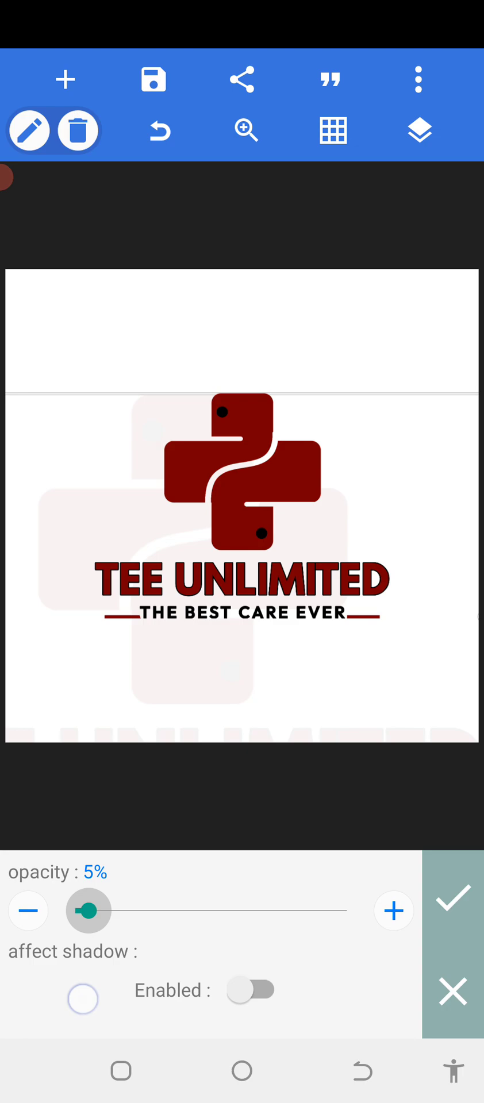
left_click(83, 979)
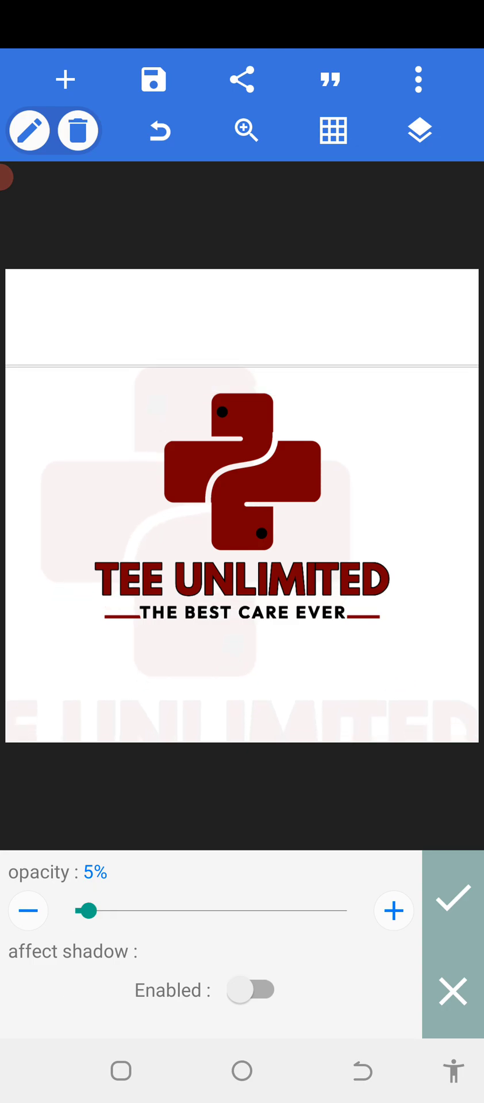
left_click(27, 911)
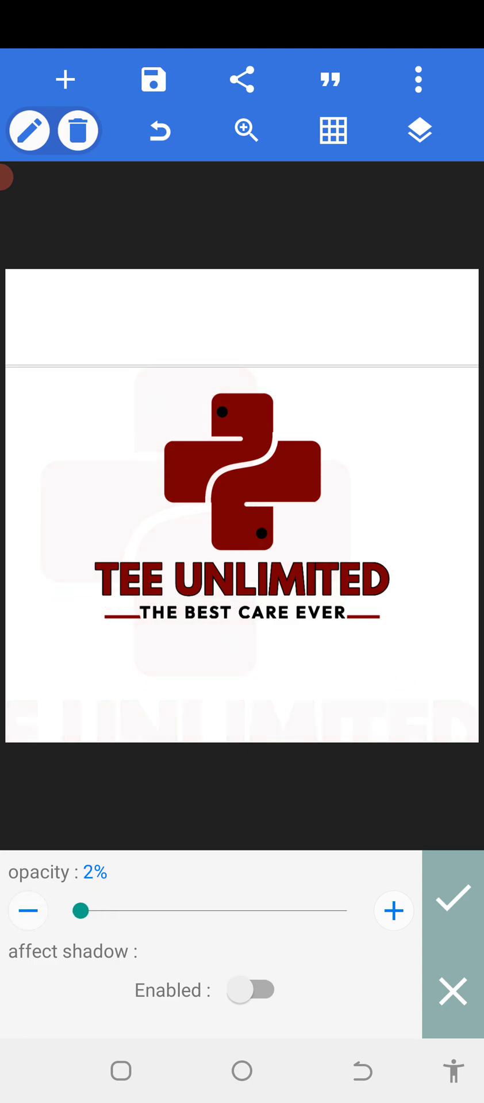
left_click(250, 989)
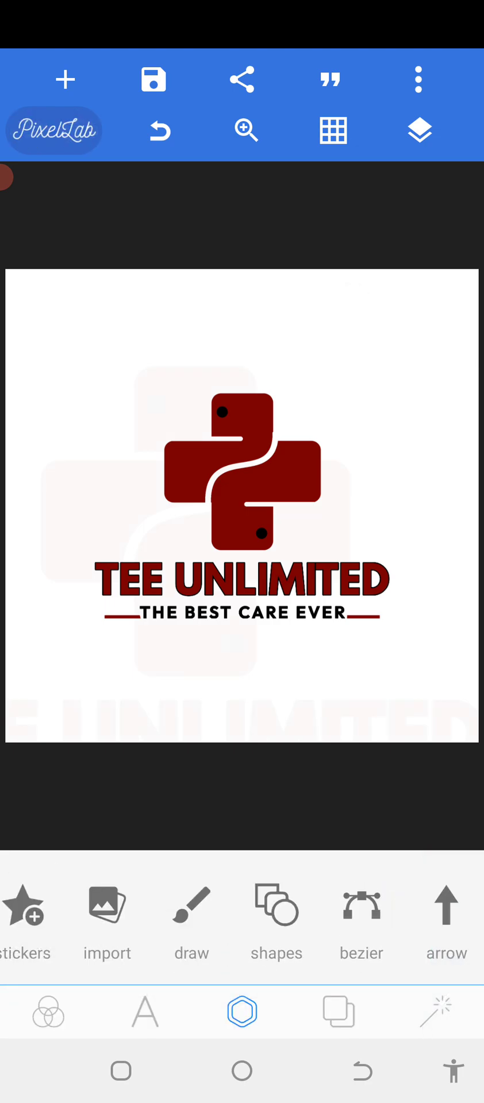
Crop the faint watermark copy to just the cross symbol and enlarge it behind the main logo.
left_click(241, 492)
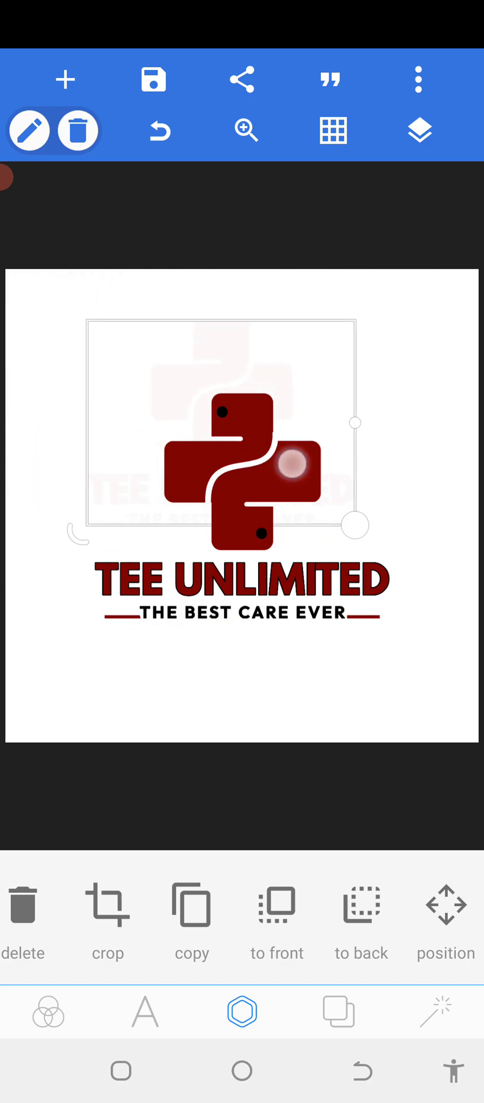
left_click(108, 908)
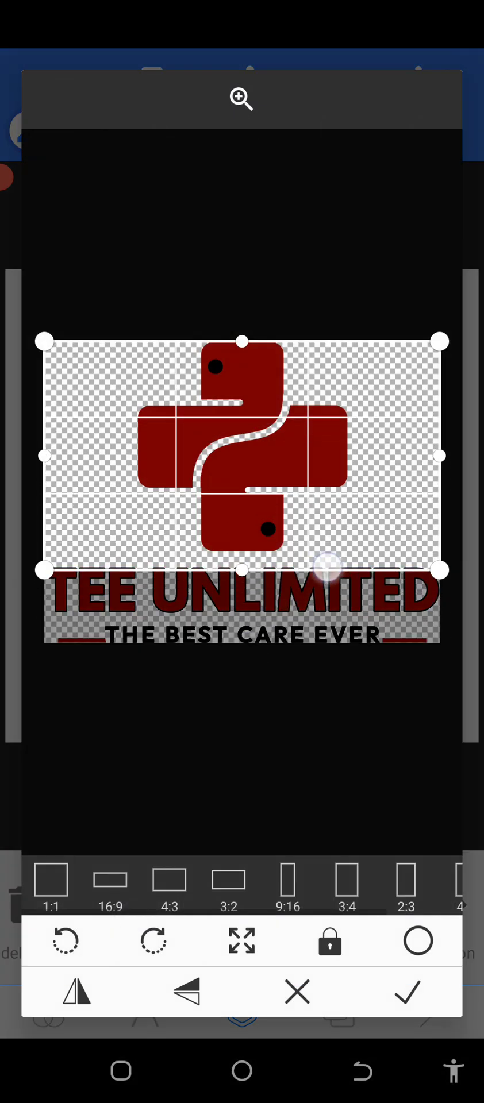
left_click(409, 991)
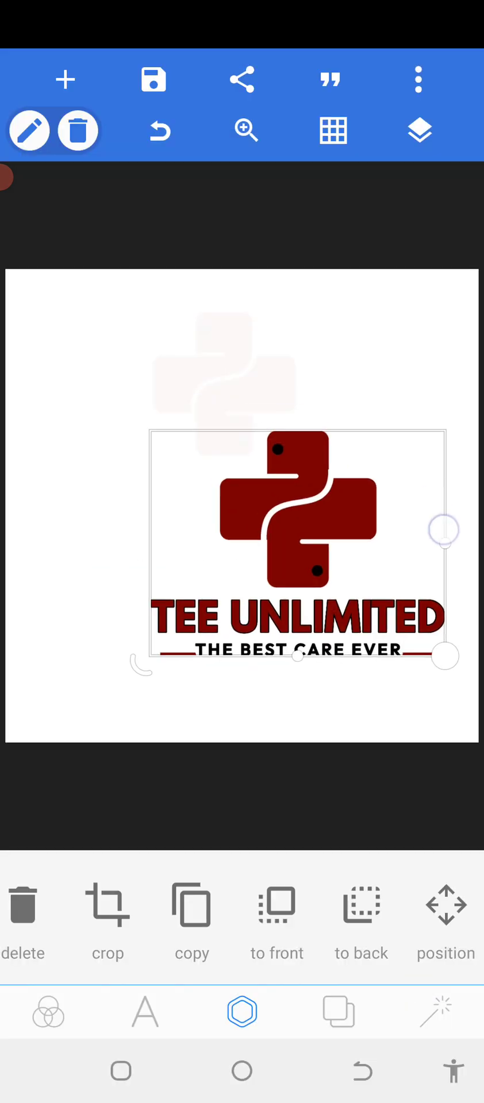
left_click(419, 131)
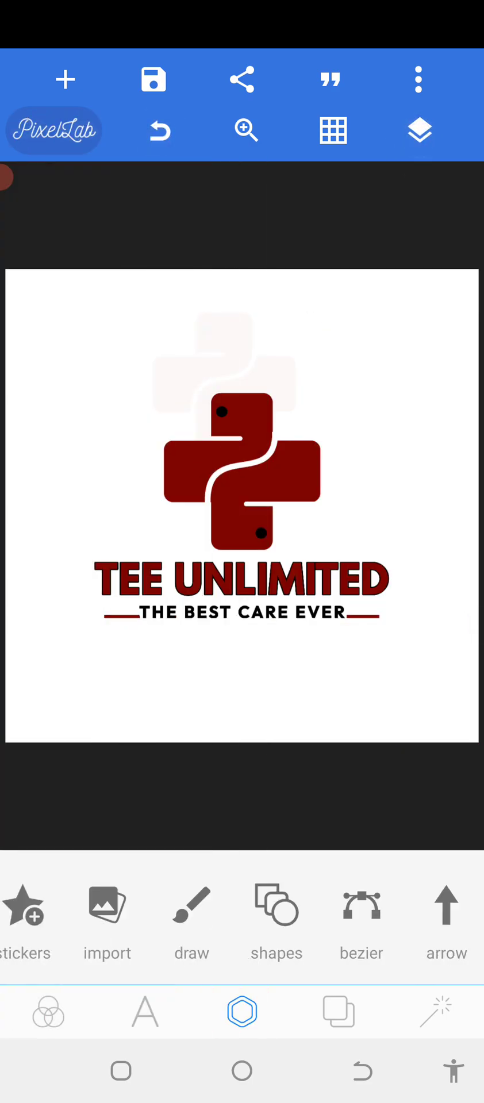
left_click(417, 131)
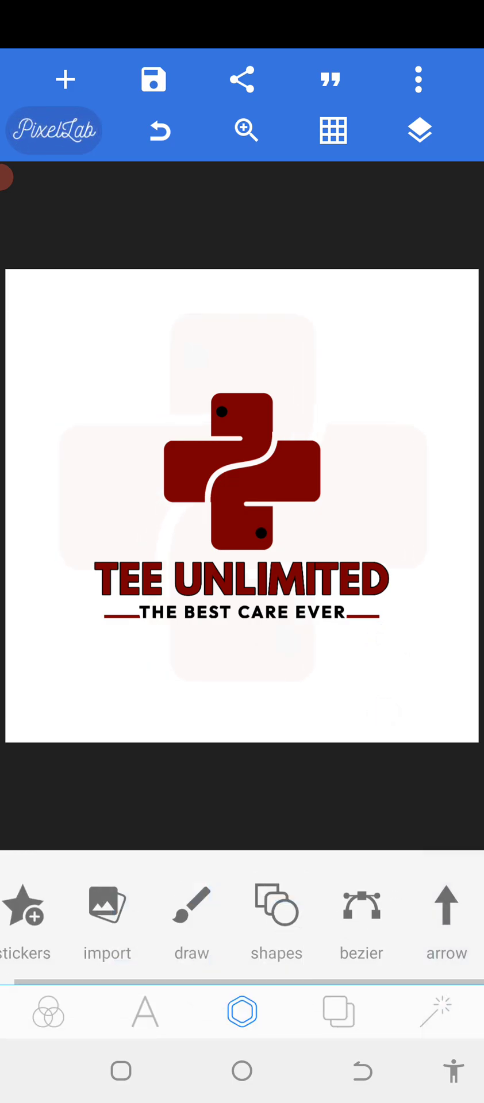
Export the finished logo as an ultra-quality JPG and save it to the gallery.
left_click(415, 636)
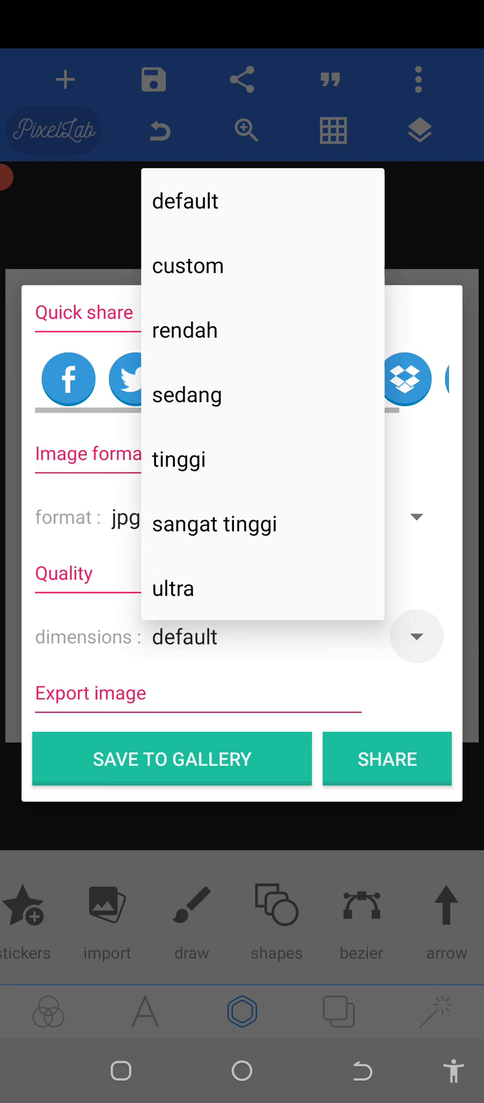
left_click(173, 588)
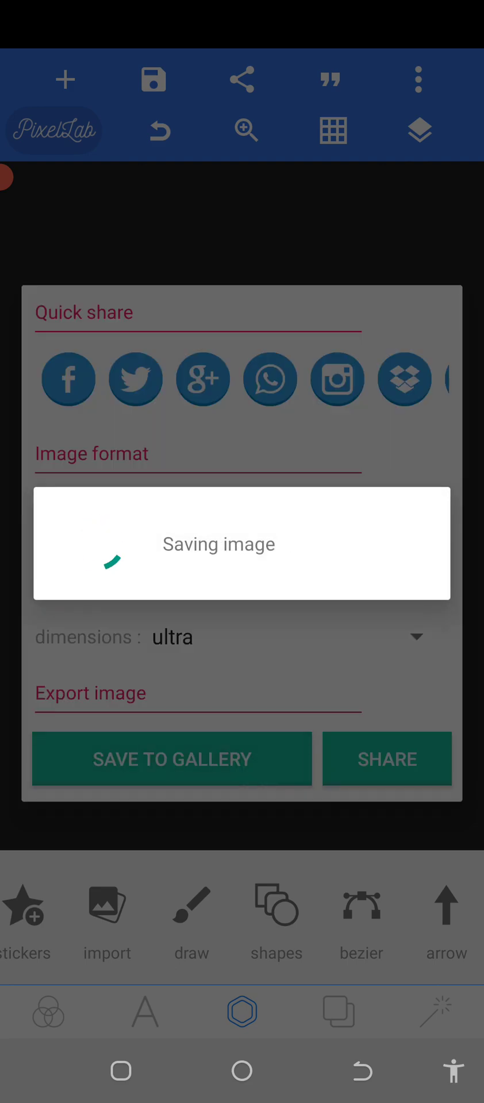
left_click(171, 759)
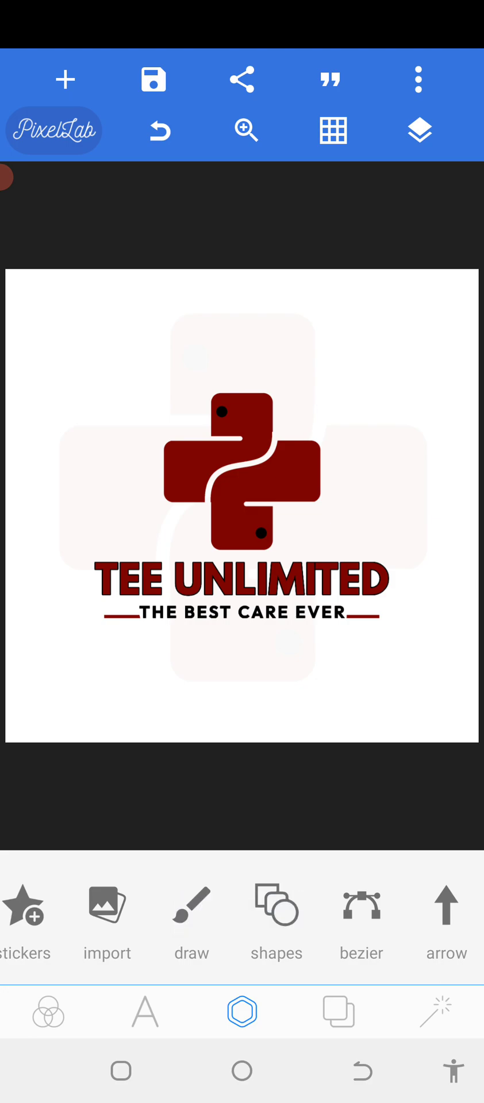
left_click(242, 1070)
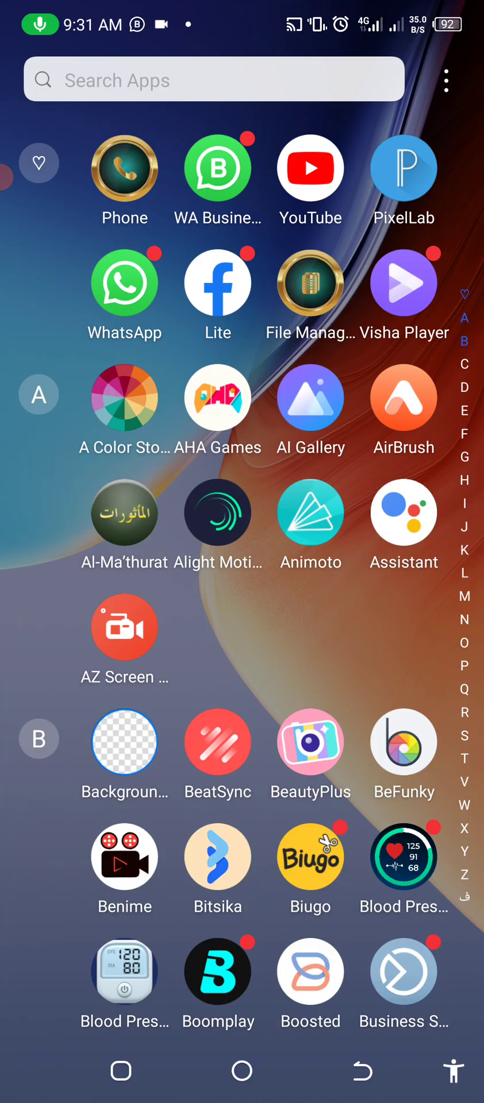
Search the launcher for 'Ch' and launch Chrome to reach the Photopea start page.
type("Ch")
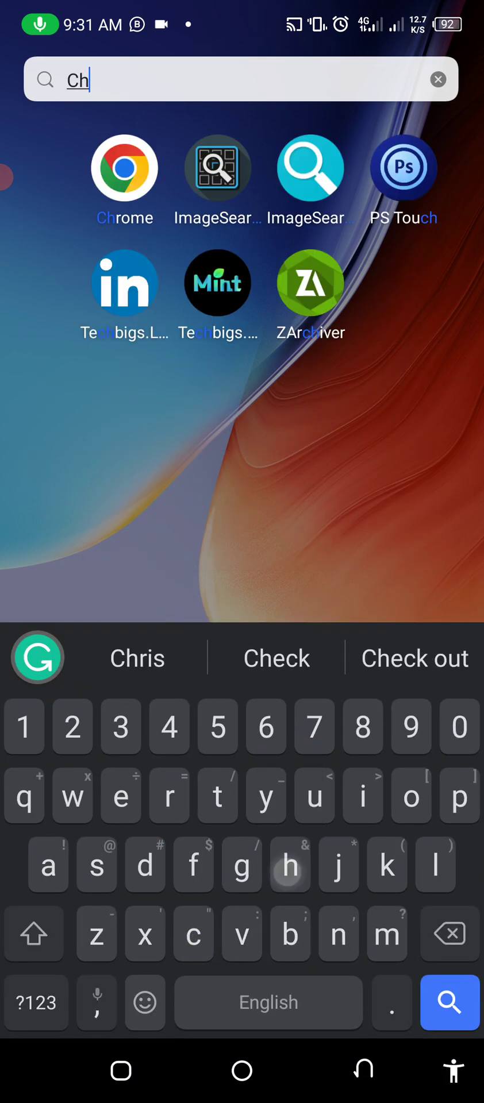
left_click(124, 166)
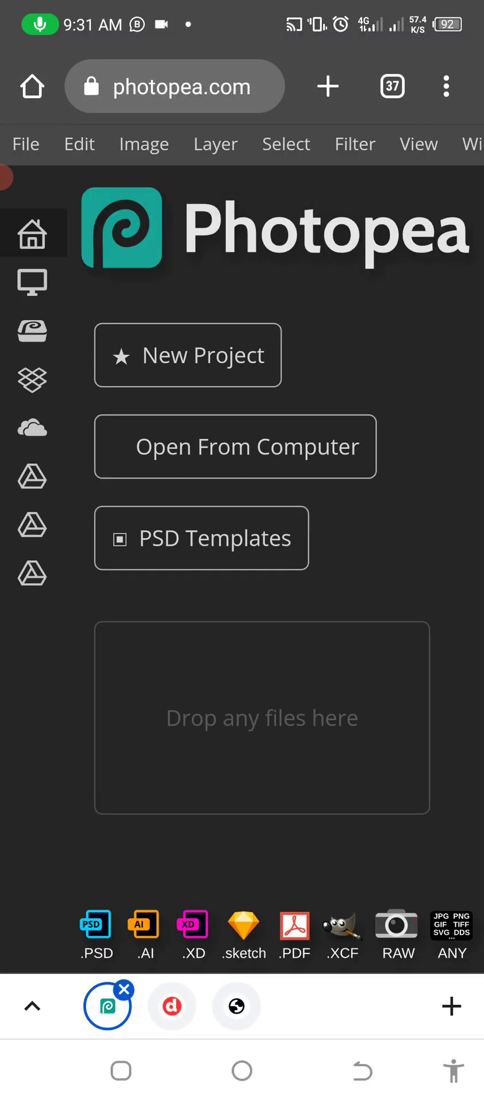
Open a file from the phone's Files and browse the Drive premium PSD folder for the Mockup 30 PSD.
left_click(235, 445)
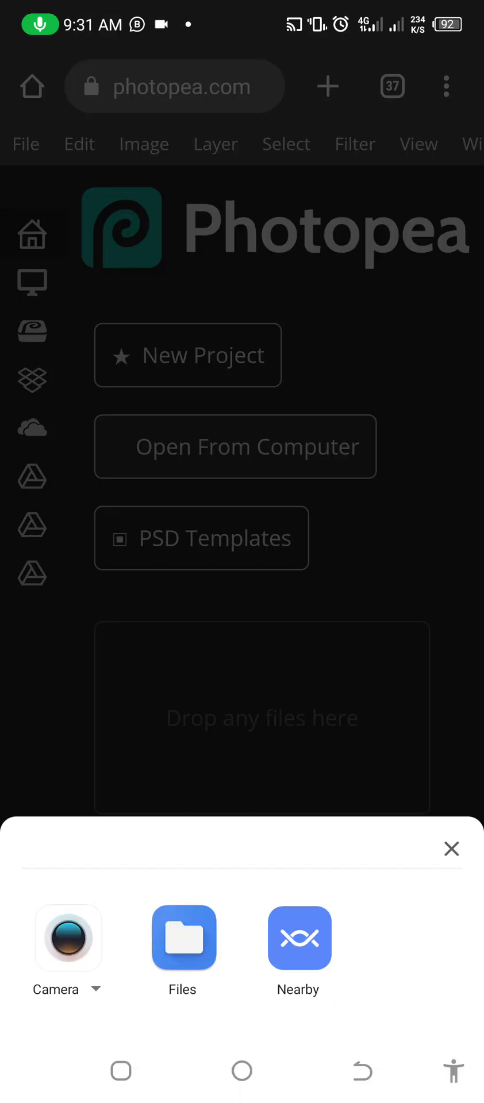
left_click(183, 938)
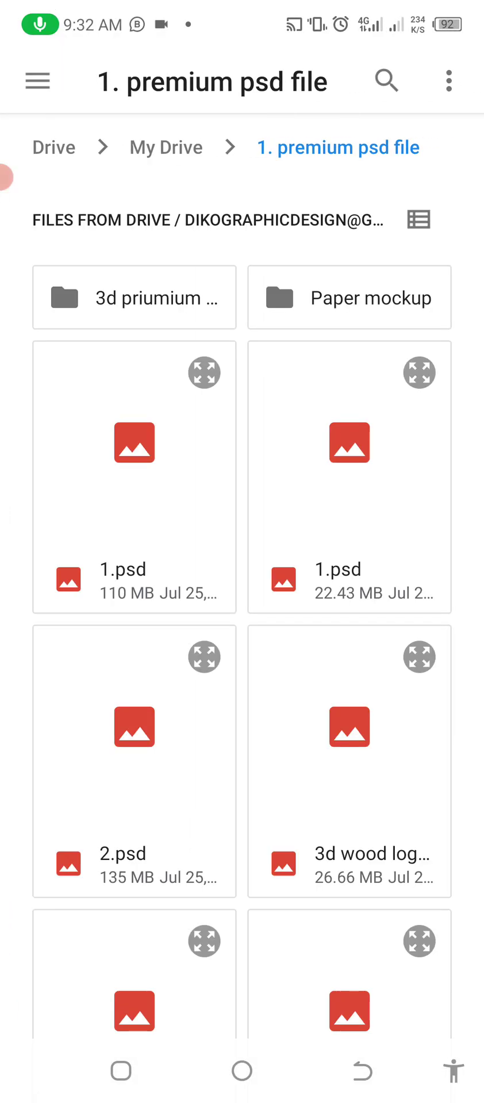
scroll("down", 3)
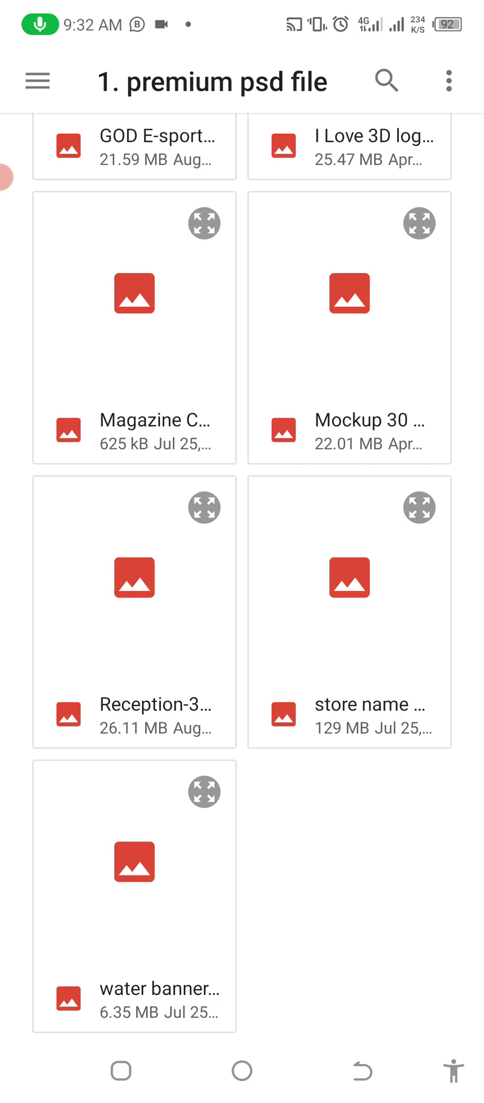
scroll("up", 3)
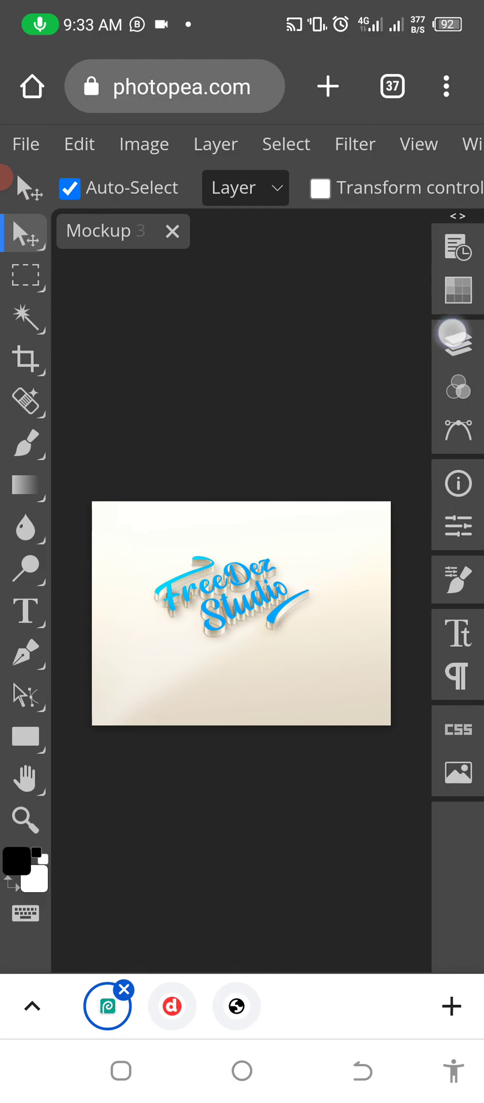
Open the mockup's logo smart object and start File > Open & Place to bring in an image.
left_click(456, 344)
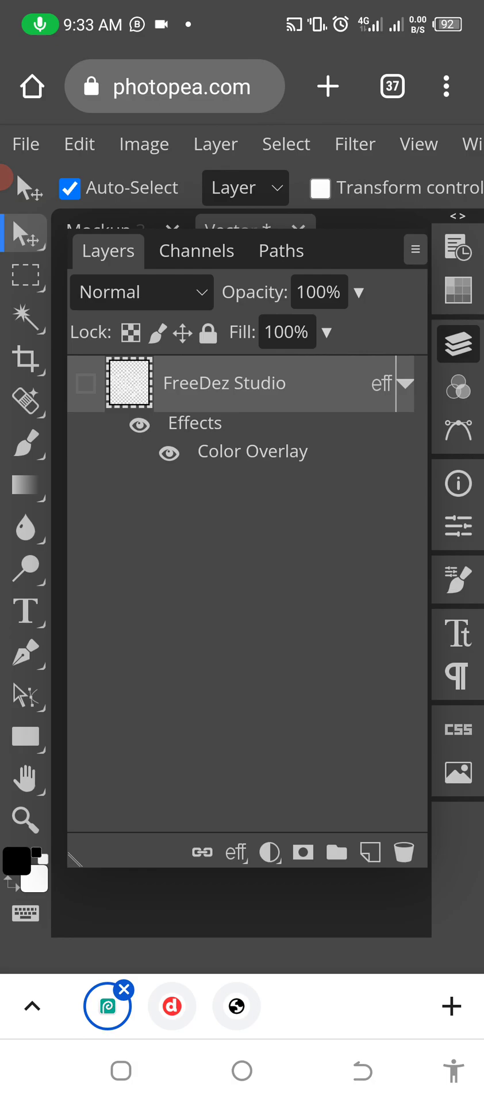
left_click(25, 143)
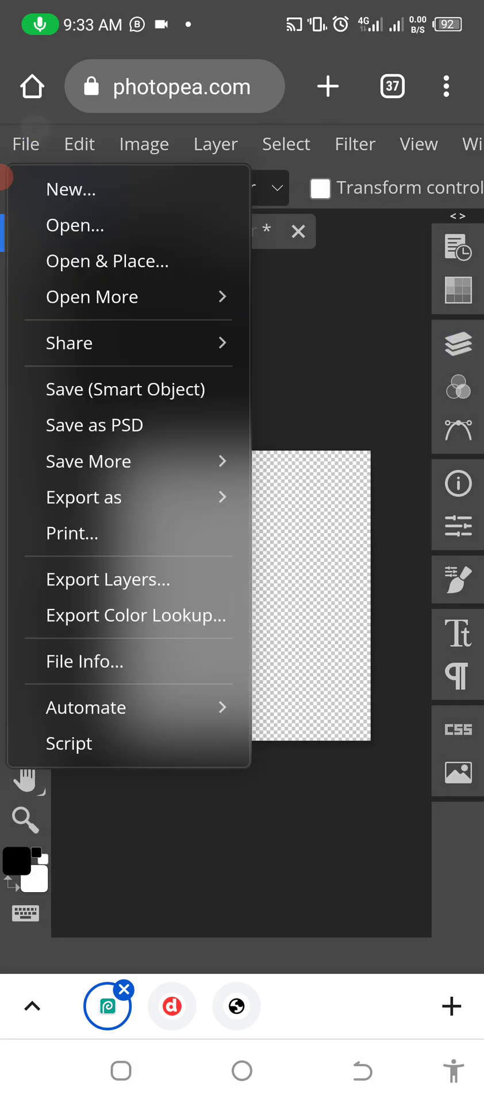
left_click(75, 225)
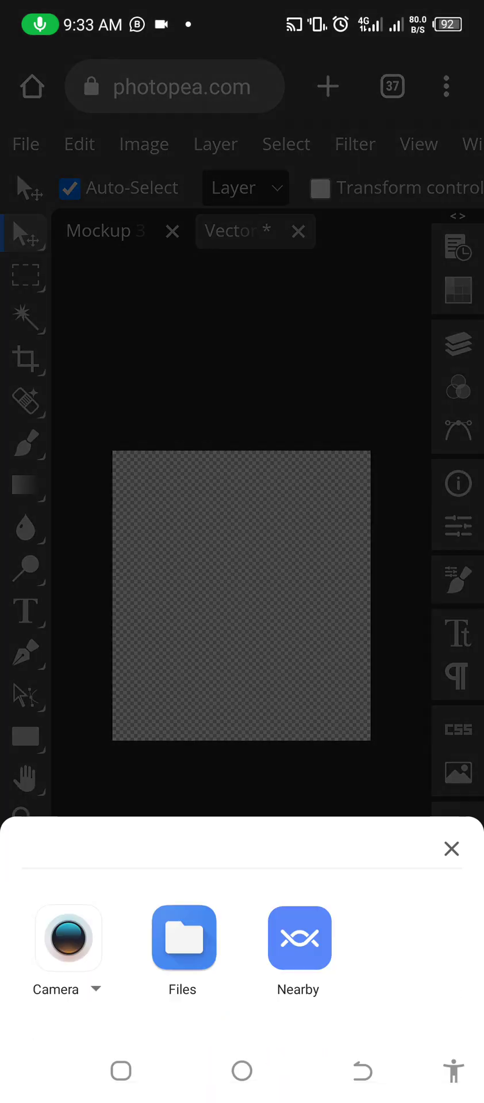
left_click(183, 937)
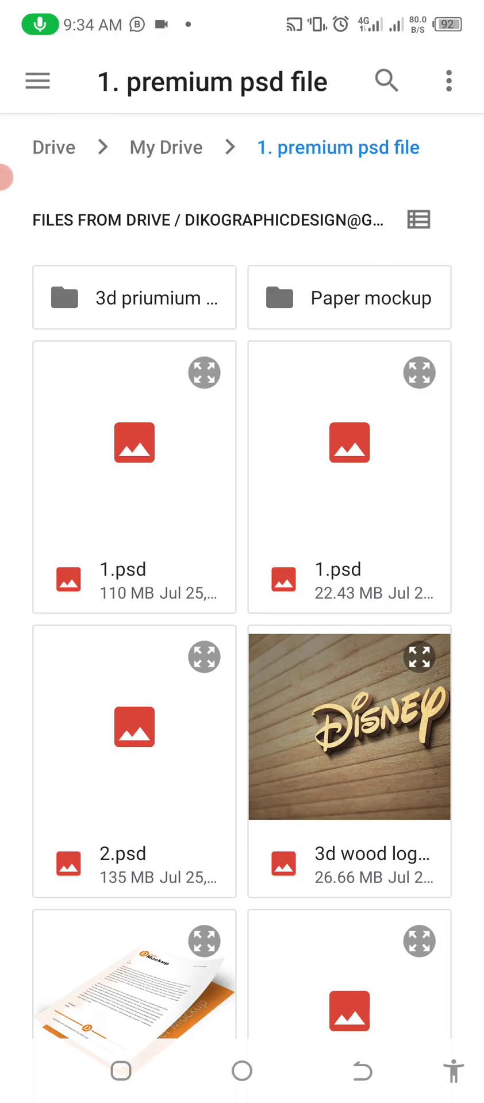
Pick the TEE UNLIMITED logo image from the photo gallery and confirm its placement.
left_click(37, 81)
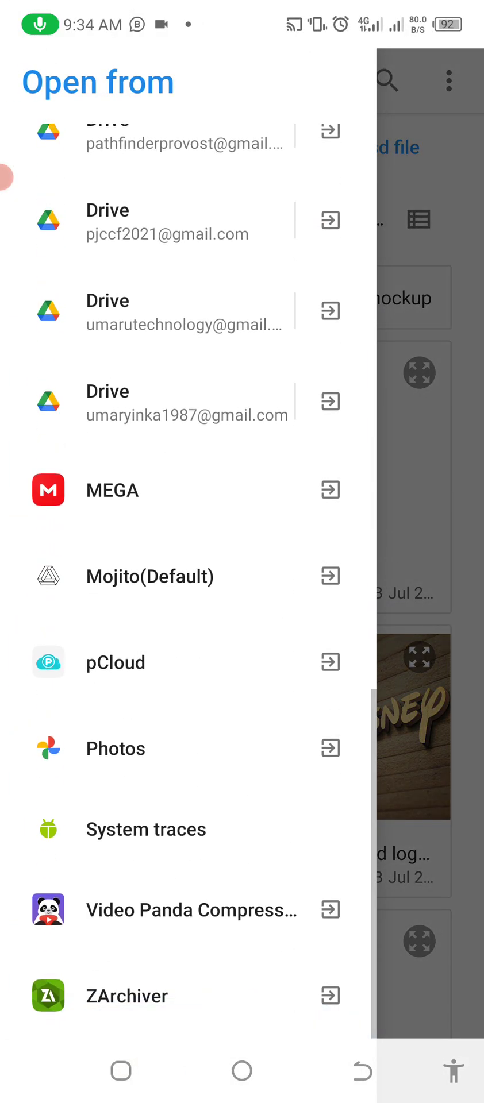
left_click(115, 748)
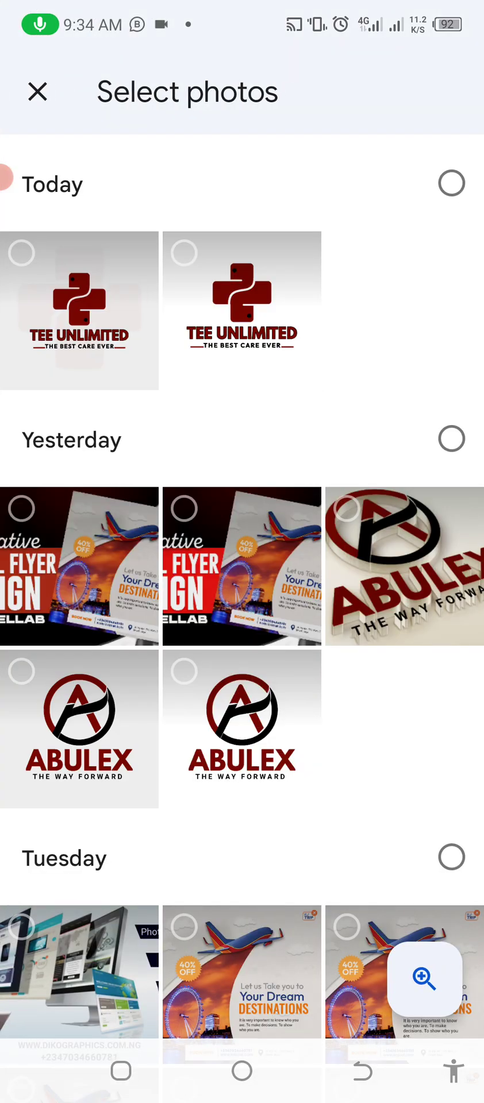
left_click(241, 311)
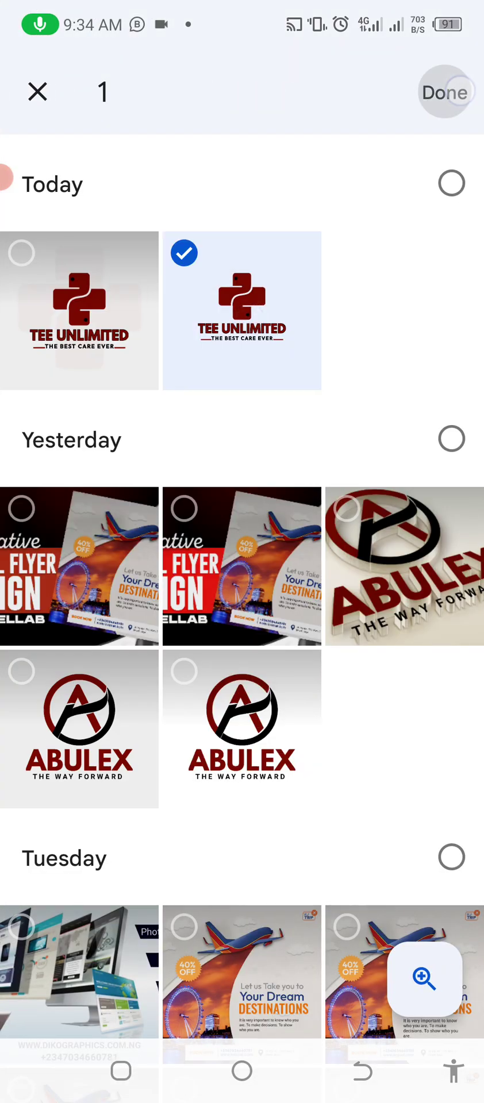
left_click(445, 92)
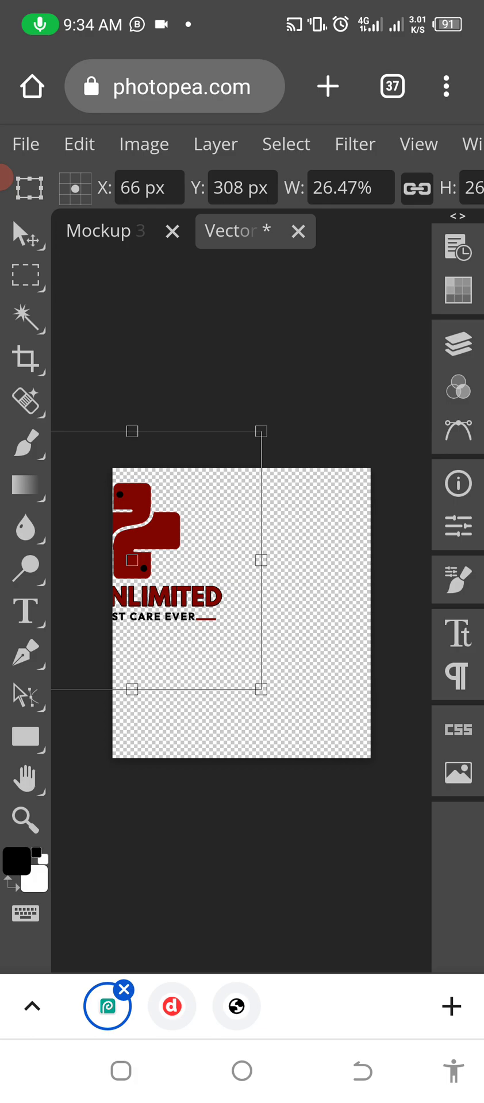
Resize and centre the logo to fit its canvas, commit, and save the smart object back into the mockup.
left_click_drag(261, 689, 378, 804)
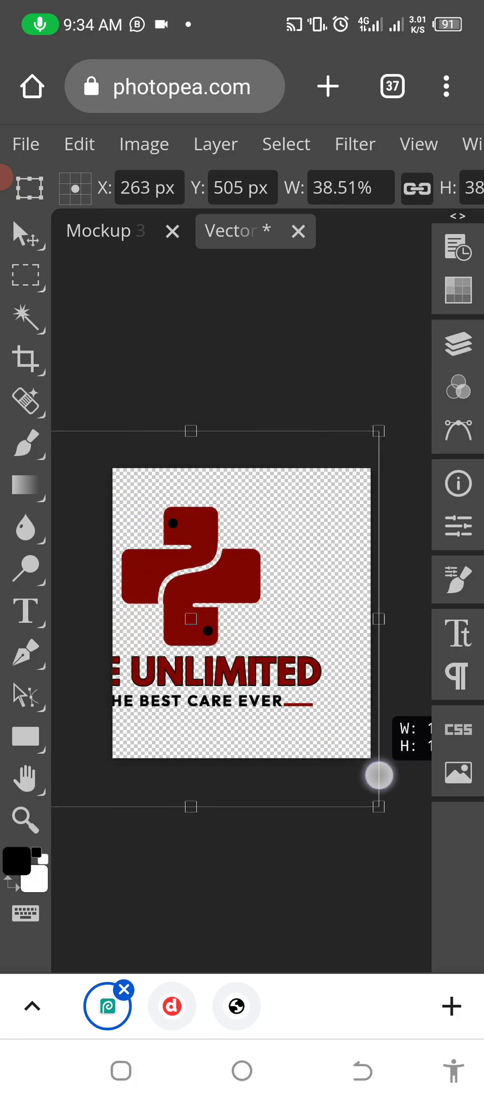
left_click_drag(378, 777, 312, 732)
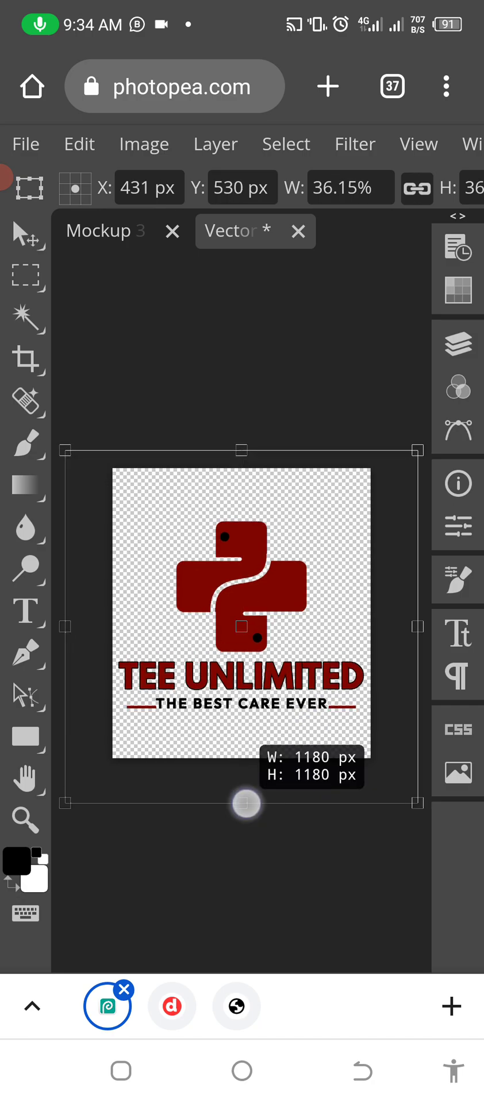
left_click_drag(244, 803, 259, 800)
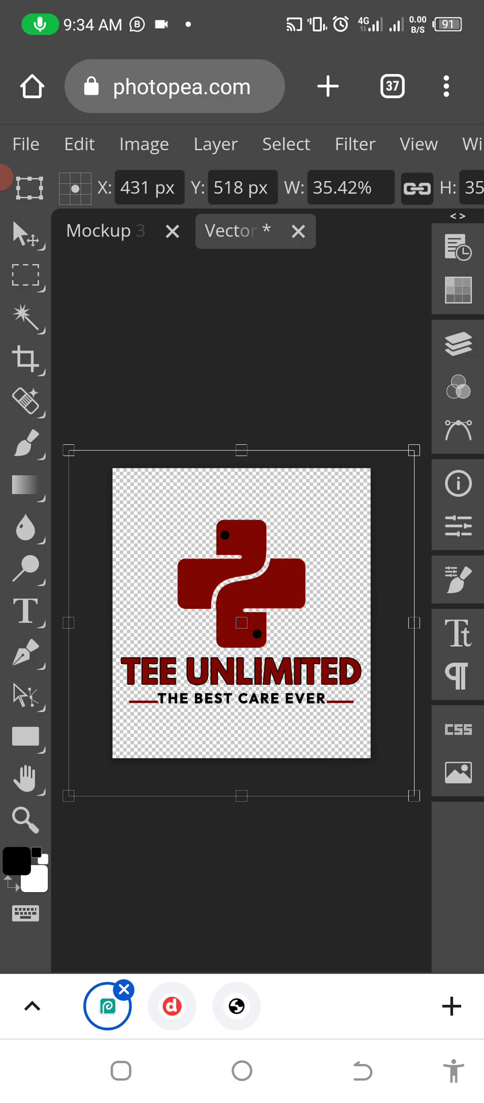
left_click(26, 143)
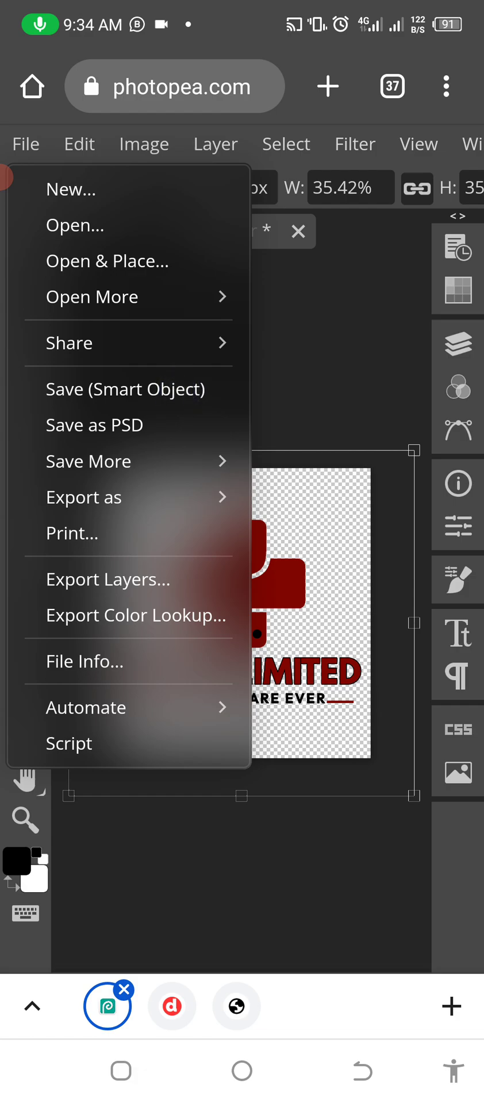
left_click(125, 390)
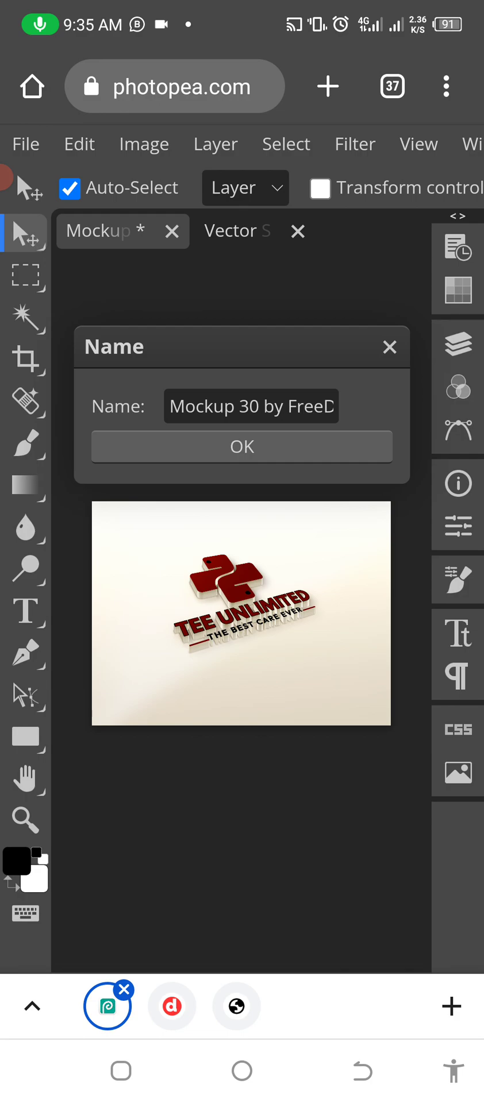
Accept the naming prompt and set the Bg layer's blend mode to Overlay in the Layers panel.
left_click(242, 446)
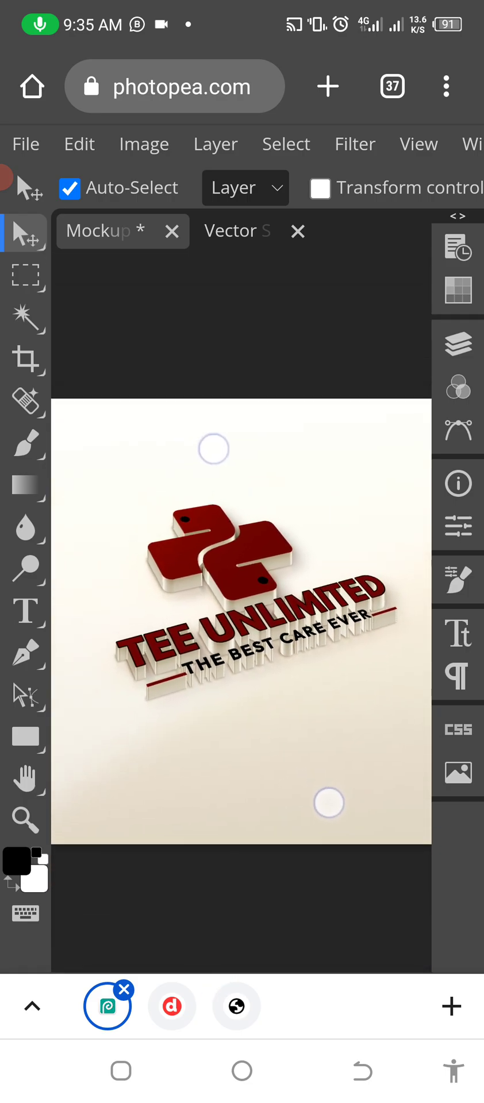
left_click(456, 344)
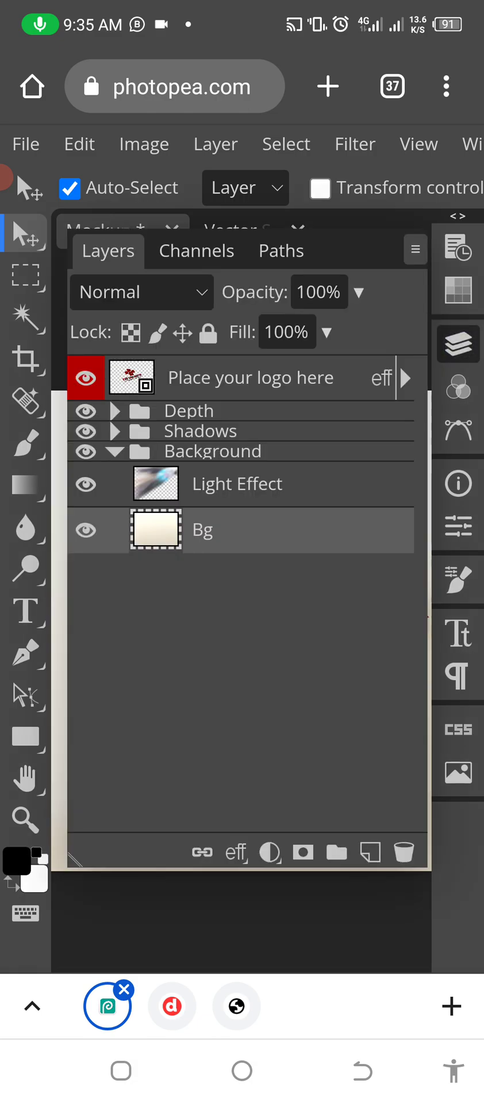
left_click(140, 292)
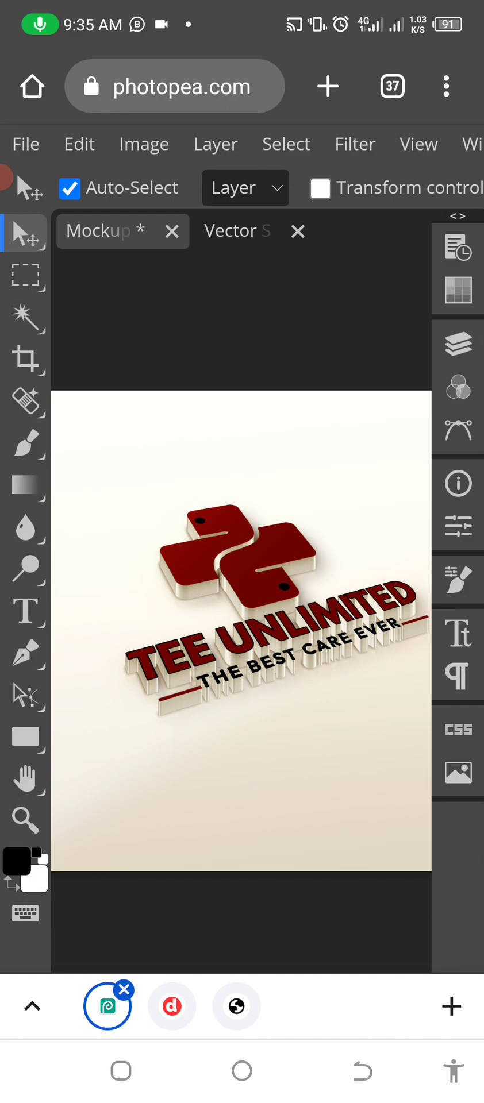
left_click(456, 344)
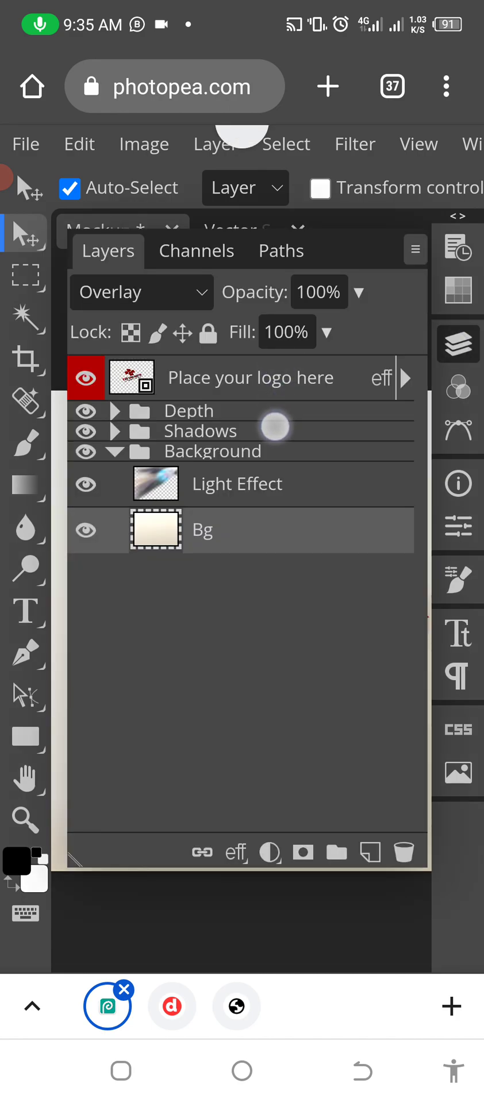
left_click(141, 291)
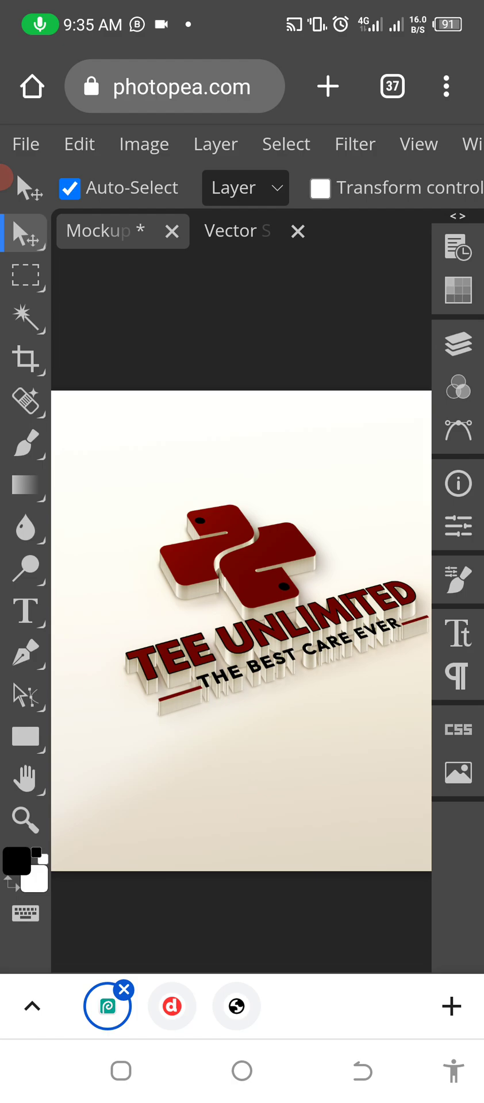
Export the 3D TEE UNLIMITED mockup via Export As in an image format and open the downloaded file.
left_click(25, 143)
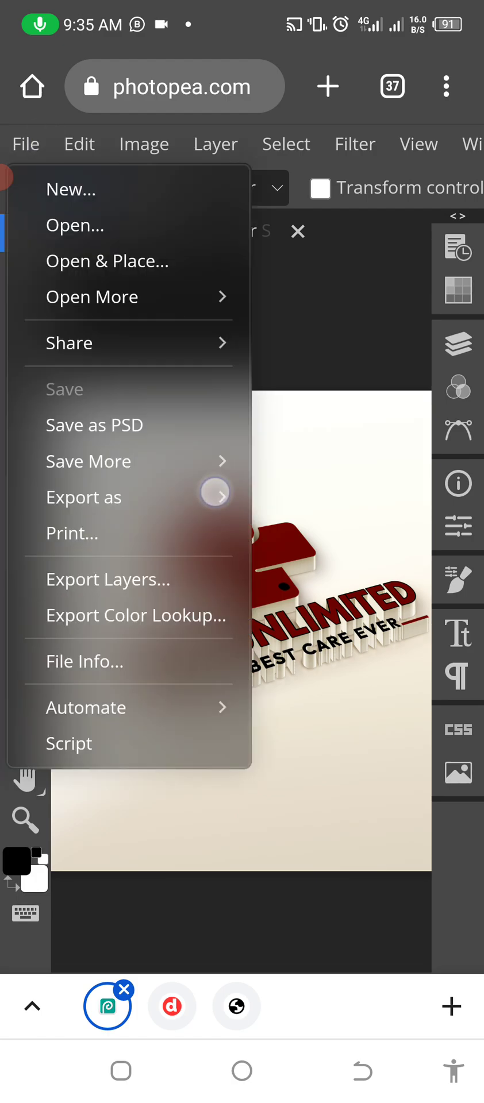
left_click(83, 496)
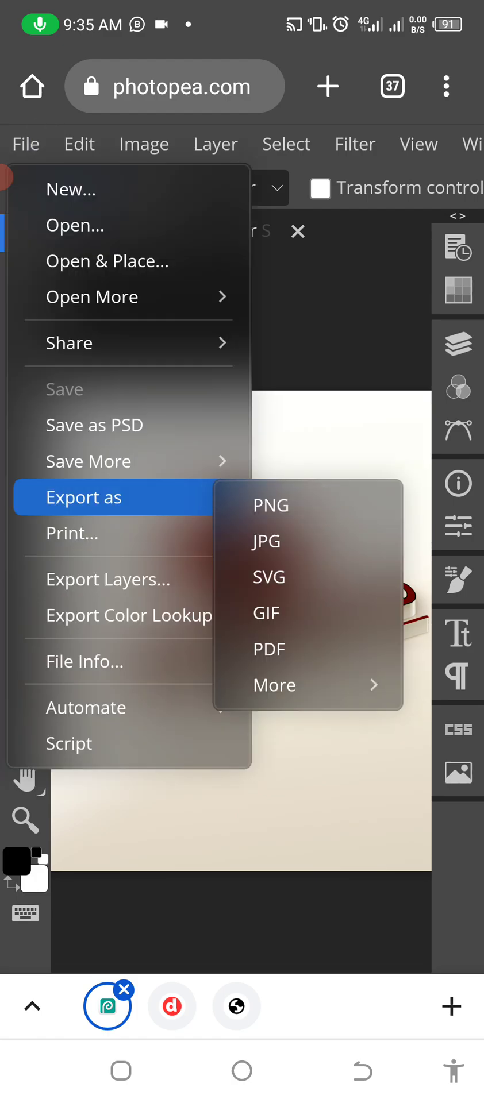
left_click(270, 505)
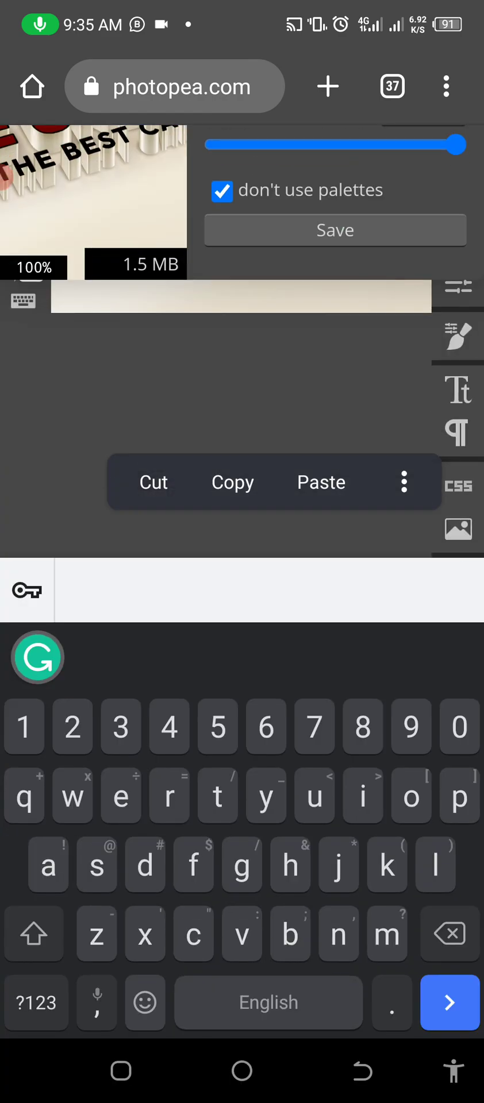
left_click(334, 229)
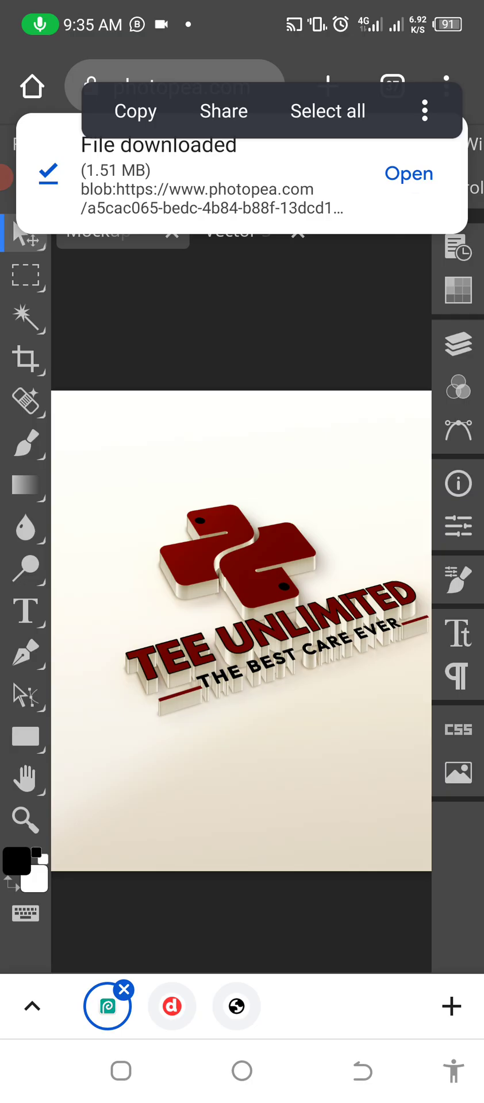
left_click(409, 173)
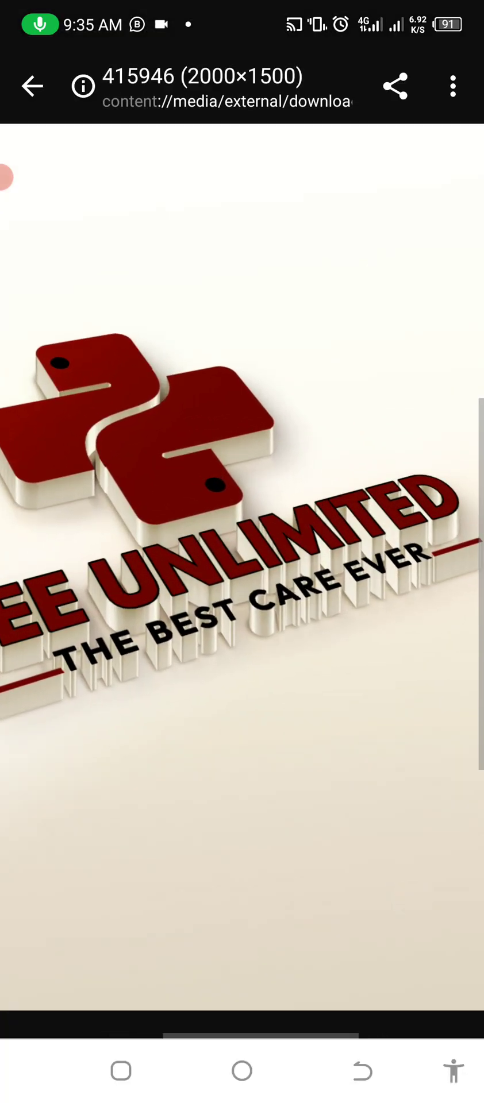